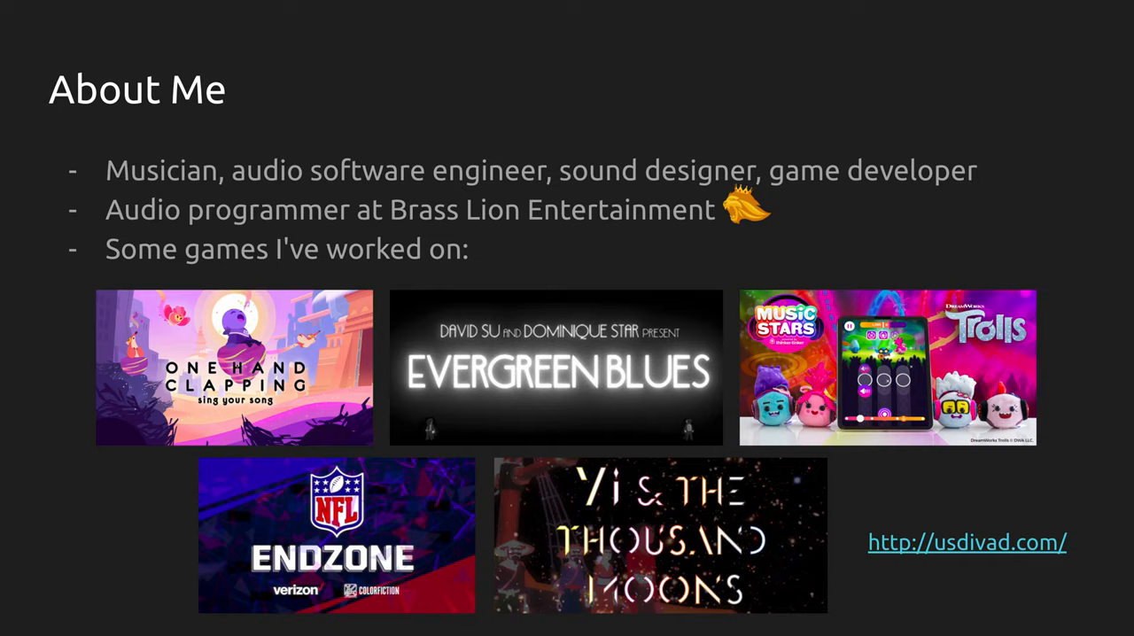
Advance from About Me through Overview to the SFX: Sound Sources slide
{"action": "key", "text": "right"}
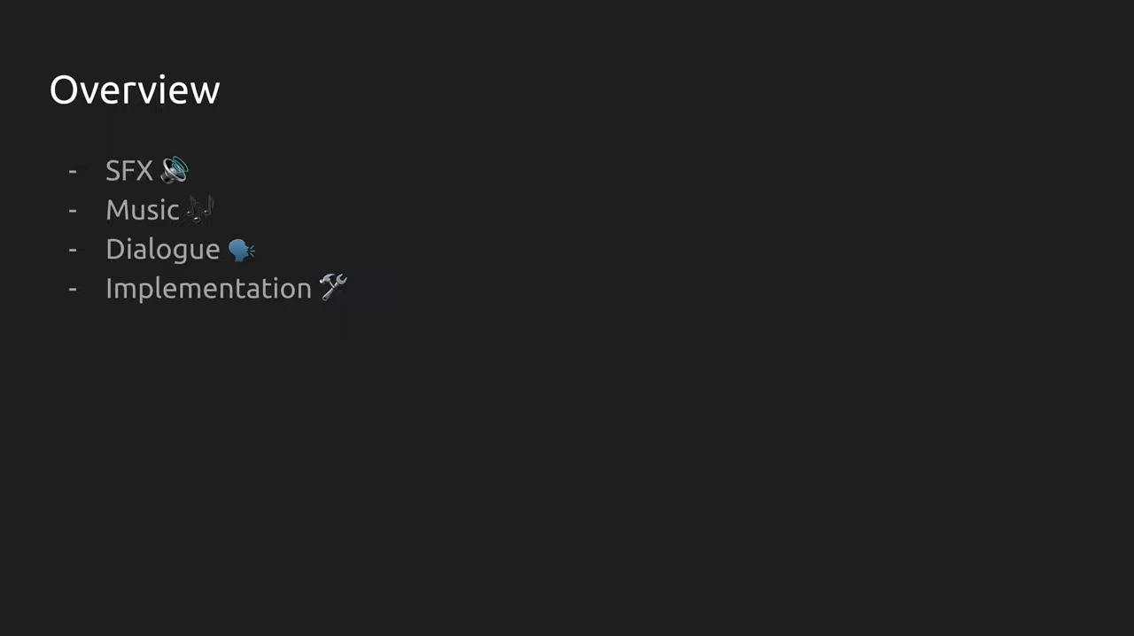
{"action": "key", "text": "right"}
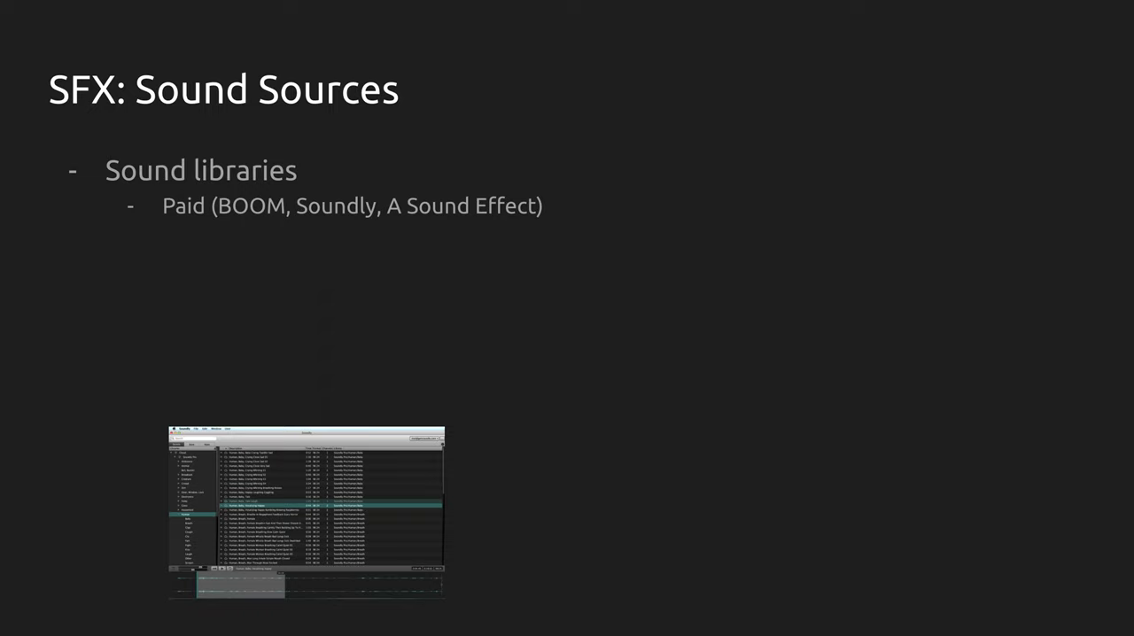
Reveal the free sound libraries and record-it-yourself points, then leave the Sound Sources slide
{"action": "key", "text": "right"}
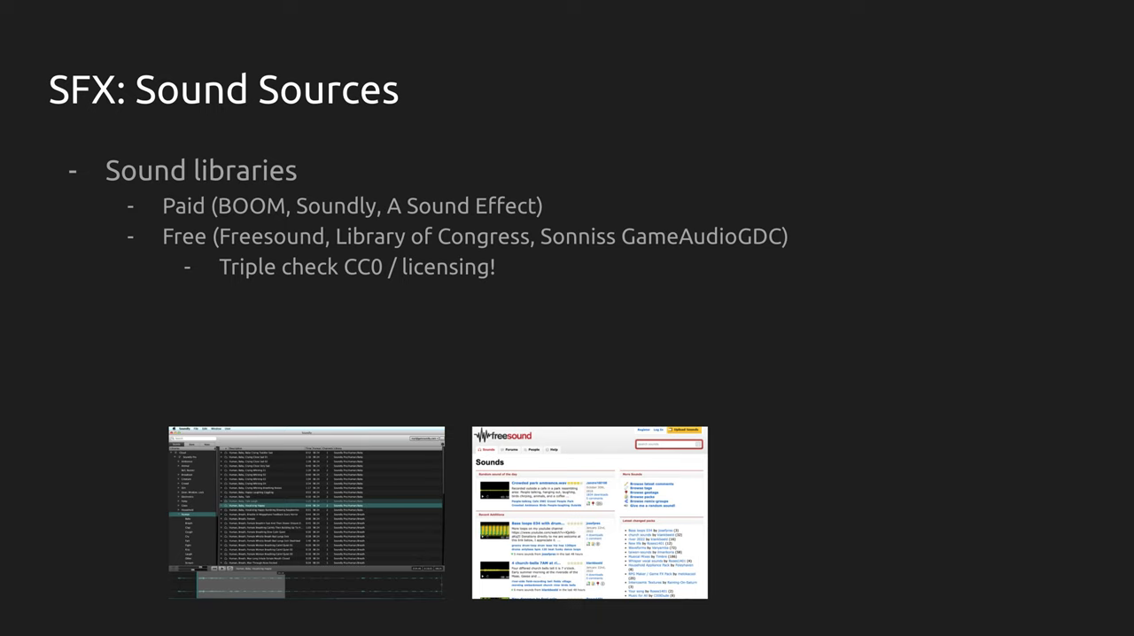
{"action": "key", "text": "right"}
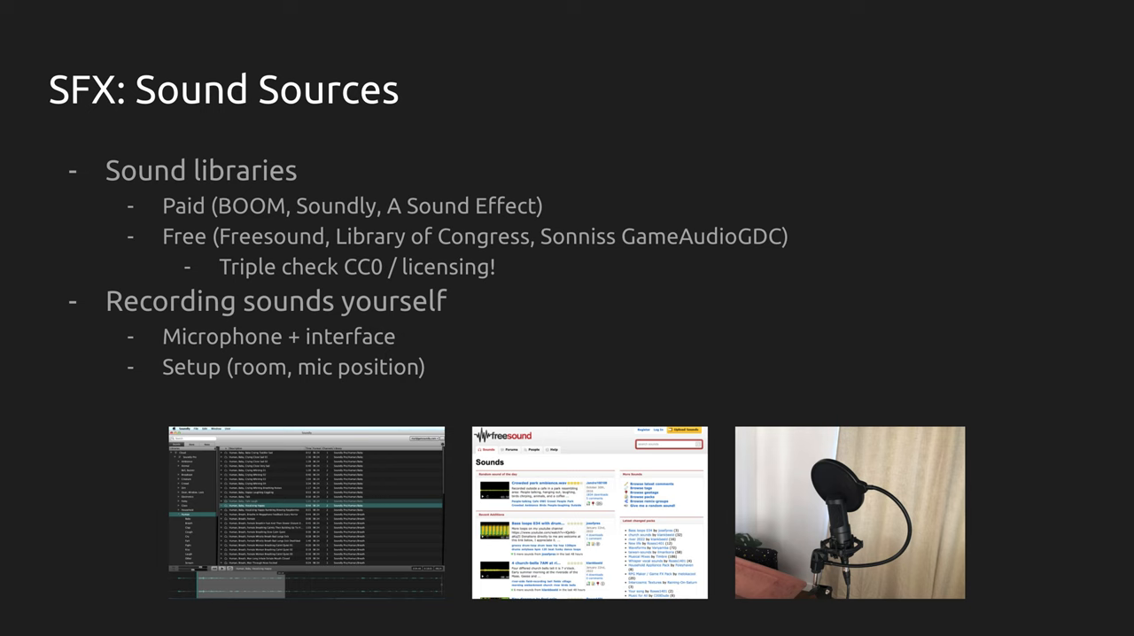
{"action": "key", "text": "Right"}
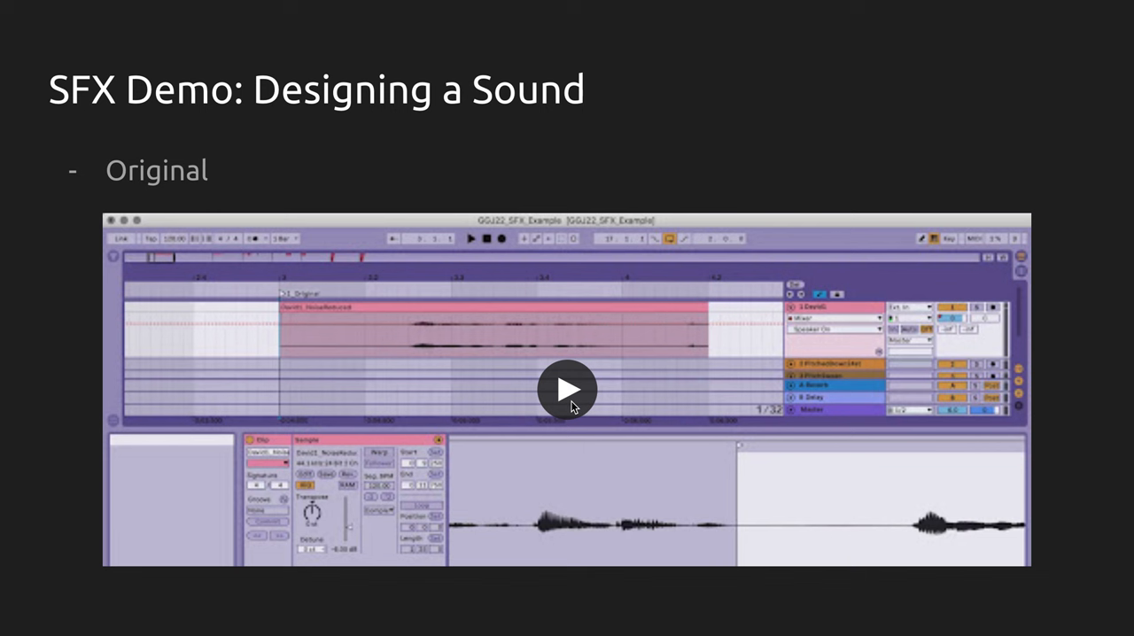
Play the Original sound-design clip, then advance to the Trimming demo slide
{"action": "left_click", "coordinate": [567, 390]}
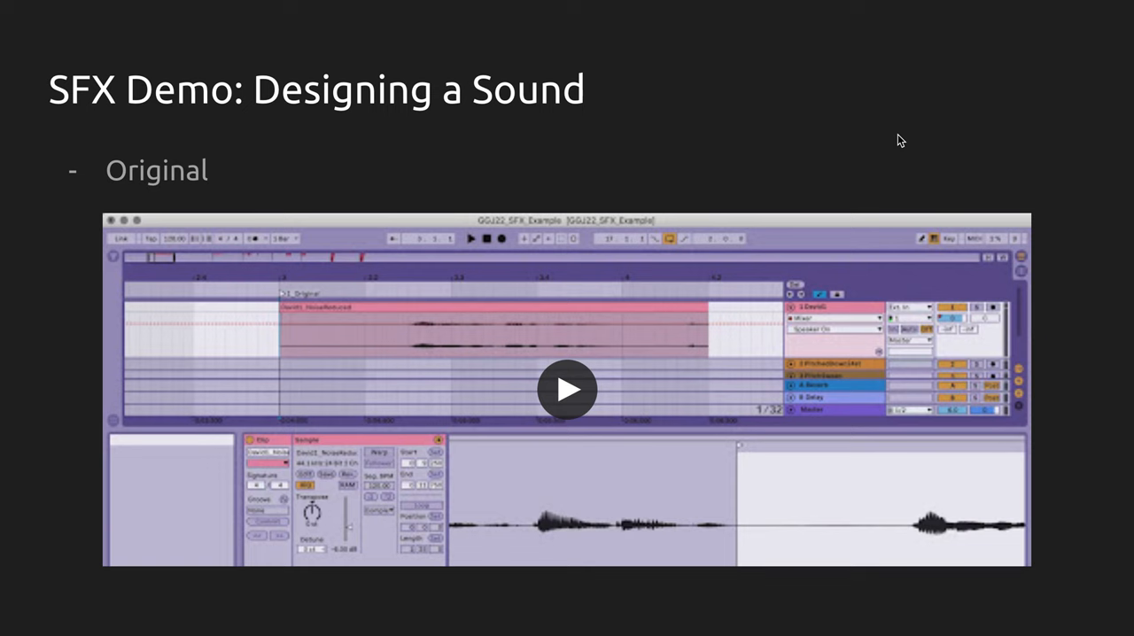
{"action": "left_click", "coordinate": [567, 389]}
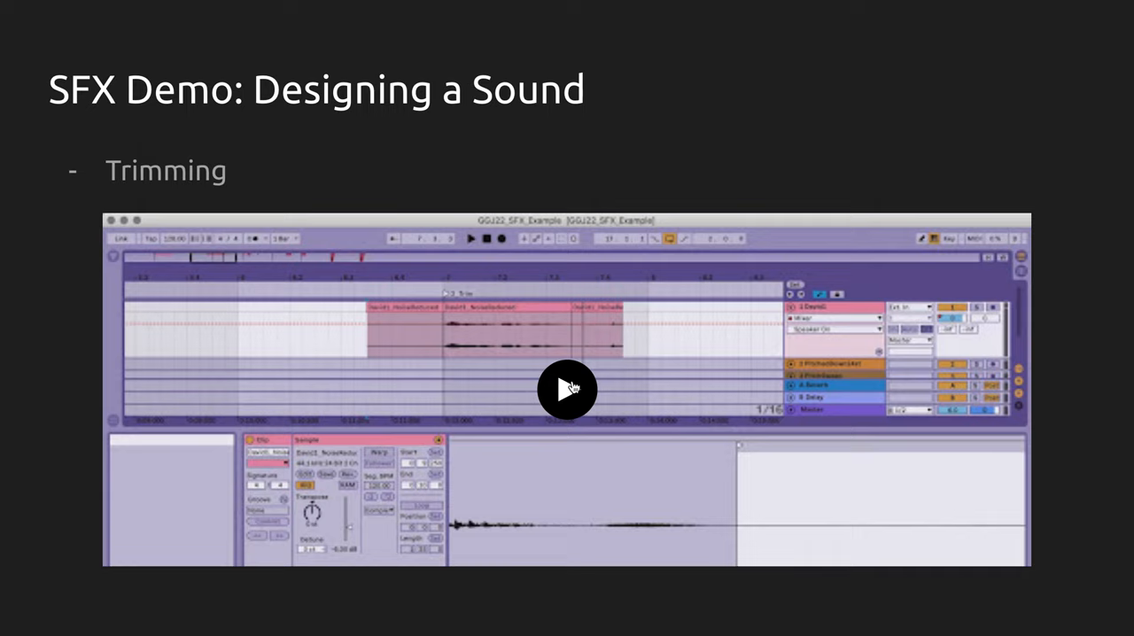
Play the Trimming demo clip, then advance to the Trimming/Sampling slide
{"action": "left_click", "coordinate": [567, 389]}
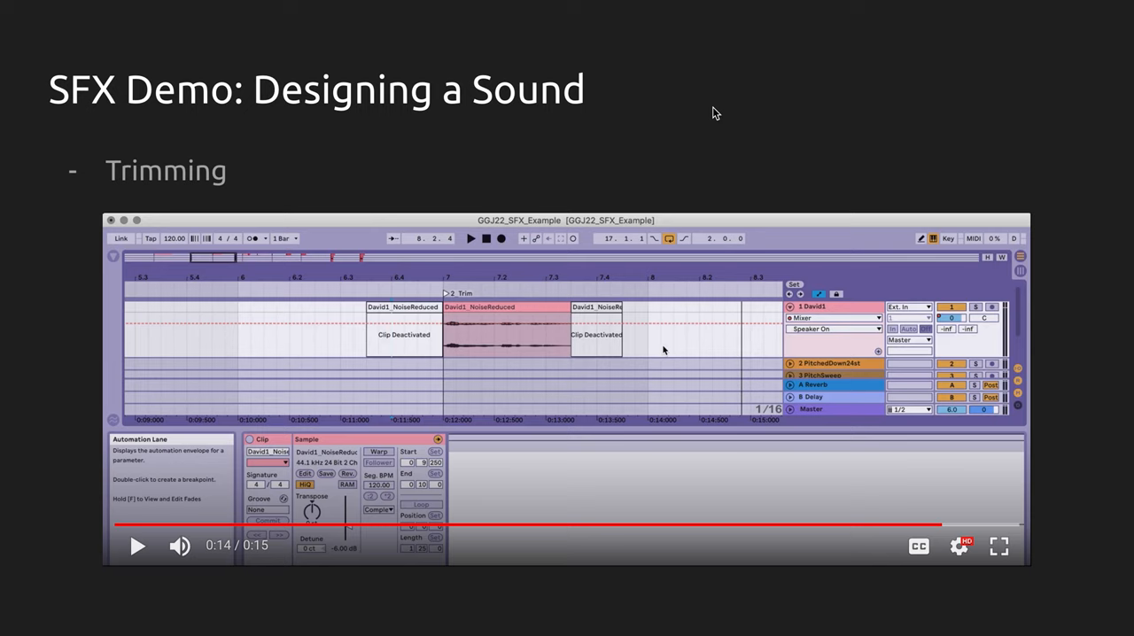
{"action": "left_click", "coordinate": [138, 545]}
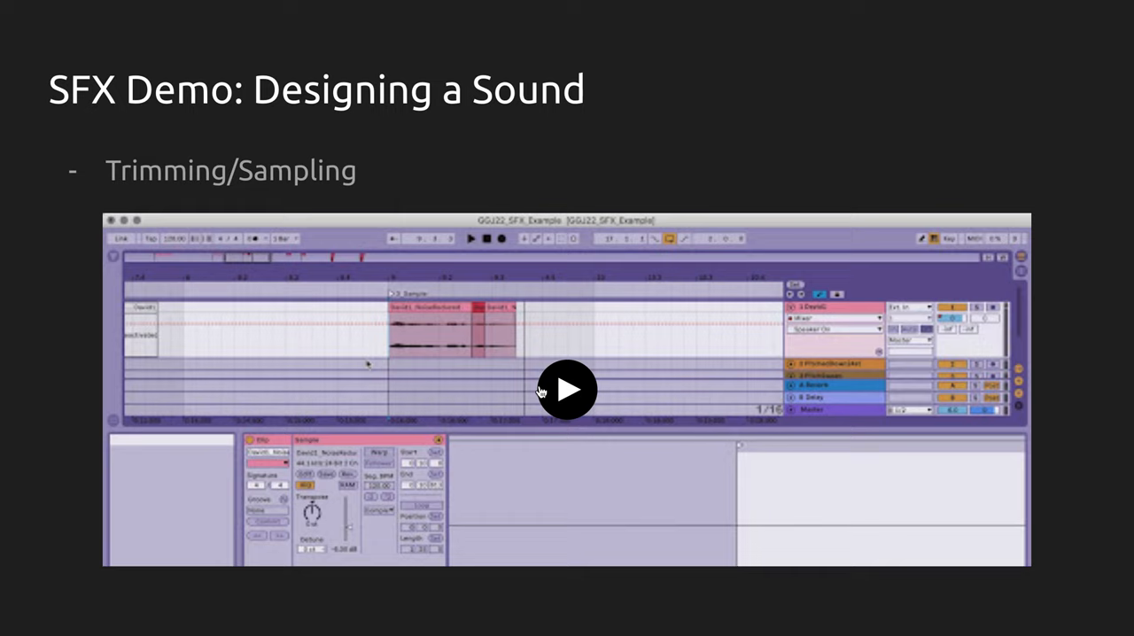
{"action": "mouse_move", "coordinate": [550, 397]}
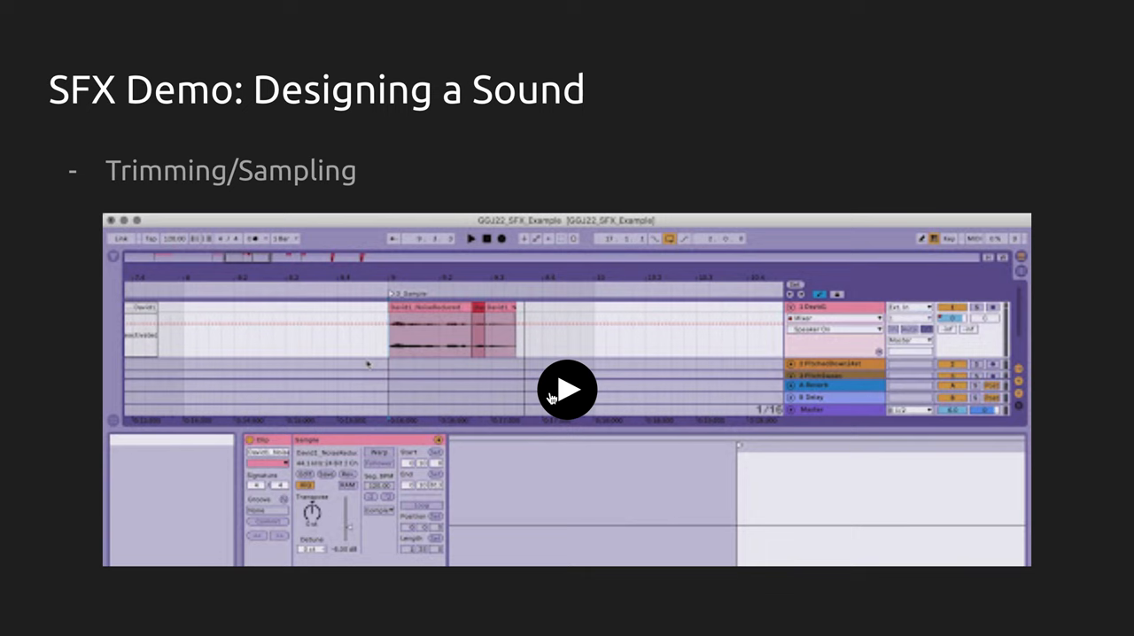
Play the Trimming/Sampling clip, then advance to the Pitch-shifting slide
{"action": "left_click", "coordinate": [567, 389]}
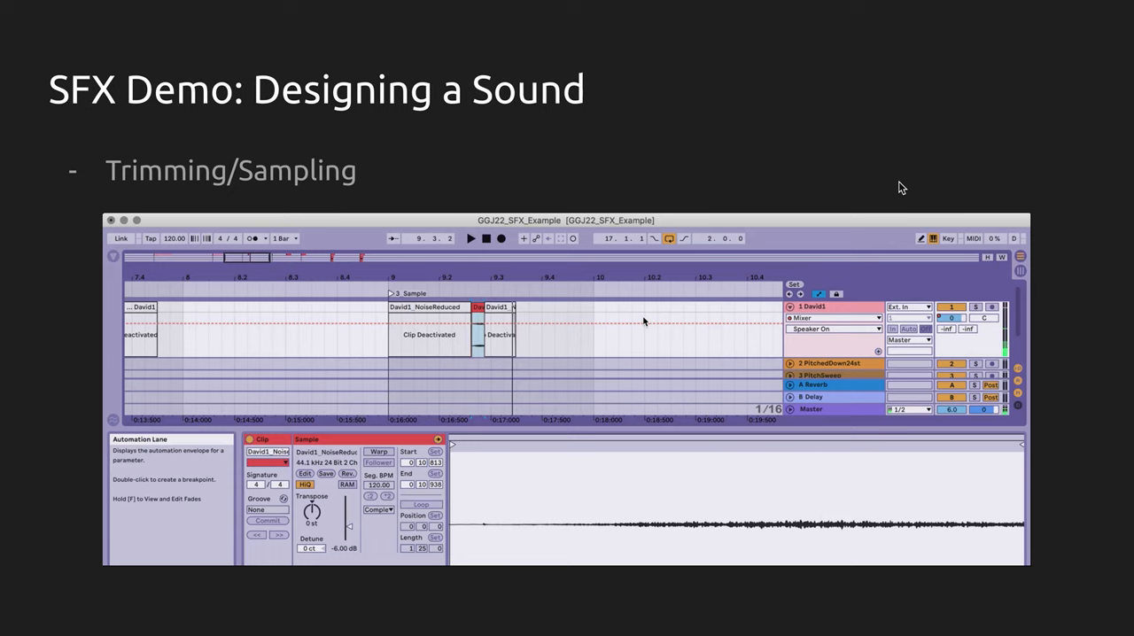
{"action": "left_click", "coordinate": [567, 389]}
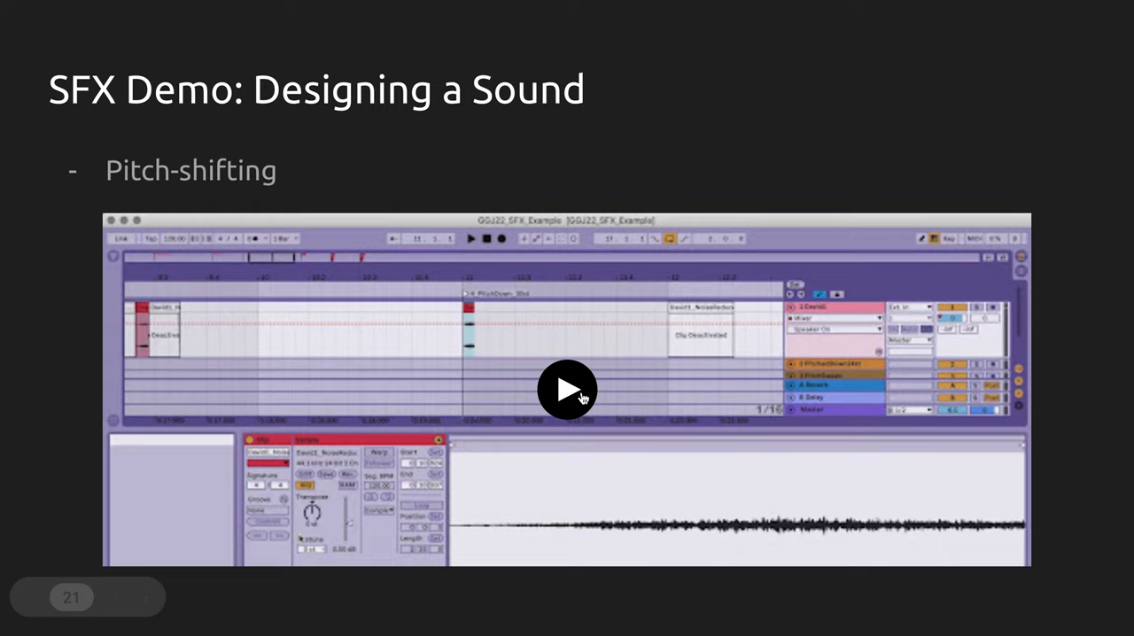
Start the Pitch-shifting demo video
{"action": "left_click", "coordinate": [567, 390]}
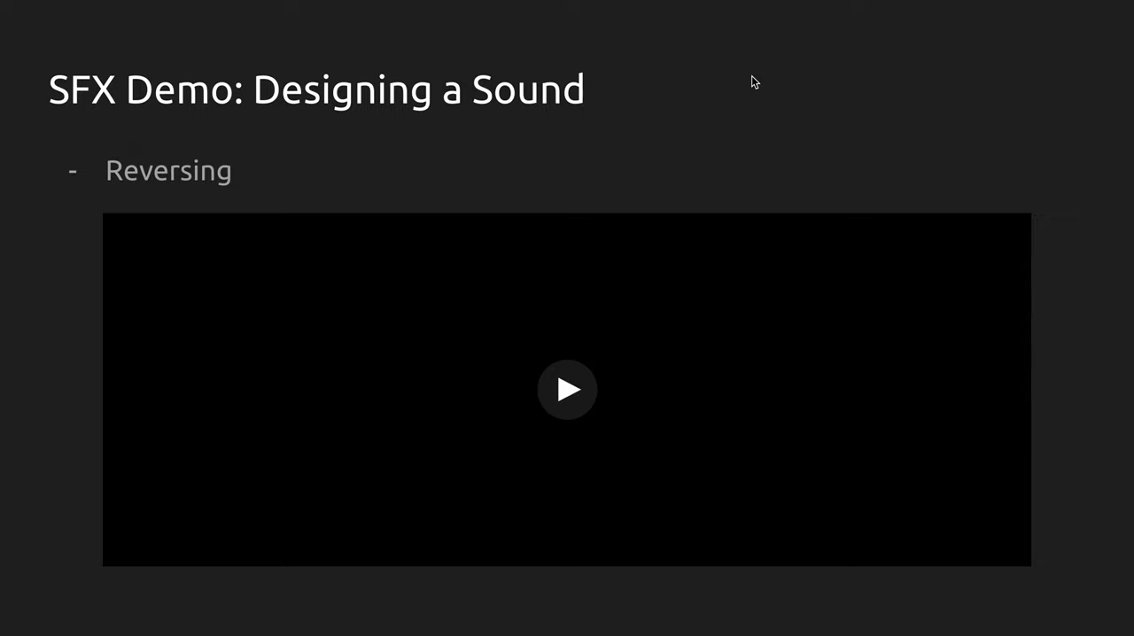
Play the Reversing demo video through before moving to Layering
{"action": "left_click", "coordinate": [567, 390]}
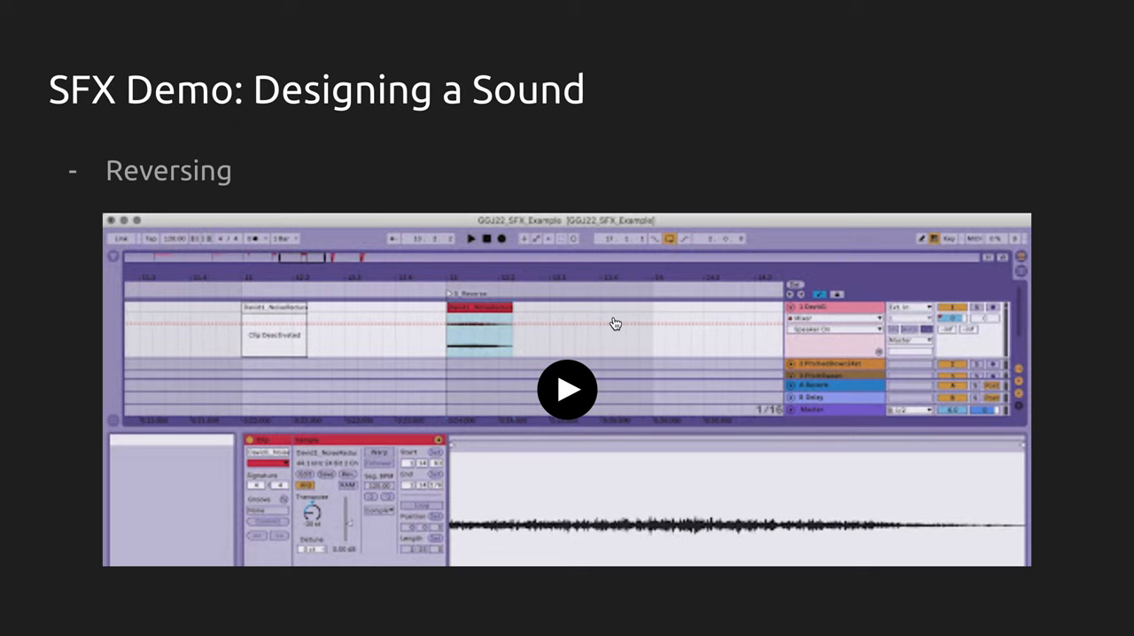
{"action": "left_click", "coordinate": [567, 390]}
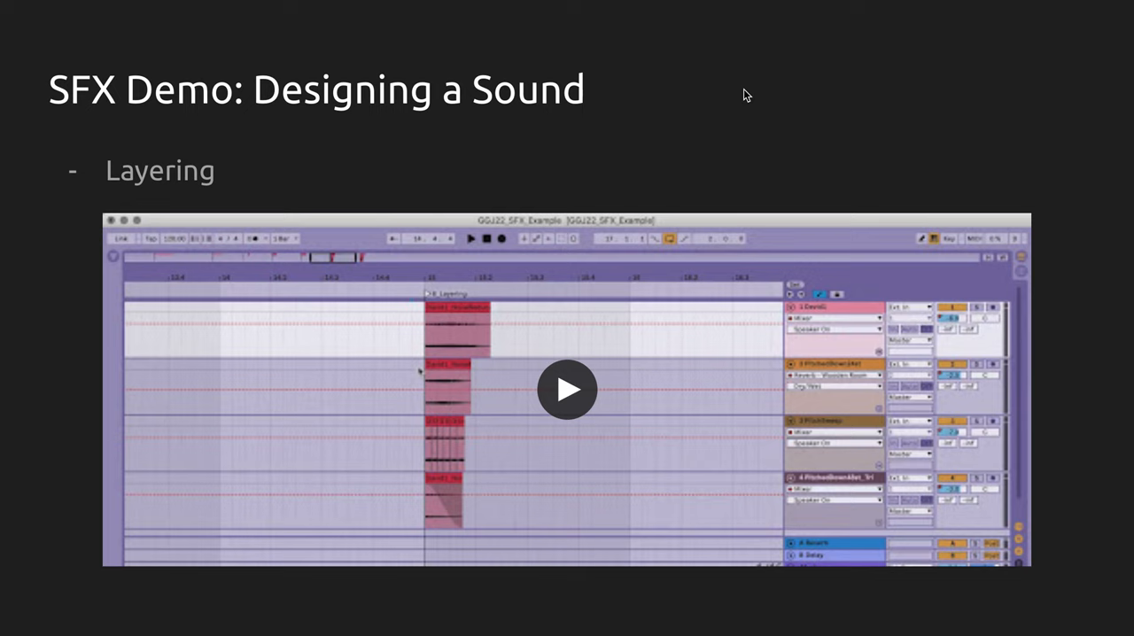
Play the Layering demo clip through and stop it back at its start
{"action": "left_click", "coordinate": [567, 390]}
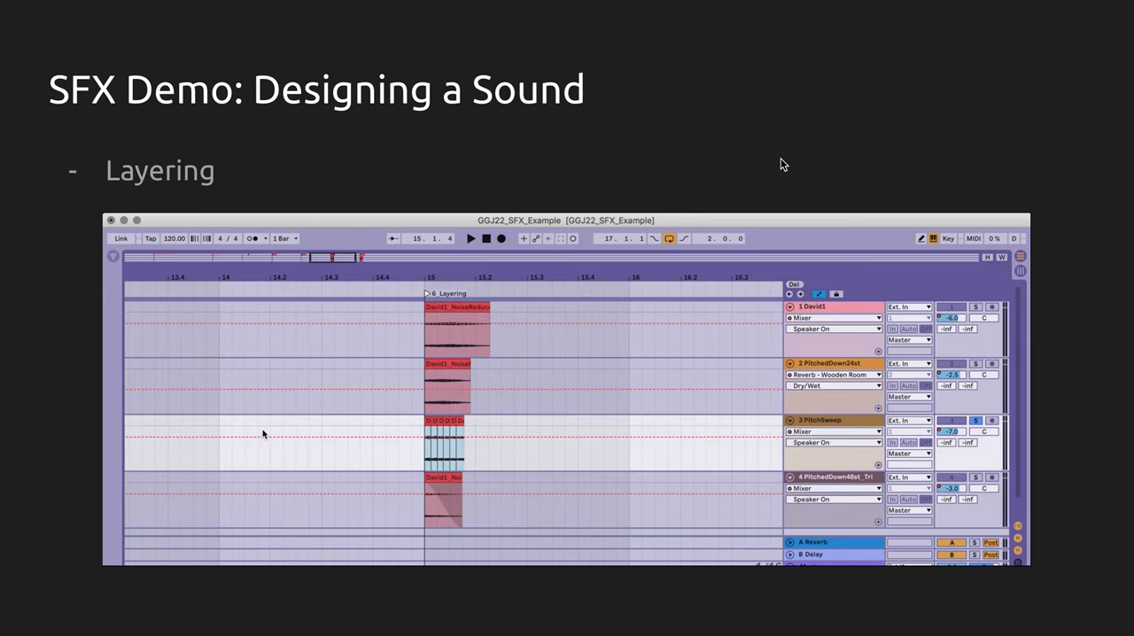
{"action": "left_click", "coordinate": [470, 238]}
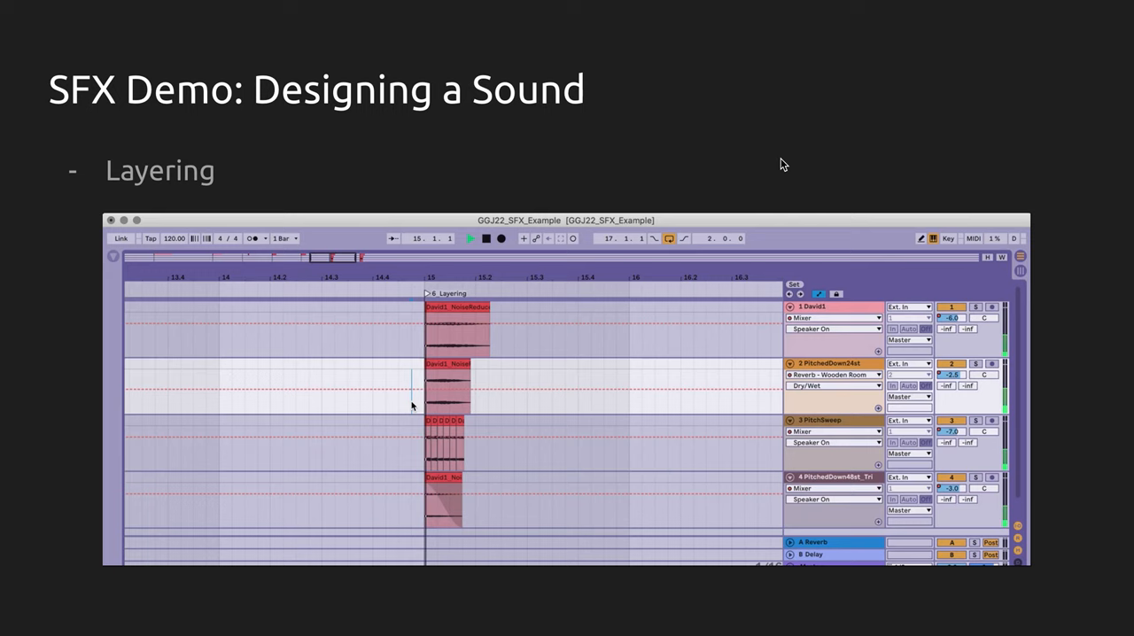
{"action": "left_click", "coordinate": [567, 389]}
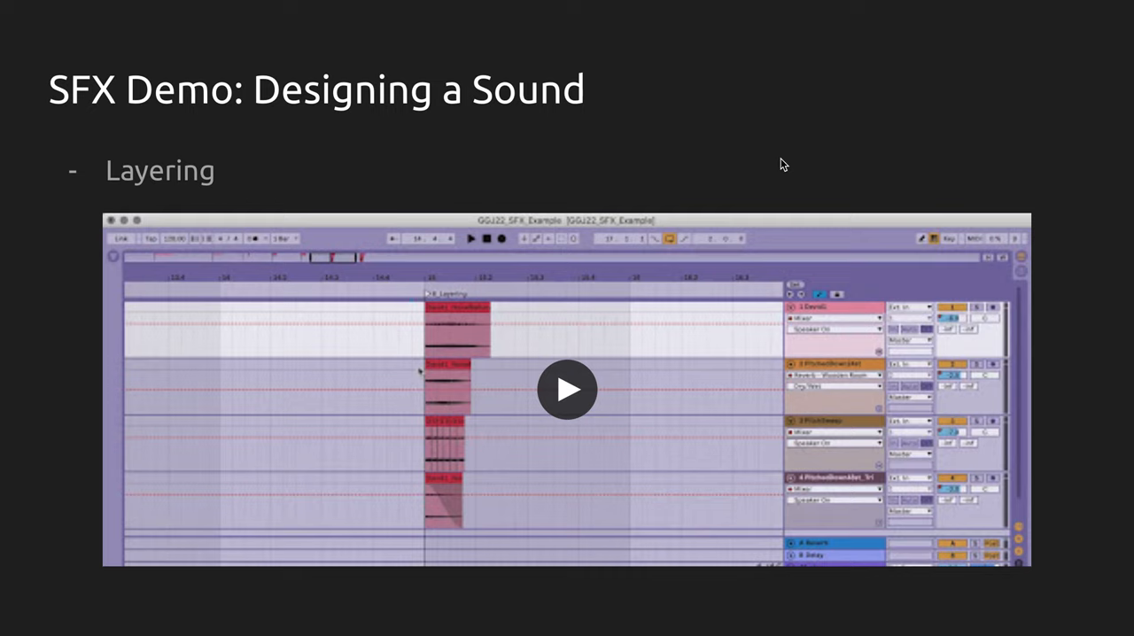
{"action": "mouse_move", "coordinate": [801, 75]}
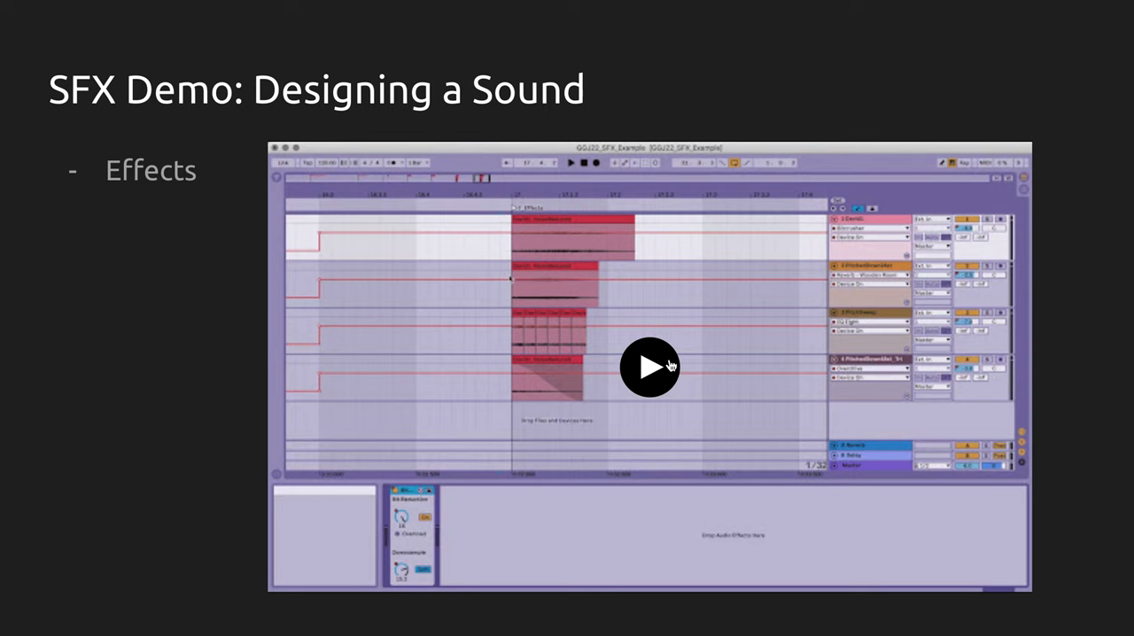
Play the Effects demo video, pause and scrub to the reverb section, then resume
{"action": "left_click", "coordinate": [649, 367]}
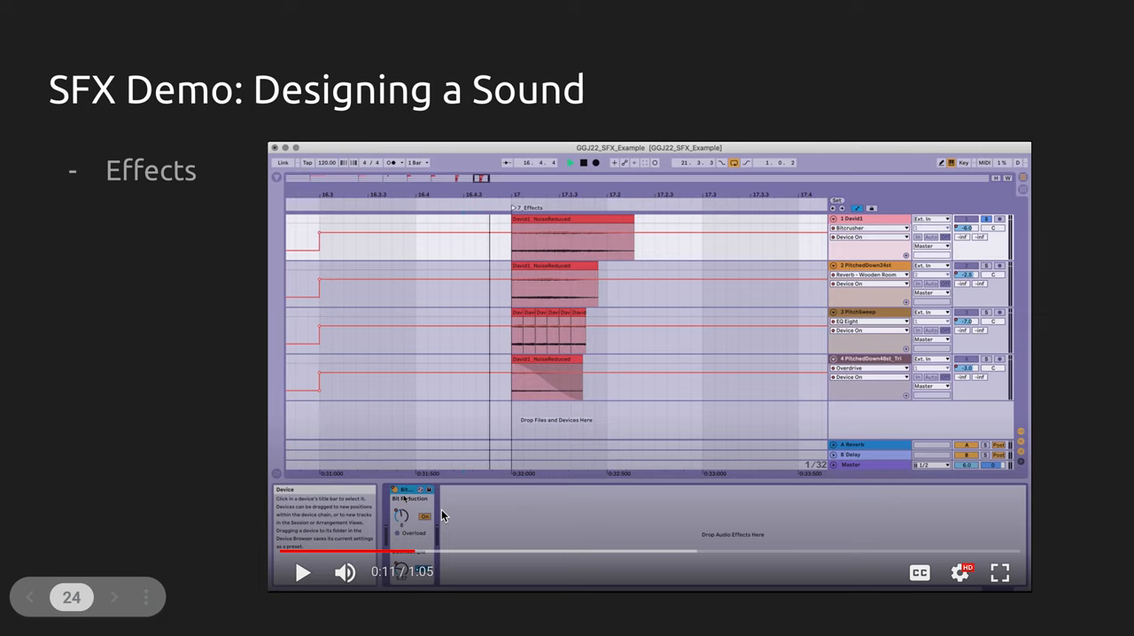
{"action": "mouse_move", "coordinate": [462, 503]}
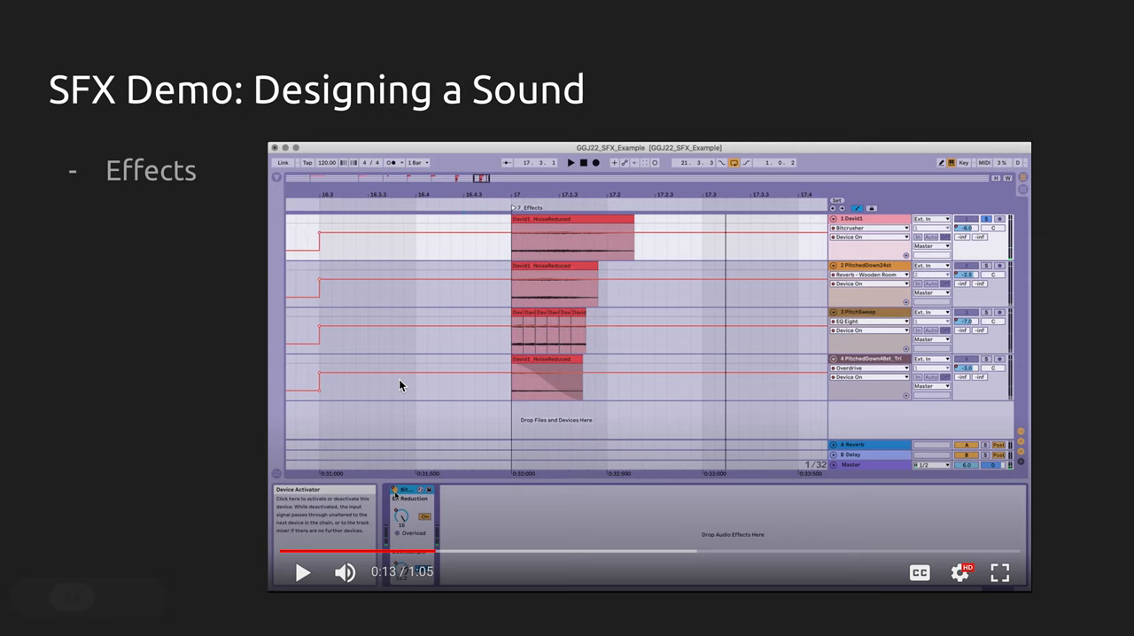
{"action": "left_click", "coordinate": [302, 571]}
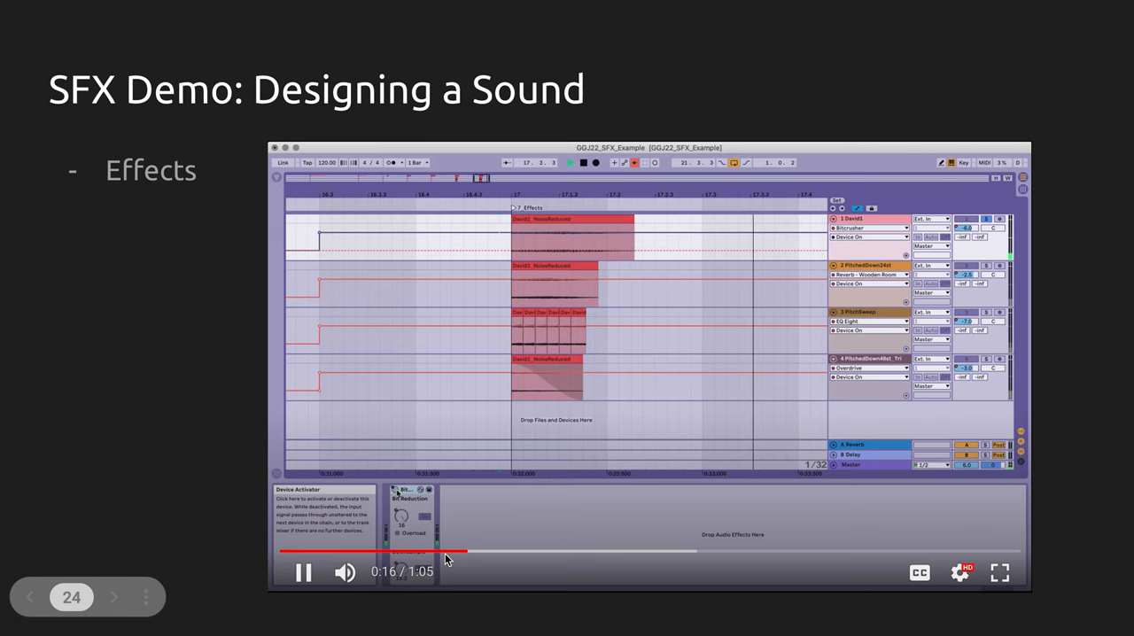
{"action": "left_click_drag", "start_coordinate": [447, 551], "coordinate": [483, 552]}
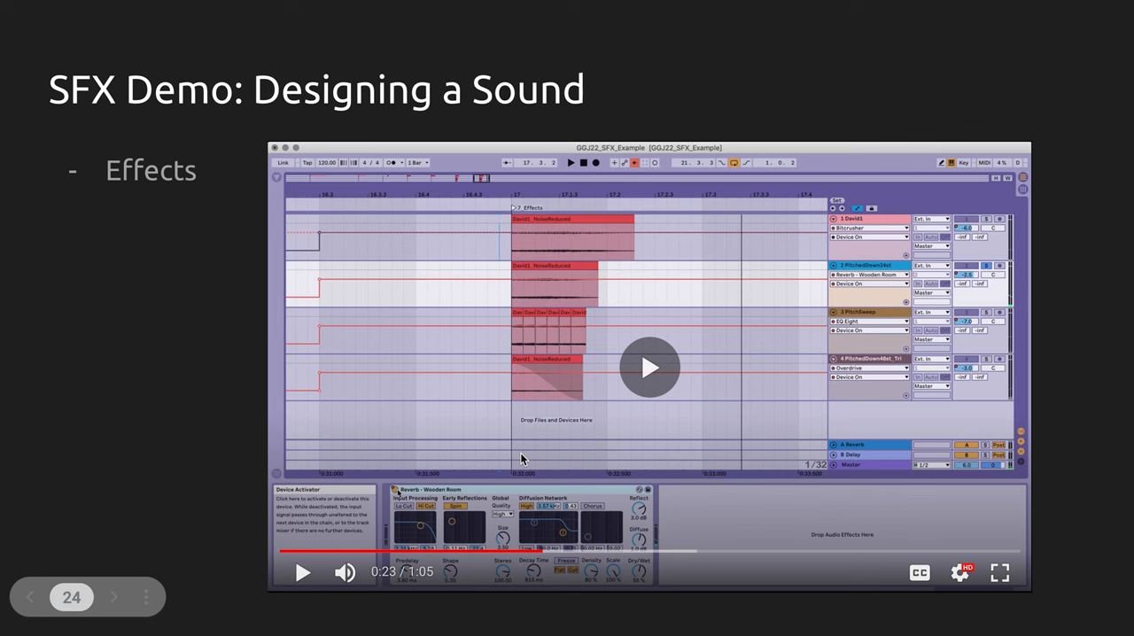
{"action": "left_click", "coordinate": [649, 367]}
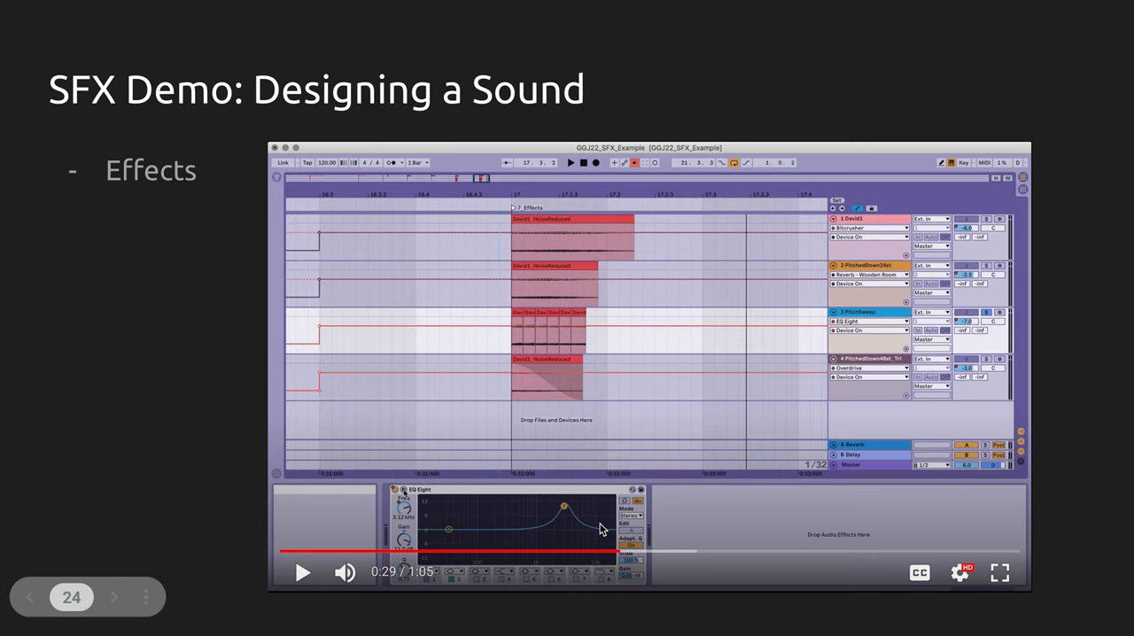
{"action": "mouse_move", "coordinate": [580, 518]}
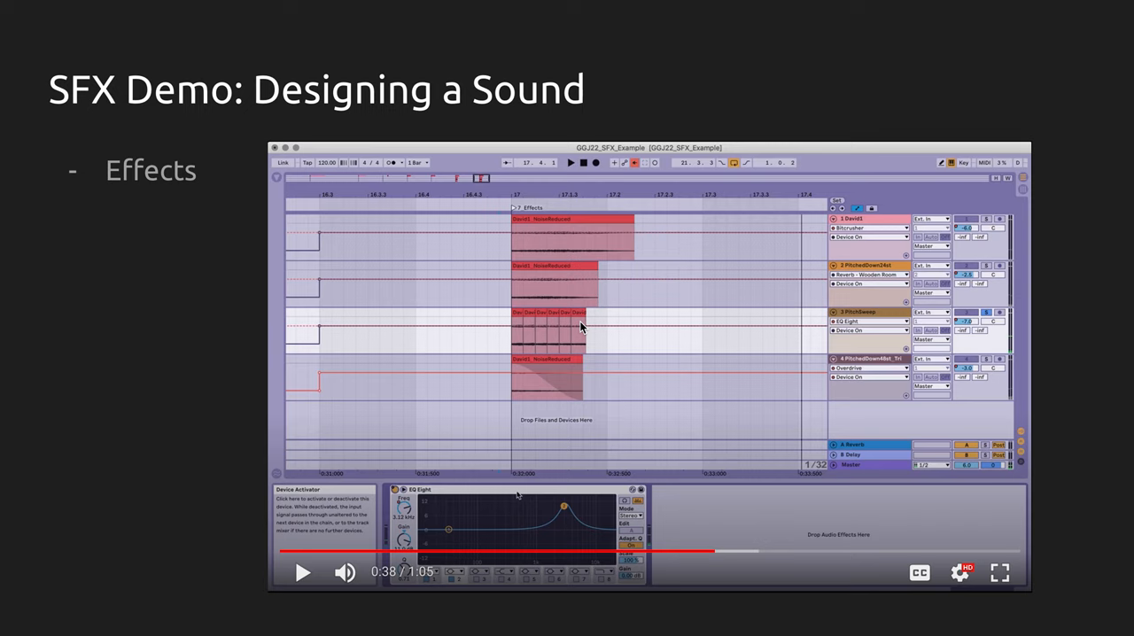
Resume the Effects video through the grain delay, reverb and overdrive chain to its end
{"action": "left_click", "coordinate": [302, 571]}
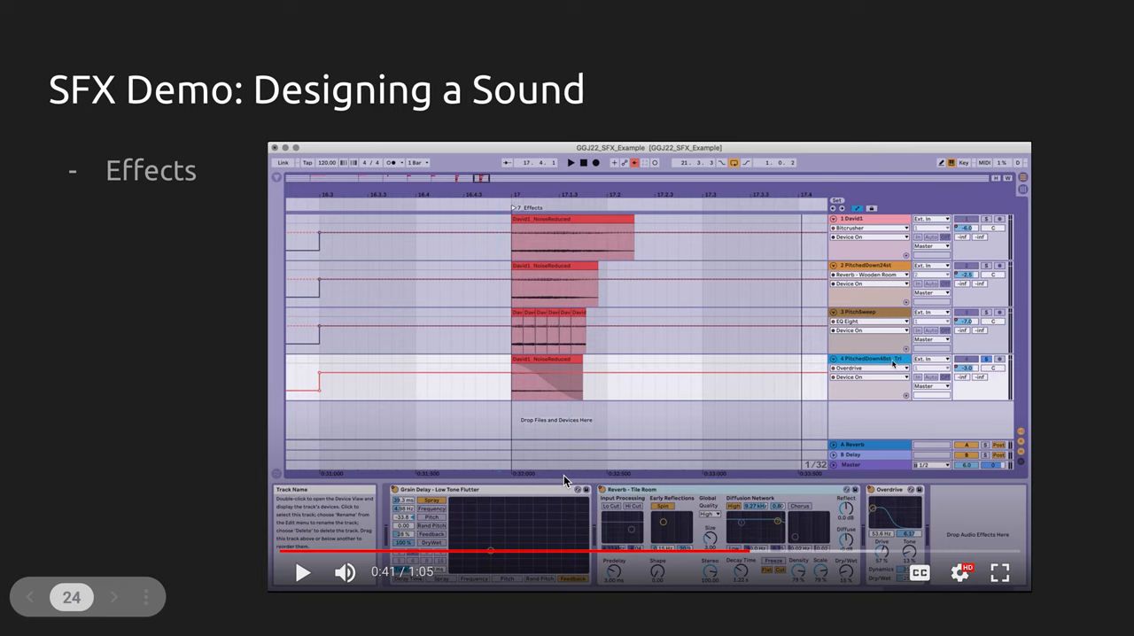
{"action": "mouse_move", "coordinate": [446, 536]}
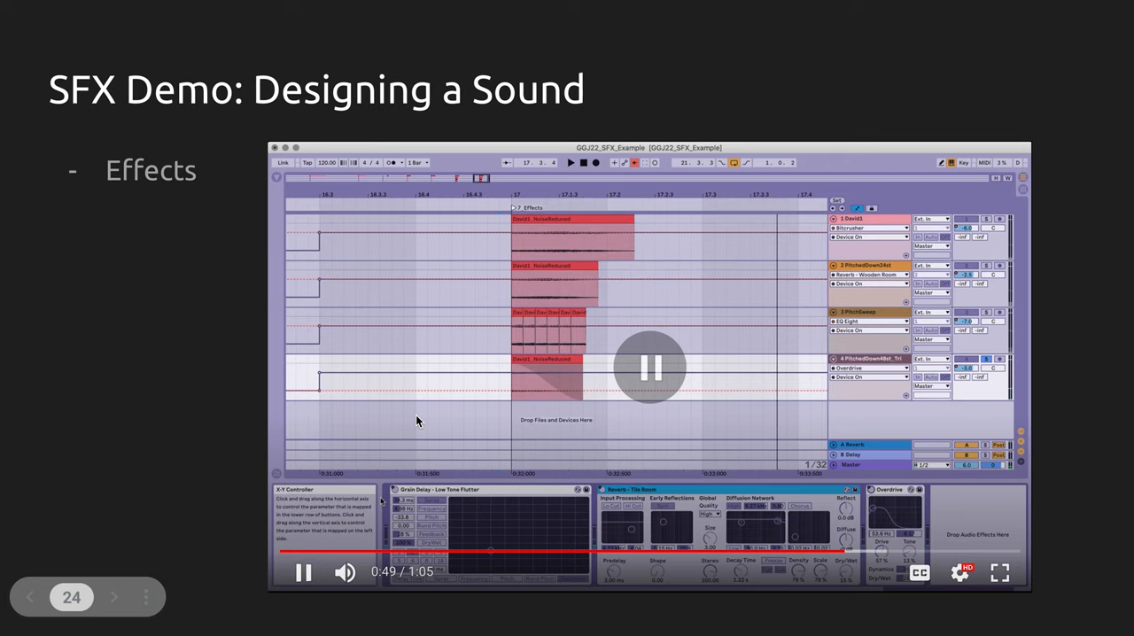
{"action": "left_click", "coordinate": [302, 572]}
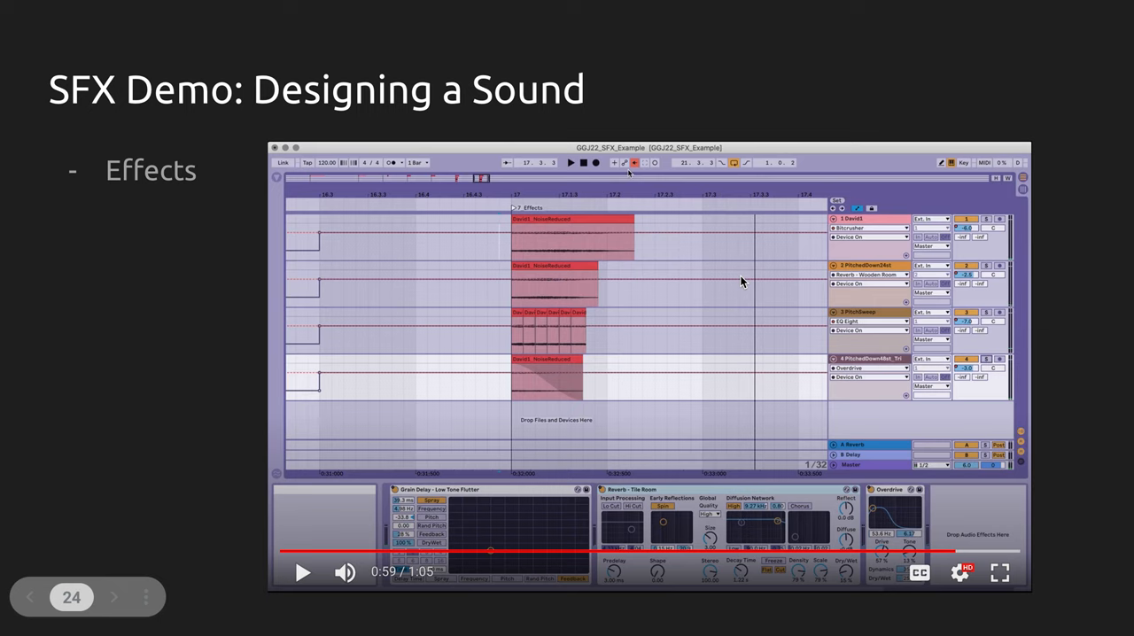
{"action": "mouse_move", "coordinate": [627, 379]}
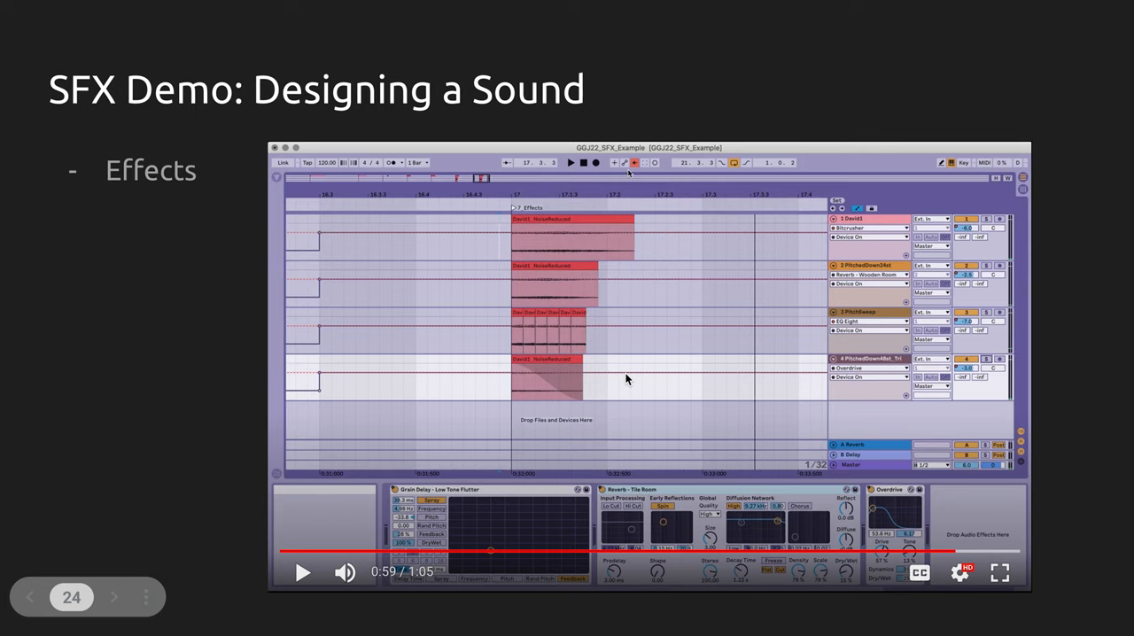
{"action": "mouse_move", "coordinate": [623, 390]}
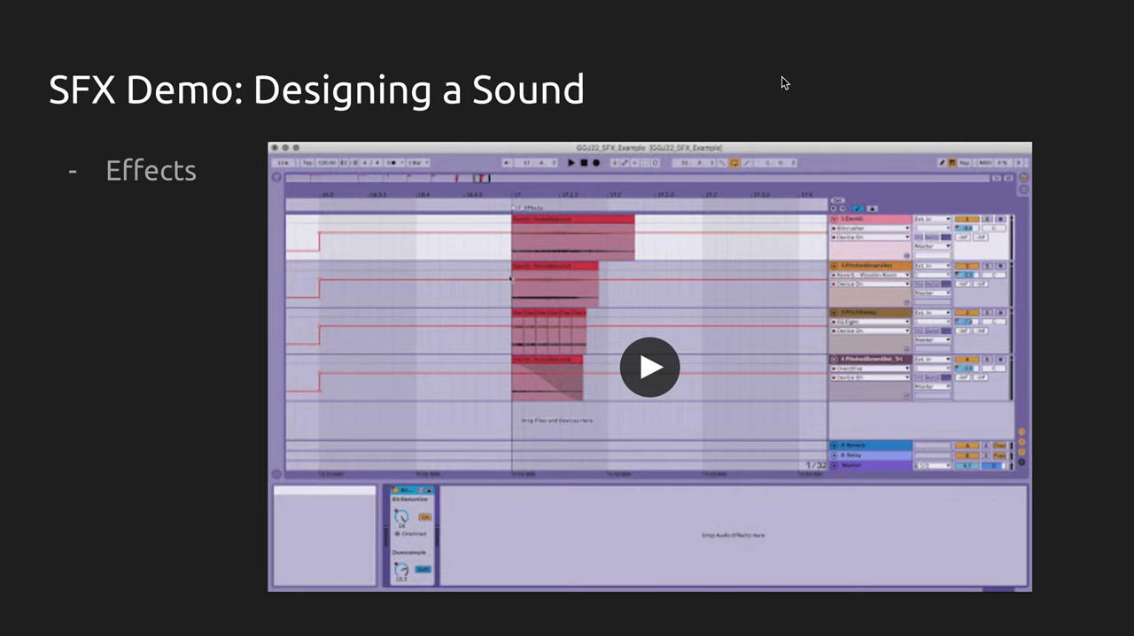
{"action": "mouse_move", "coordinate": [783, 53]}
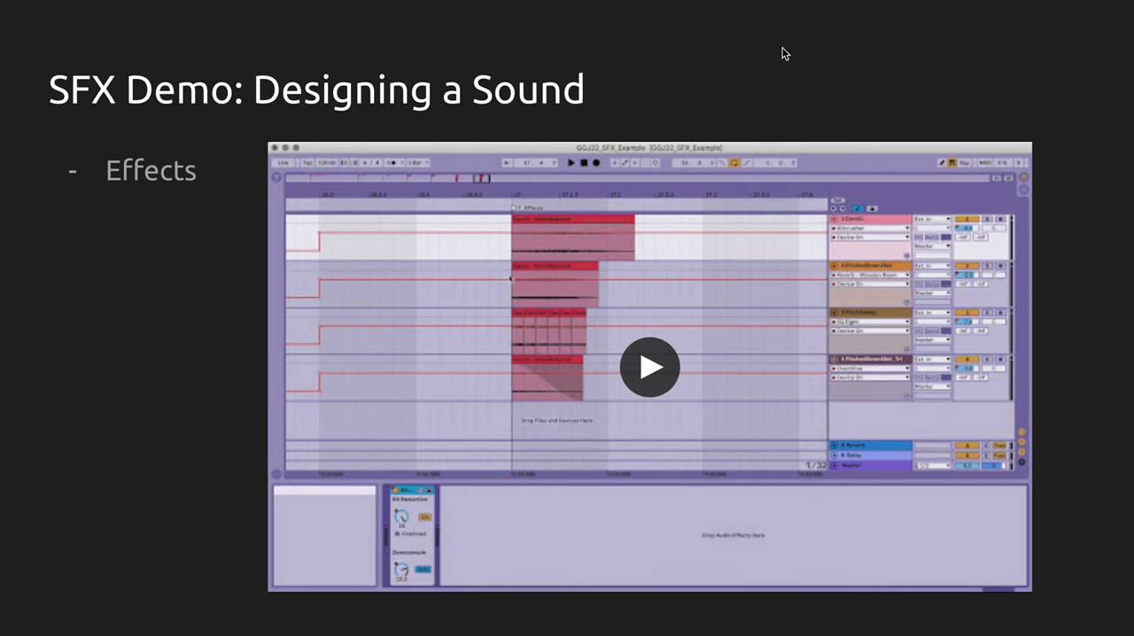
Advance past the Effects demo to the SFX: Mixing slide on gain and compressor
{"action": "key", "text": "right"}
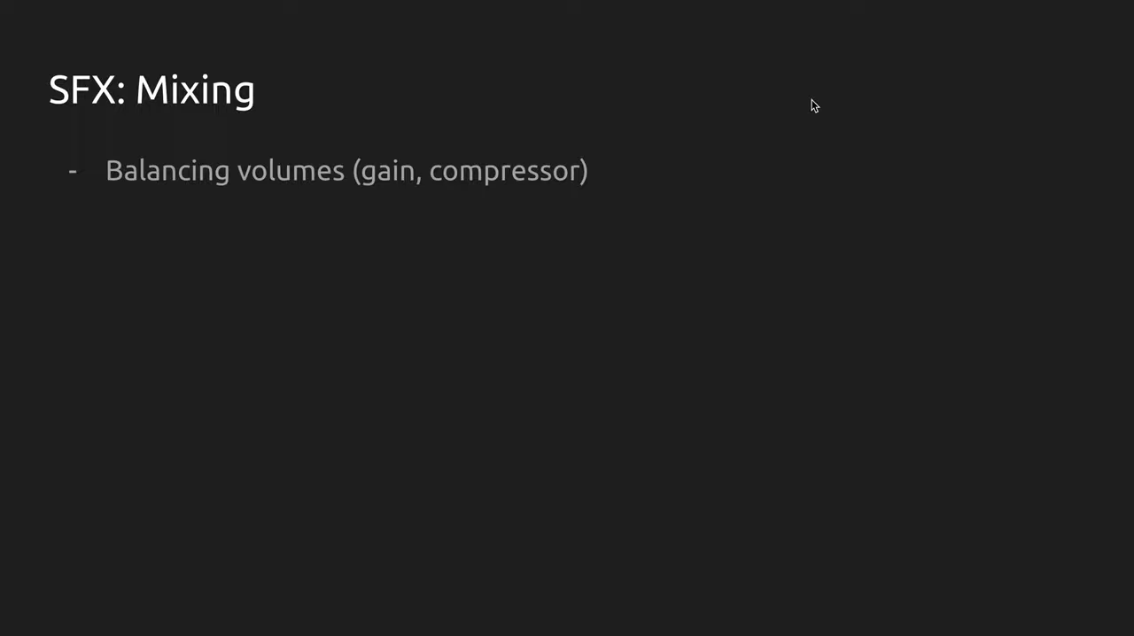
{"action": "mouse_move", "coordinate": [471, 210]}
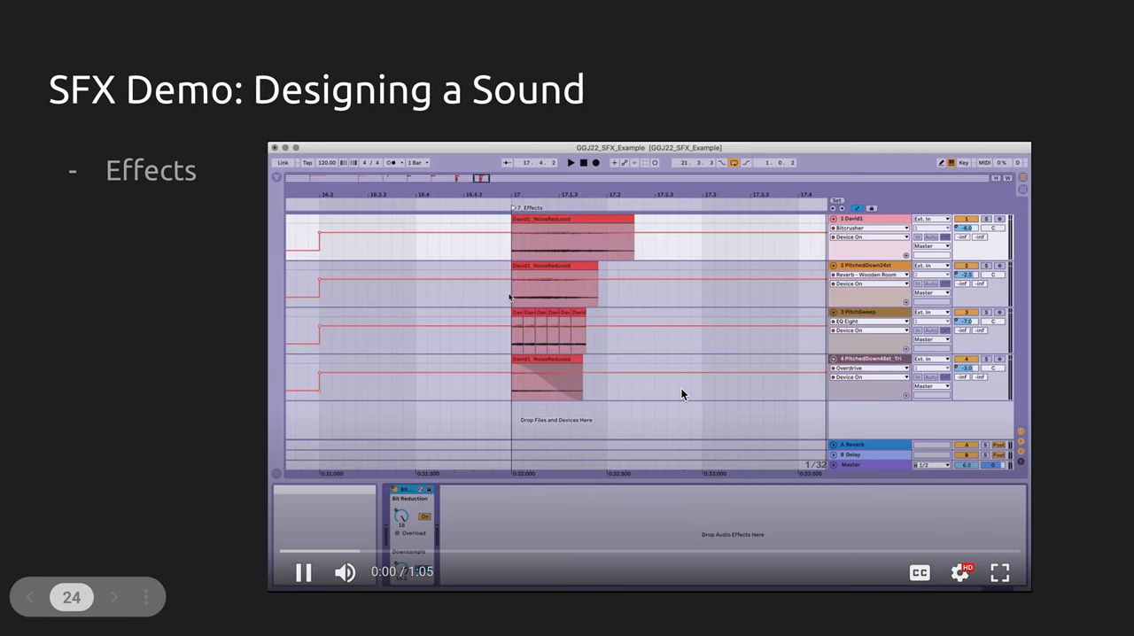
Play the embedded sound-design demo video for about seven seconds, then pause it
{"action": "left_click", "coordinate": [303, 572]}
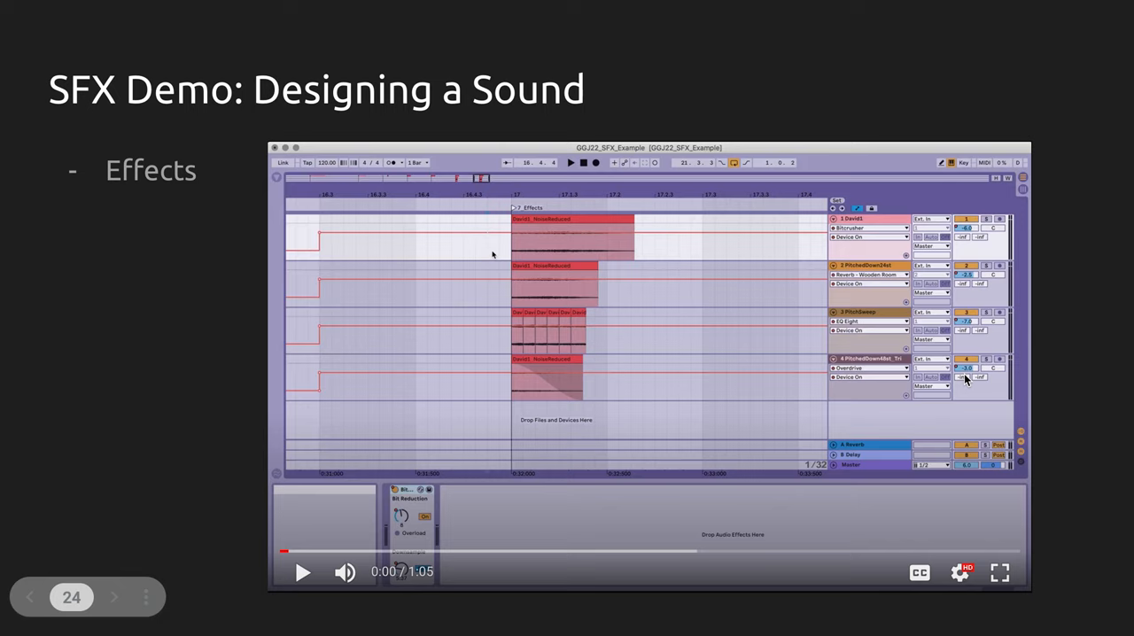
{"action": "mouse_move", "coordinate": [946, 271]}
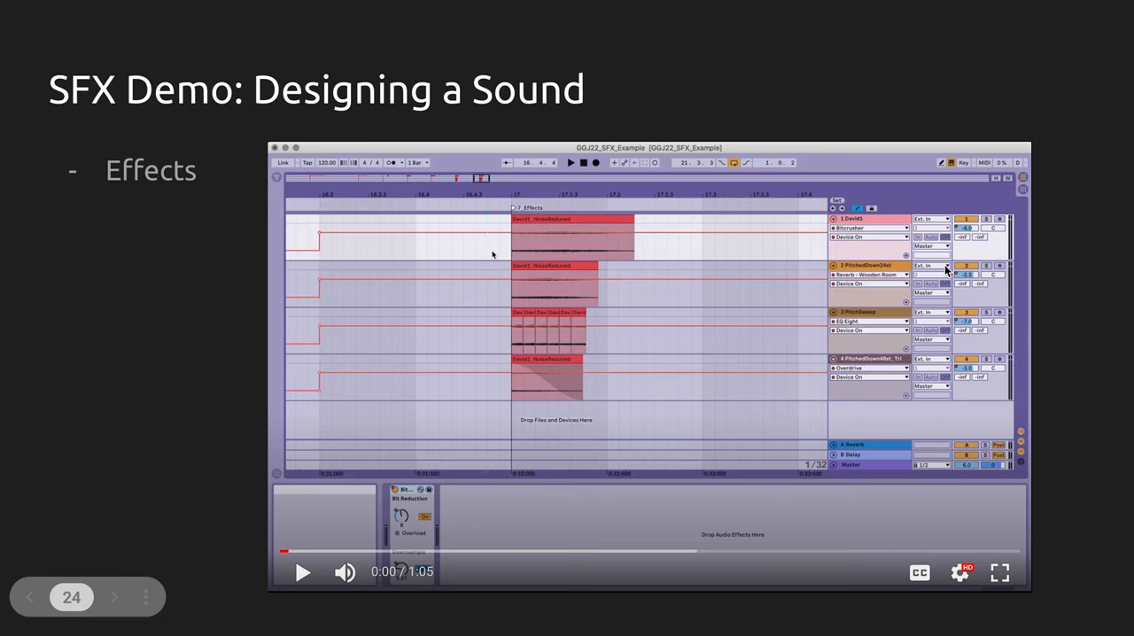
{"action": "mouse_move", "coordinate": [971, 330]}
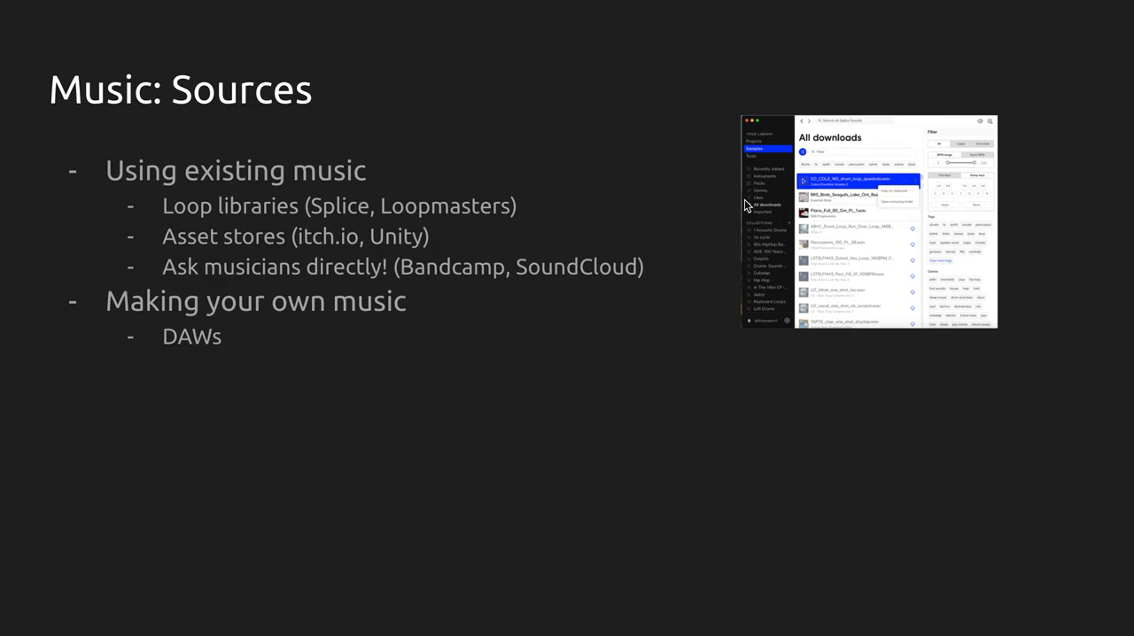
Advance to Music: Sources, covering existing music, making your own, and DAW basics
{"action": "key", "text": "right"}
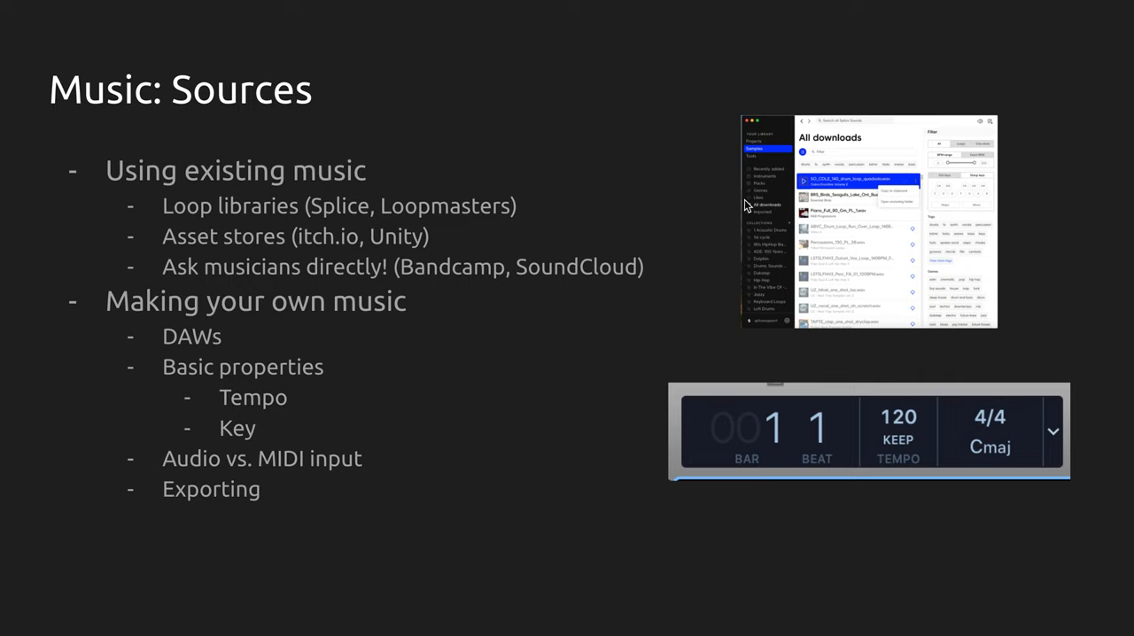
Advance to the Music Demo: Making Your Own slide with its DAW video and BandLab link
{"action": "key", "text": "right"}
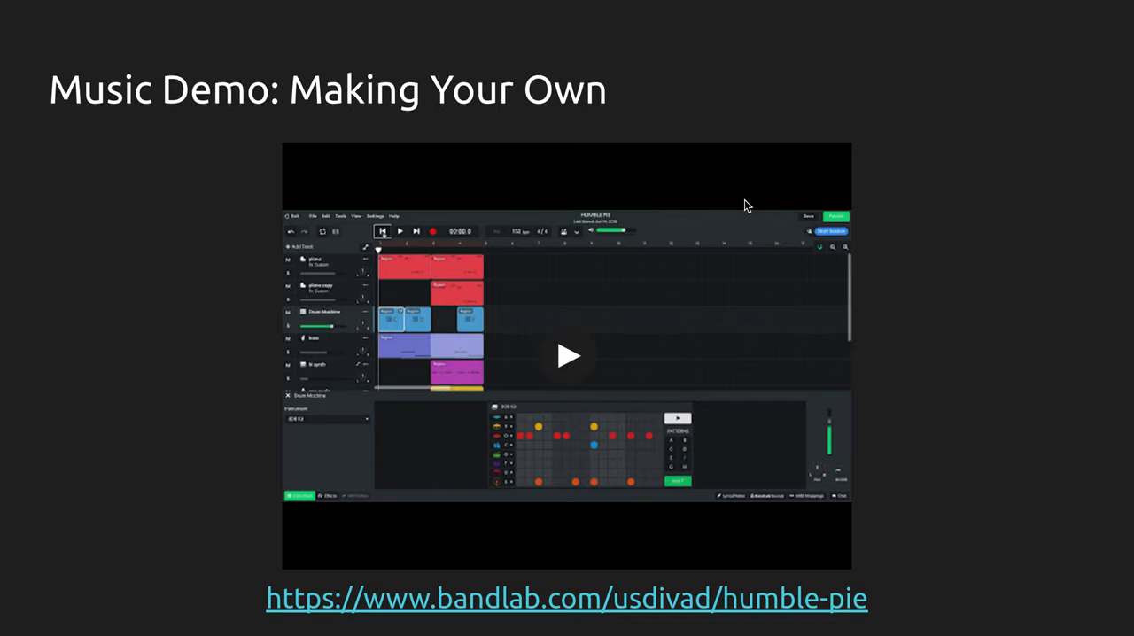
{"action": "mouse_move", "coordinate": [848, 608]}
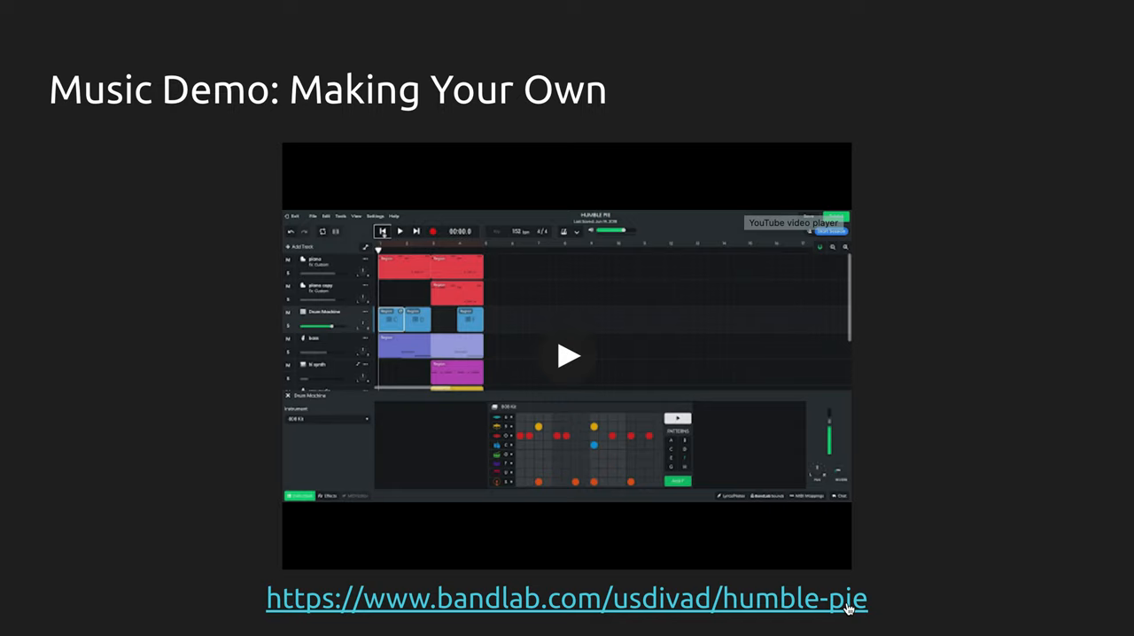
{"action": "mouse_move", "coordinate": [913, 537]}
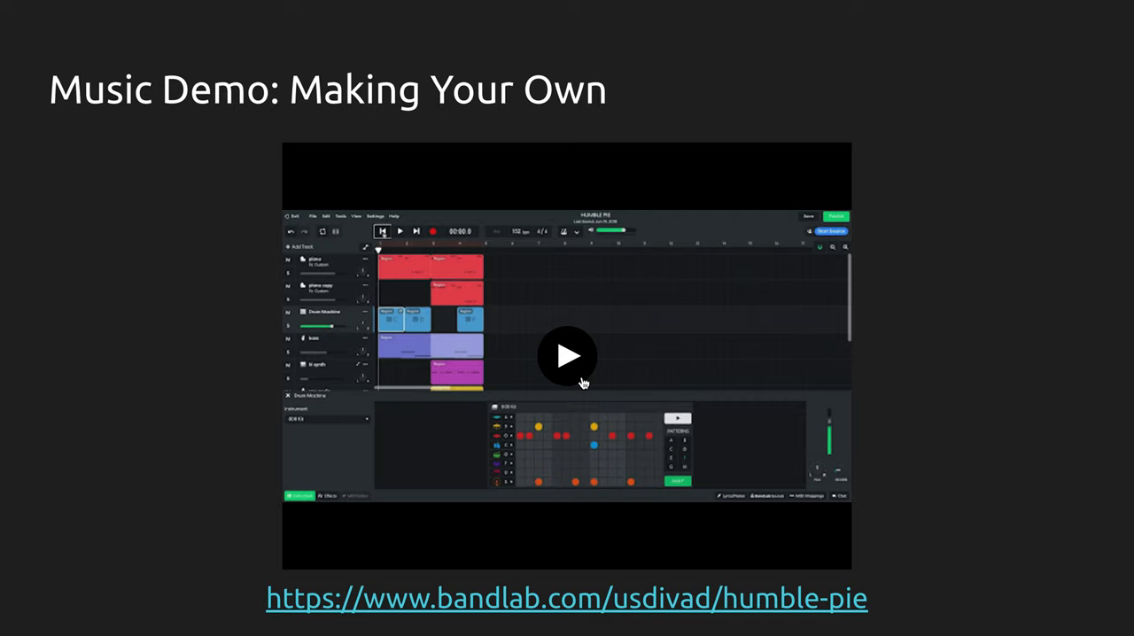
Play the embedded BandLab music-making demo clip through to its end
{"action": "left_click", "coordinate": [567, 356]}
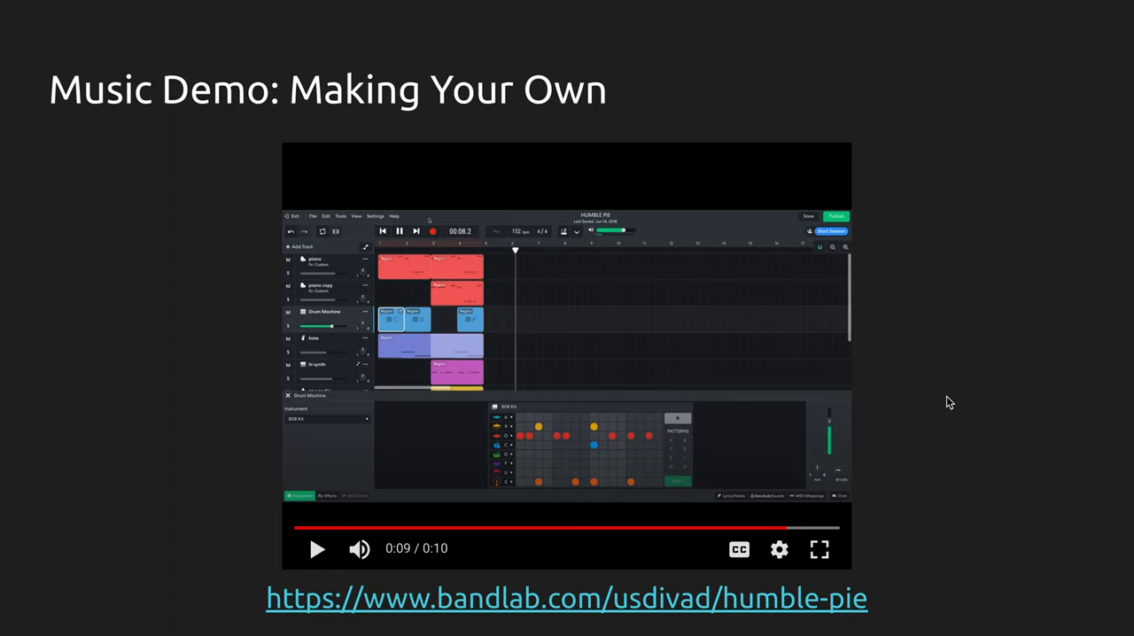
{"action": "mouse_move", "coordinate": [267, 477]}
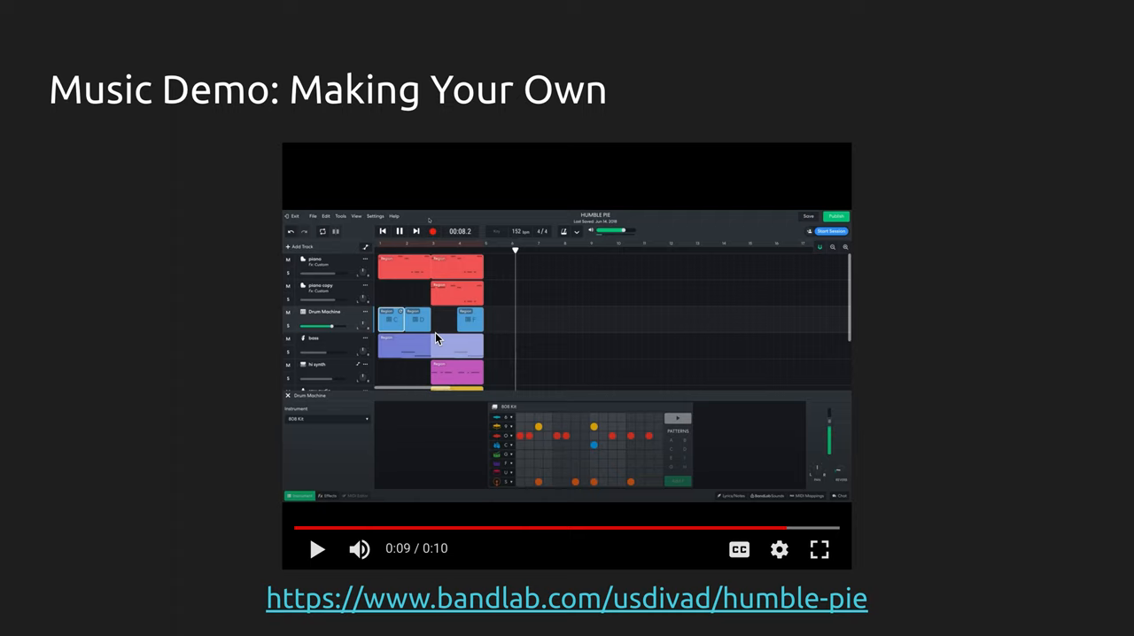
{"action": "mouse_move", "coordinate": [915, 385]}
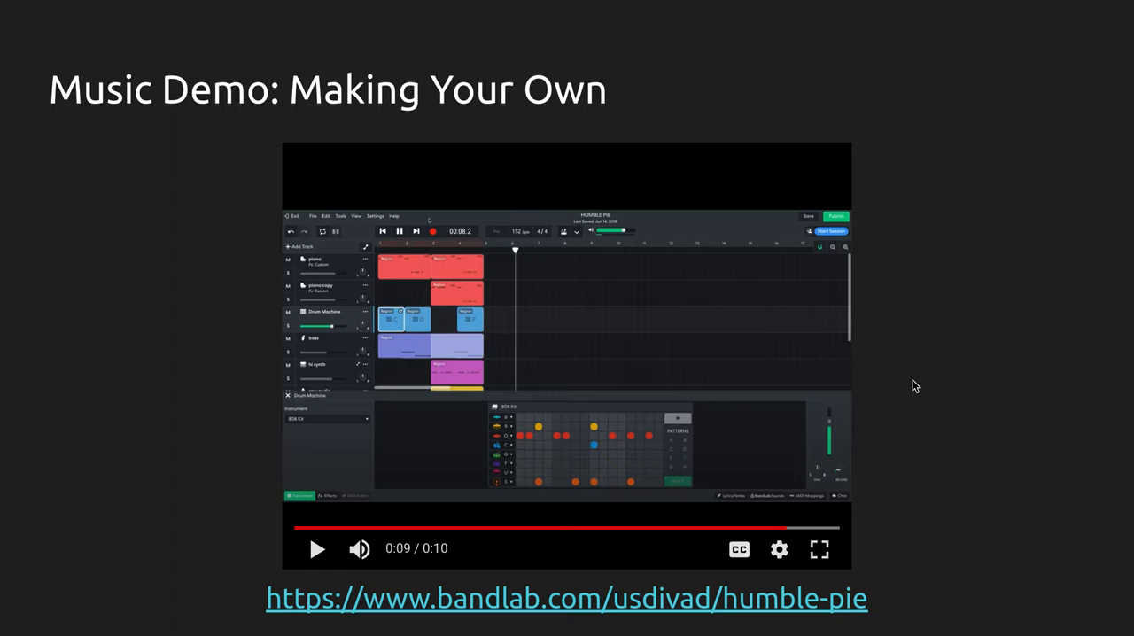
{"action": "mouse_move", "coordinate": [943, 352]}
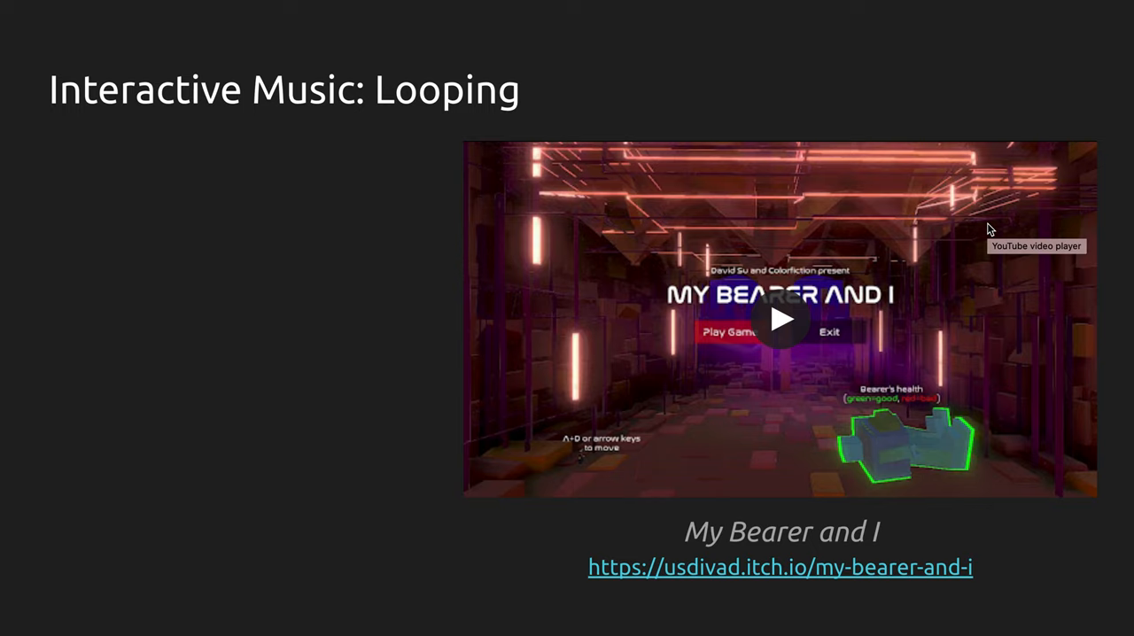
Reveal the 'Export tracks as loops' and 'Head-loop-tail' bullets on the Looping slide
{"action": "key", "text": "right"}
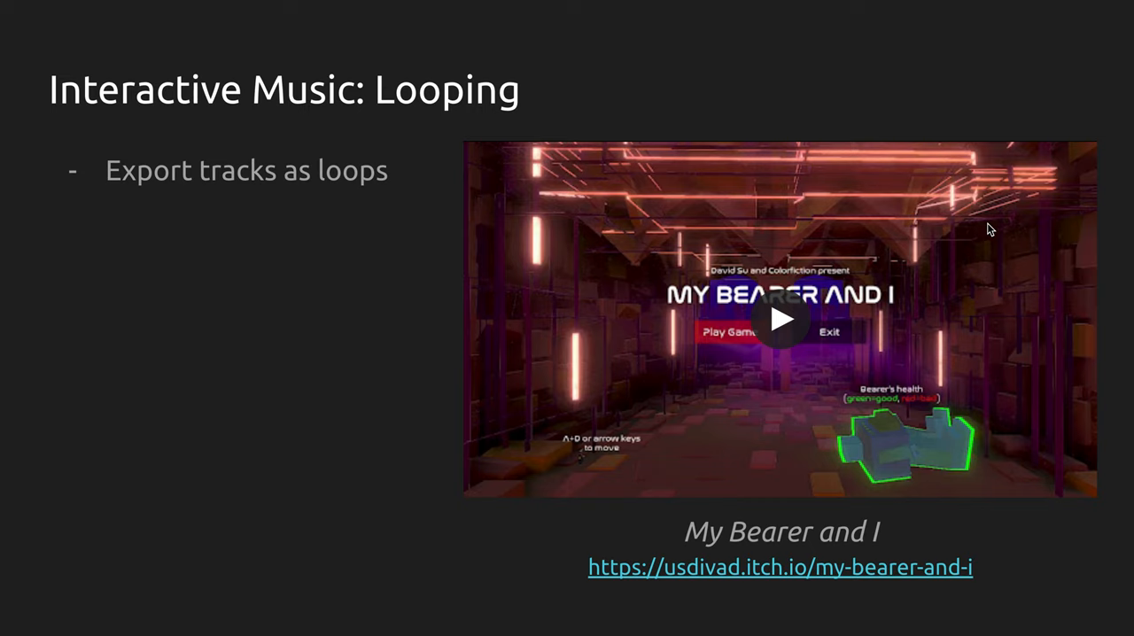
{"action": "mouse_move", "coordinate": [988, 231]}
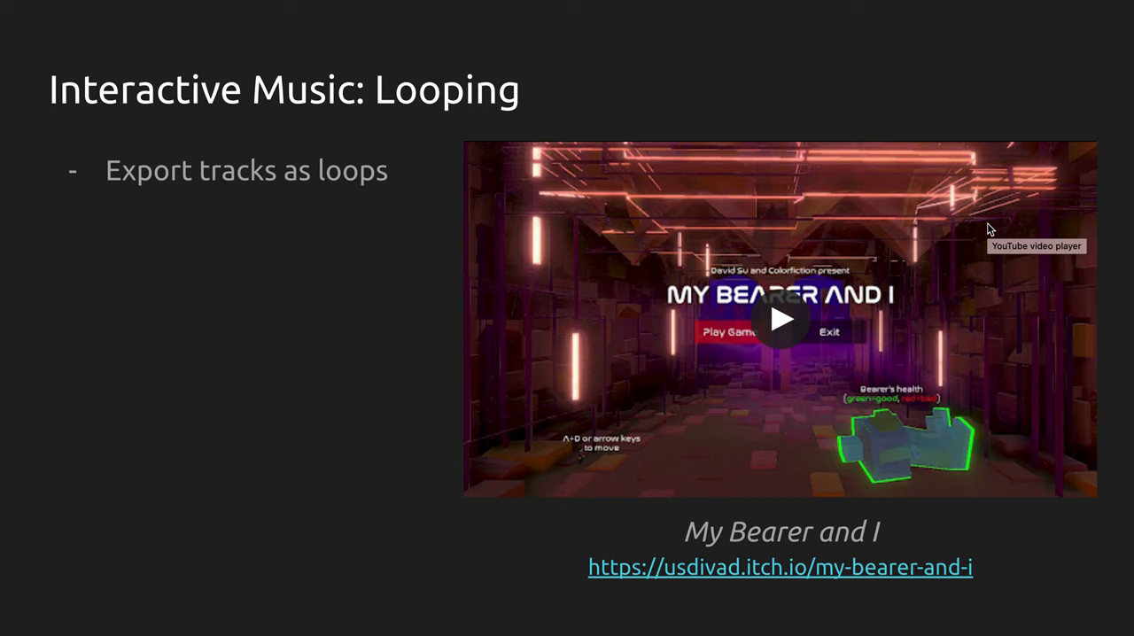
{"action": "key", "text": "right"}
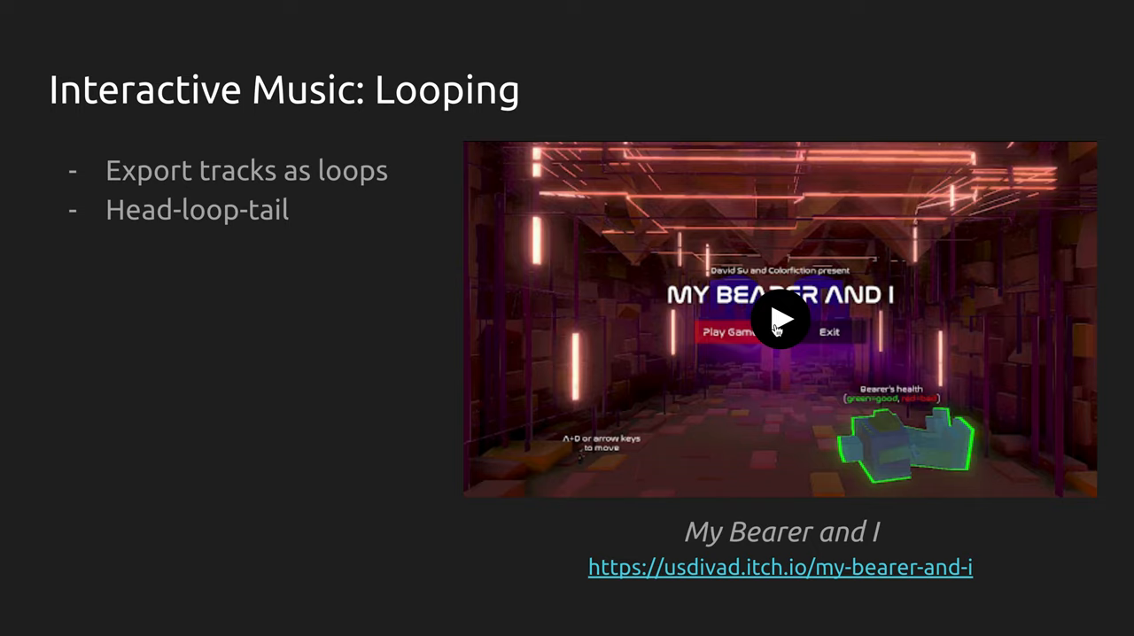
Start the My Bearer and I gameplay video (0:47) on the Looping slide
{"action": "left_click", "coordinate": [779, 319]}
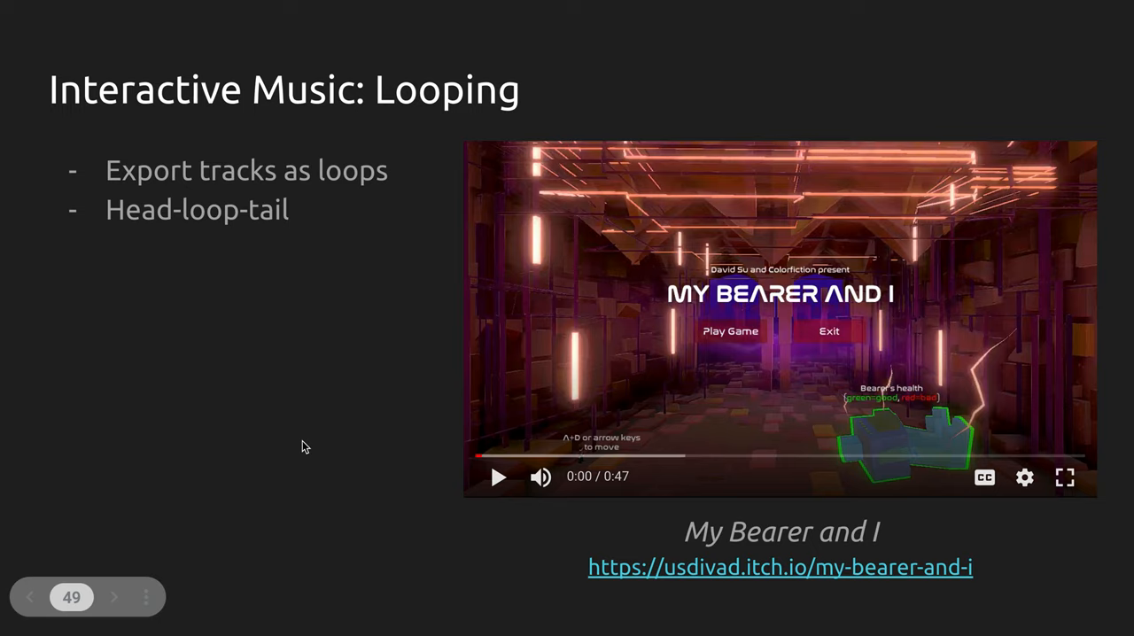
Advance to the Vertical Layering slide and reveal its 'Layer 1: Vocals' bullet
{"action": "key", "text": "Right"}
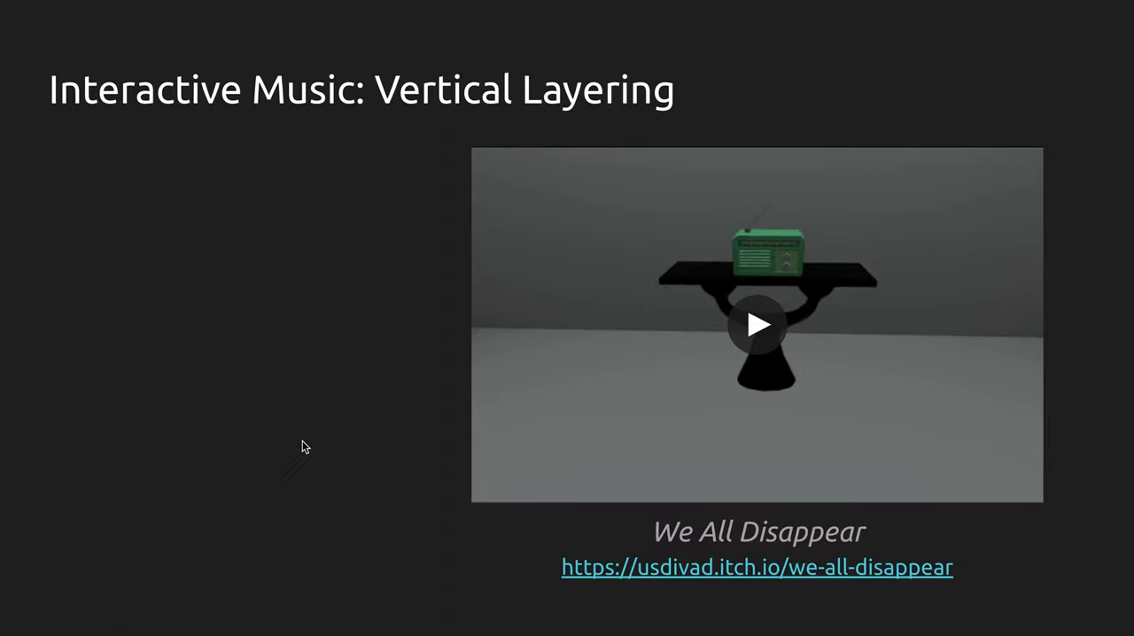
{"action": "key", "text": "right"}
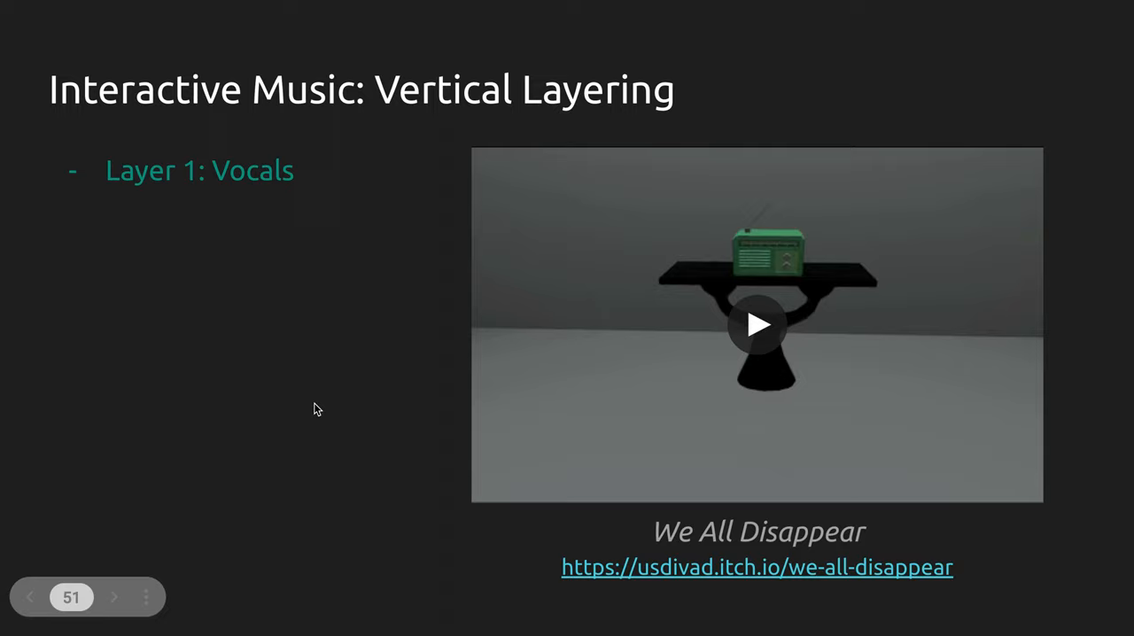
Reveal 'Layer 2: Drums + bass' and 'Layer 3: Guitars', then start the We All Disappear video
{"action": "left_click", "coordinate": [756, 324]}
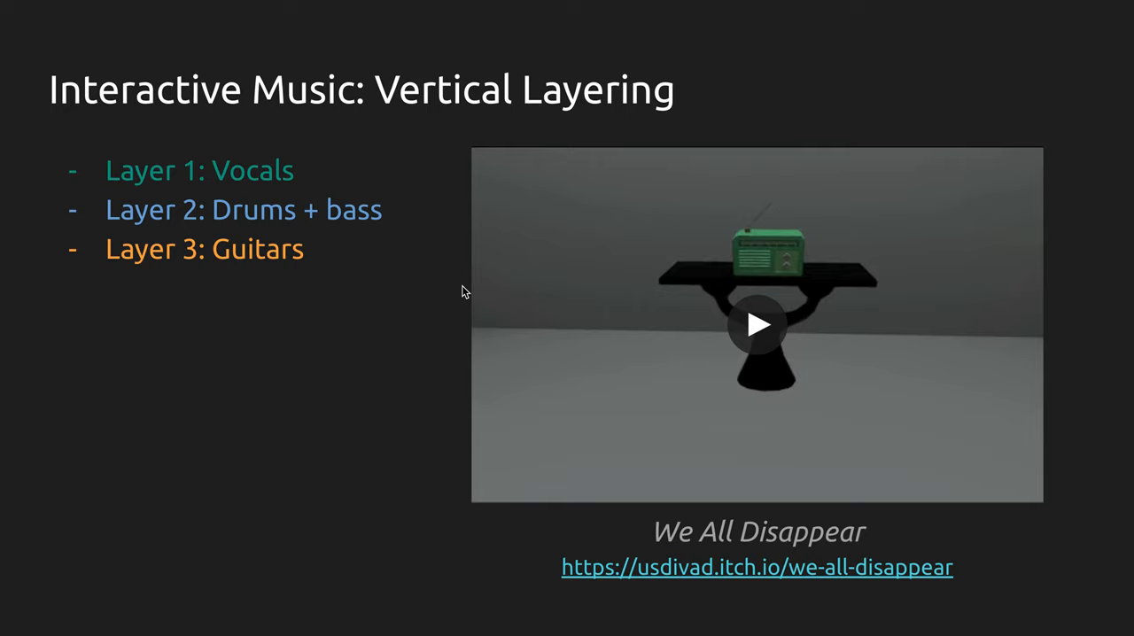
{"action": "left_click", "coordinate": [756, 324]}
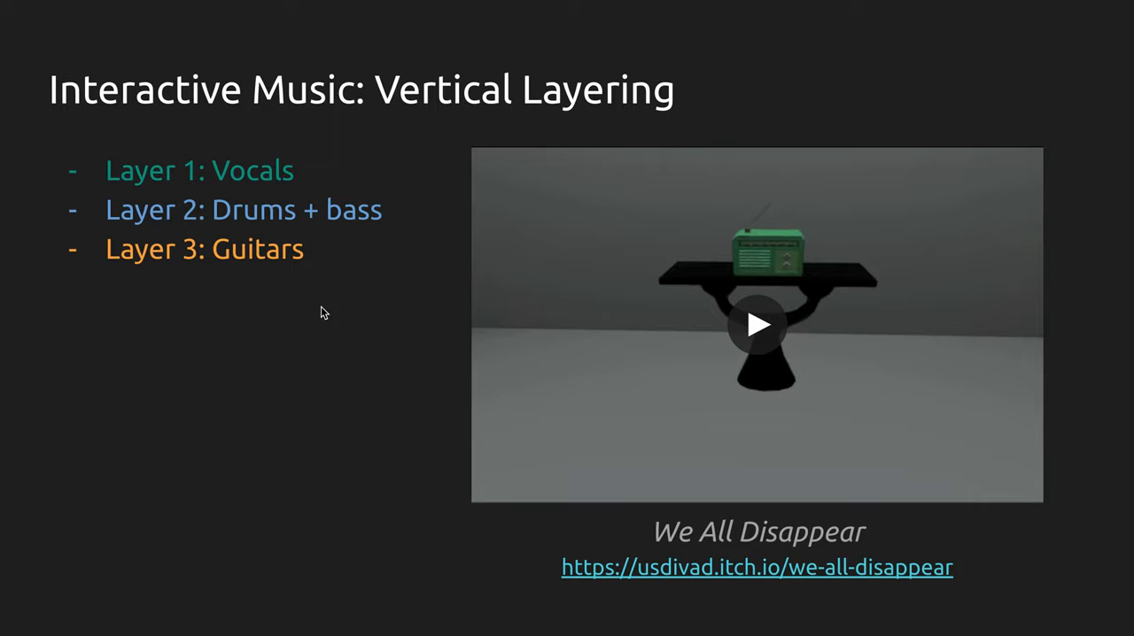
{"action": "left_click", "coordinate": [756, 324]}
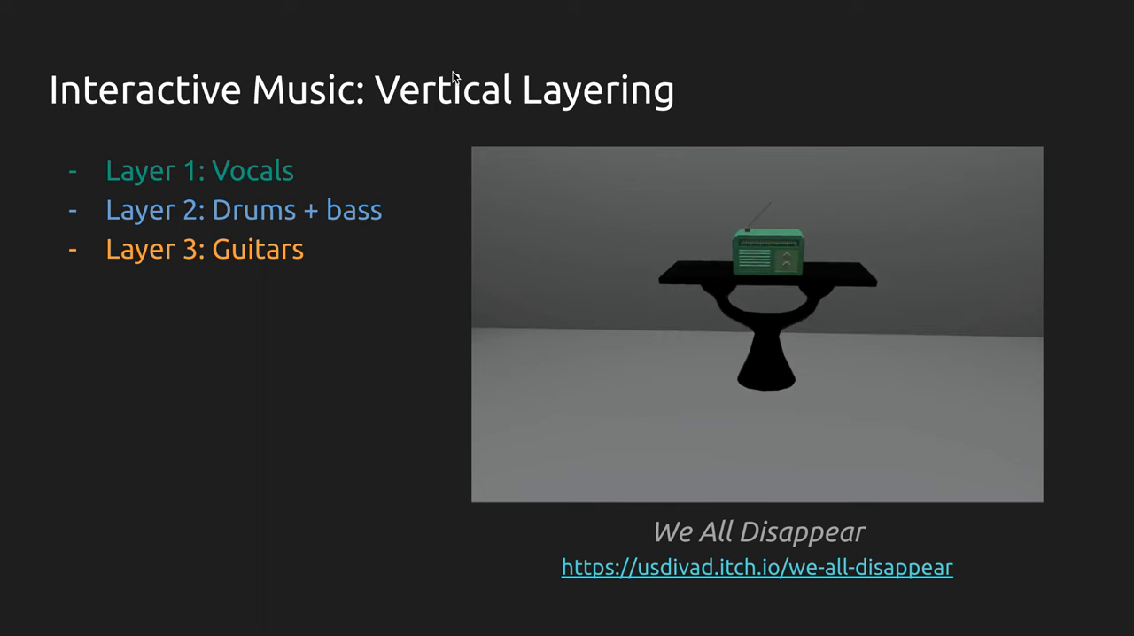
{"action": "key", "text": "right"}
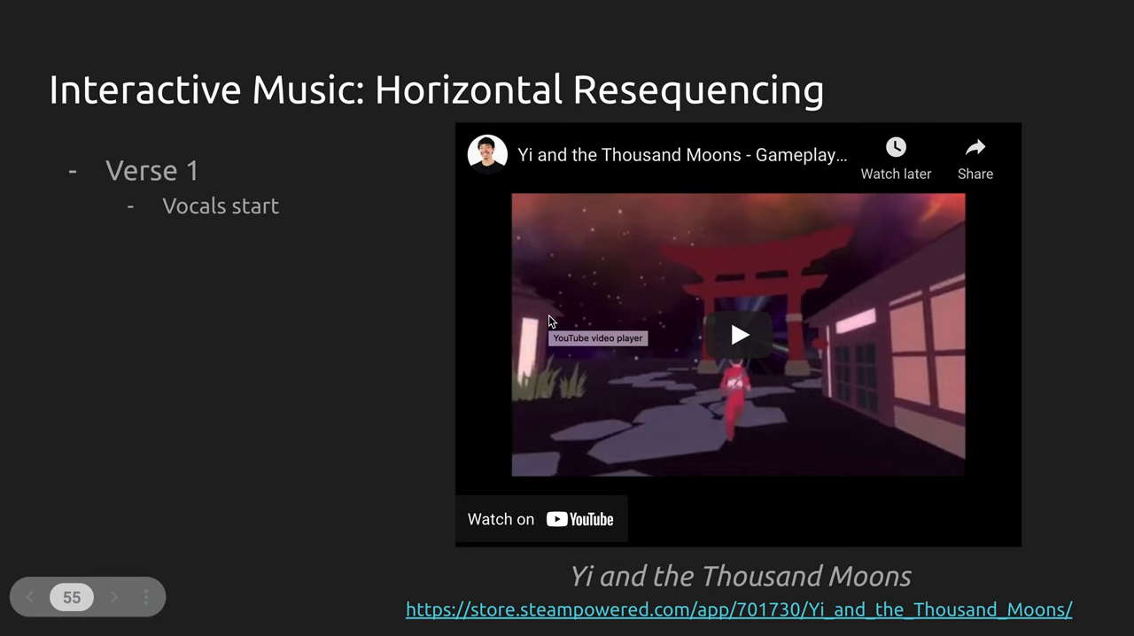
{"action": "key", "text": "Right"}
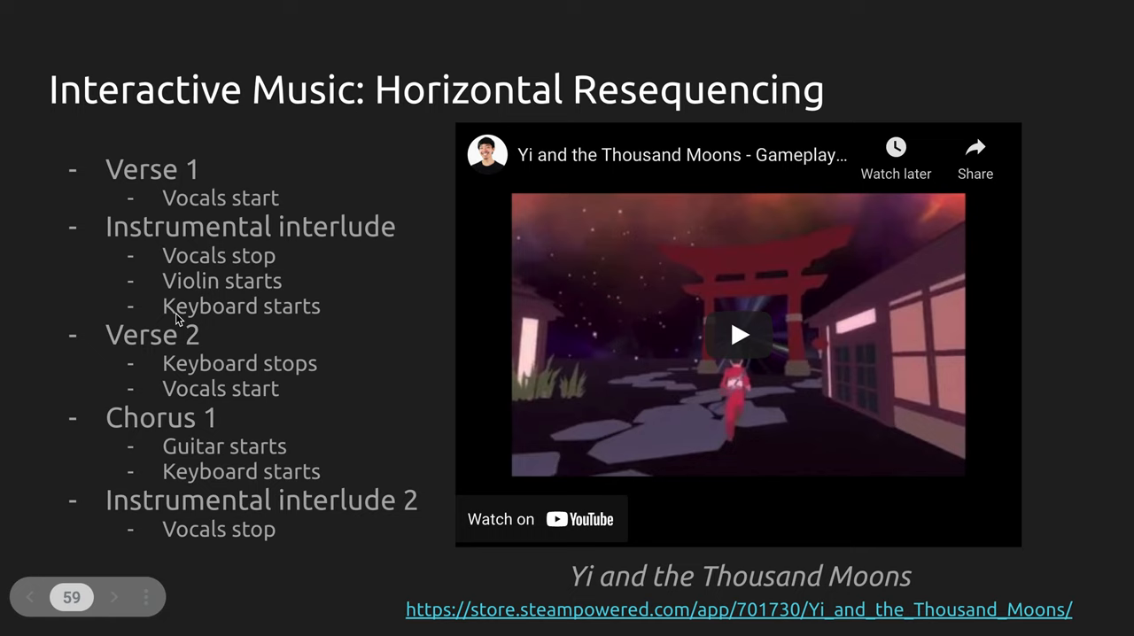
{"action": "mouse_move", "coordinate": [258, 443]}
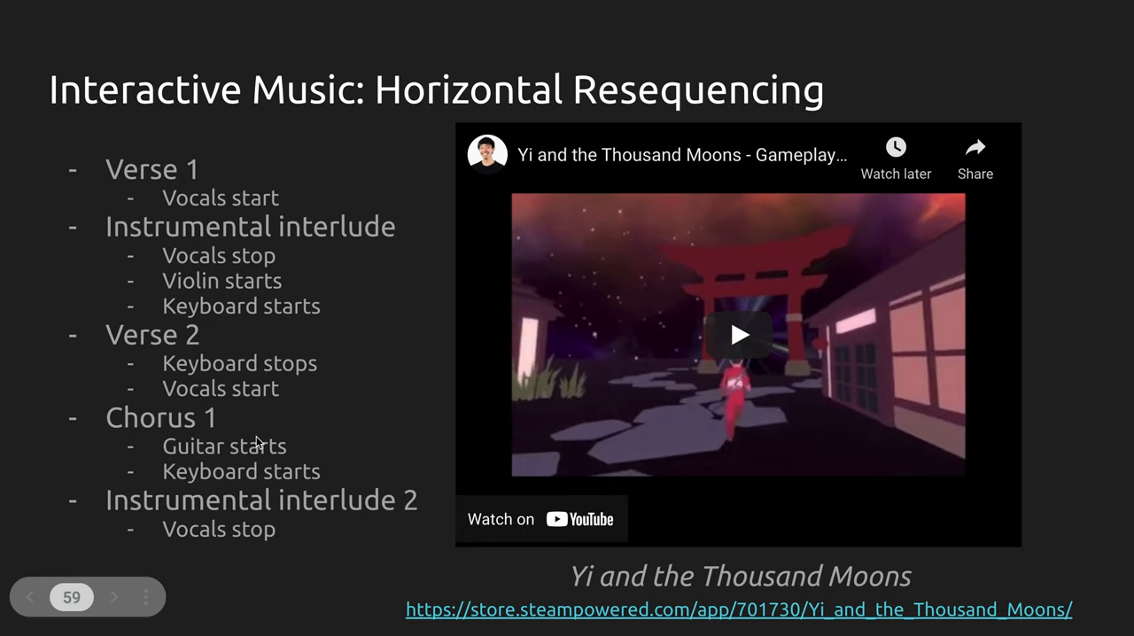
{"action": "mouse_move", "coordinate": [285, 407]}
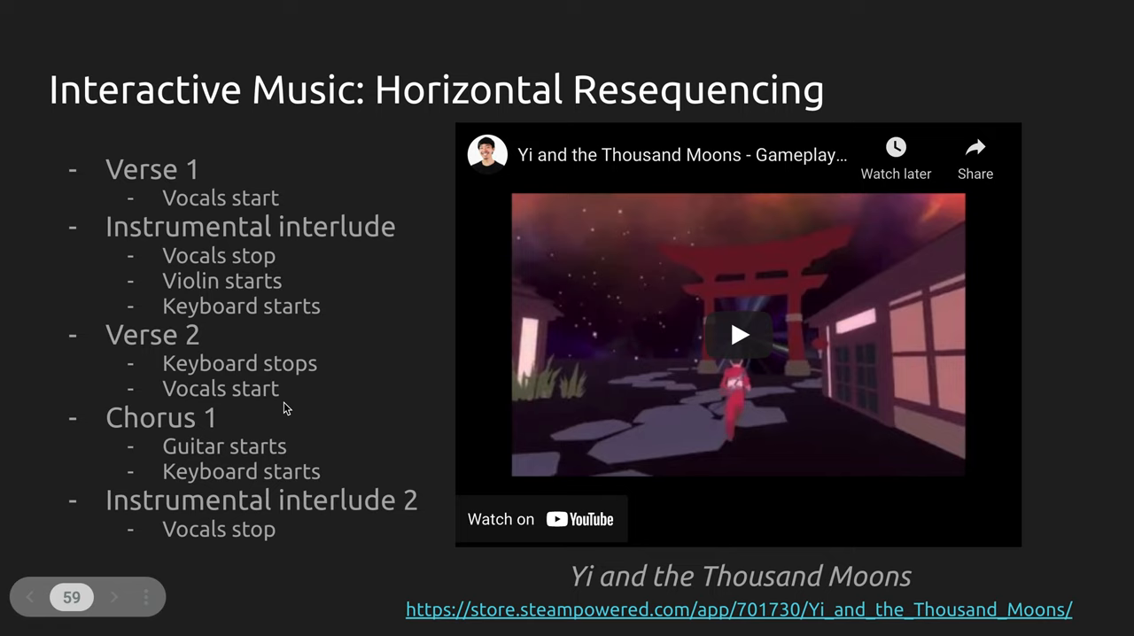
{"action": "mouse_move", "coordinate": [370, 373]}
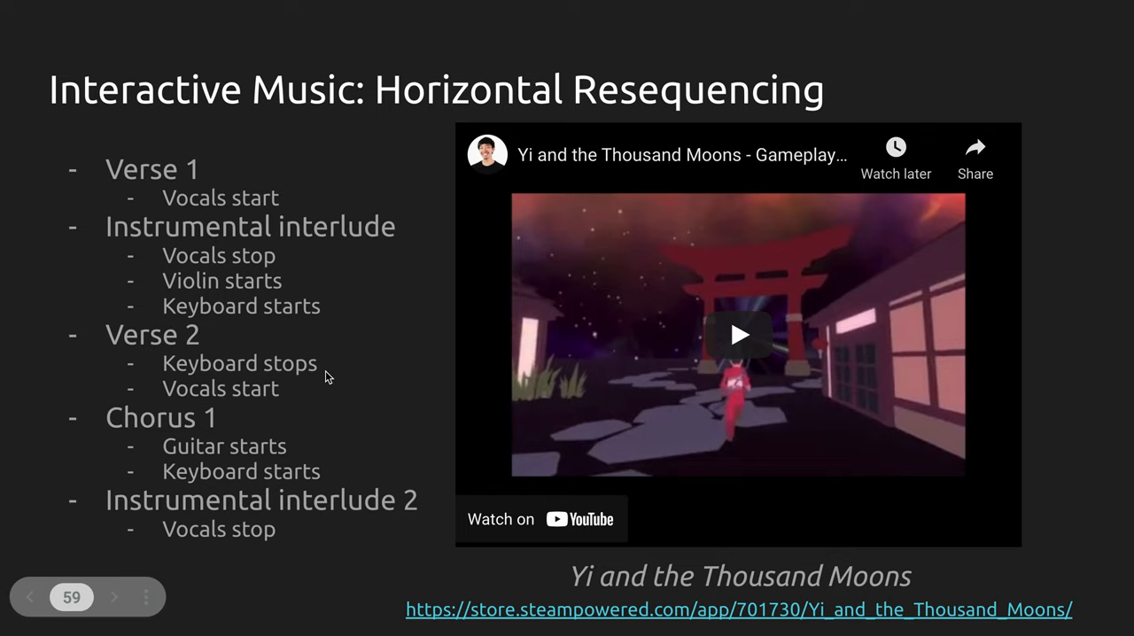
{"action": "left_click", "coordinate": [738, 334]}
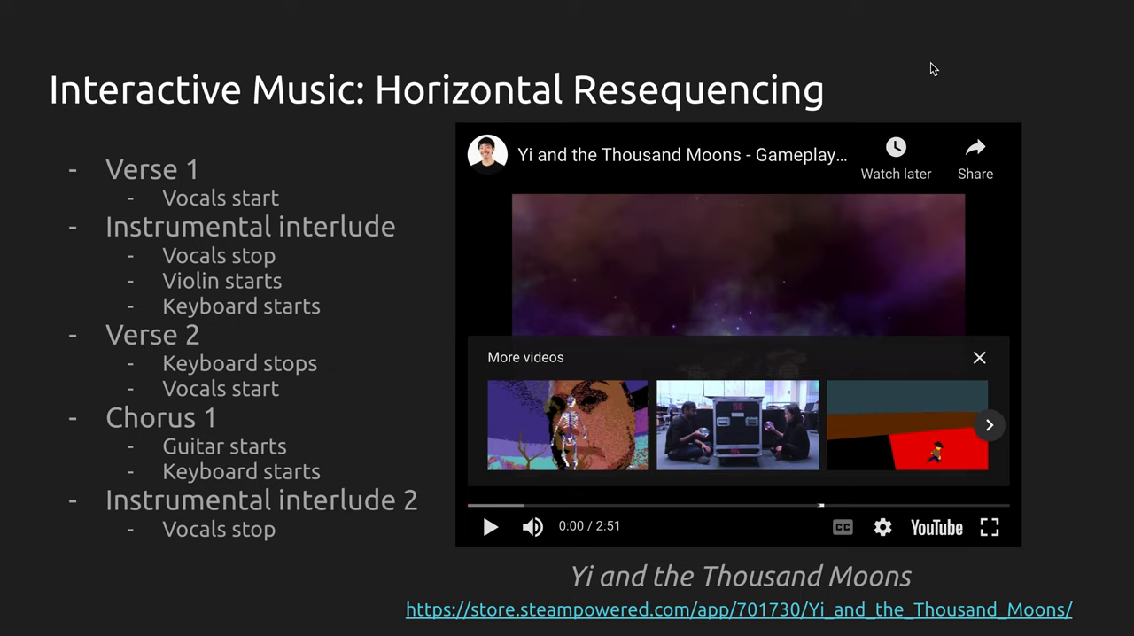
Play the Yi and the Thousand Moons gameplay video (2:51) from the beginning
{"action": "left_click", "coordinate": [490, 525]}
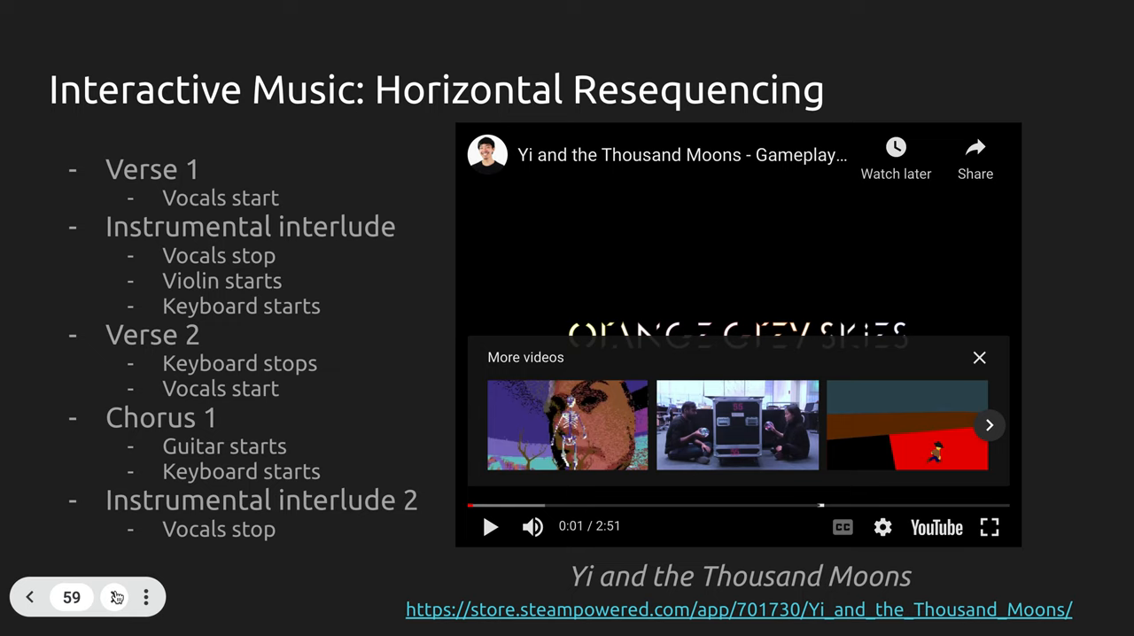
Pause the gameplay video and advance to the next slide
{"action": "left_click", "coordinate": [113, 596]}
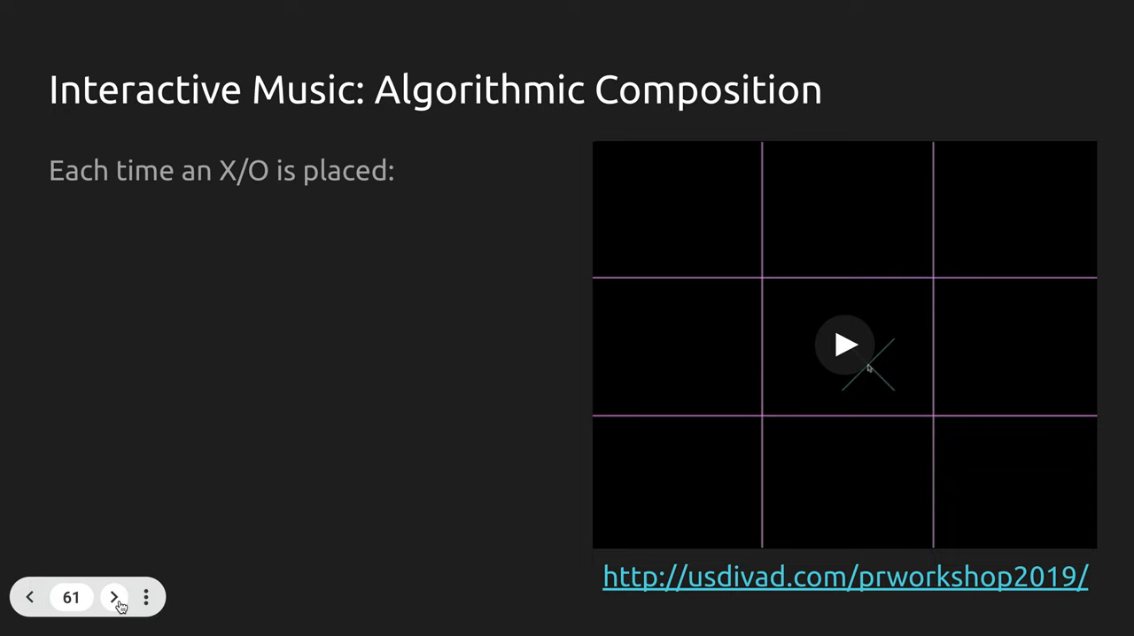
{"action": "left_click", "coordinate": [844, 344]}
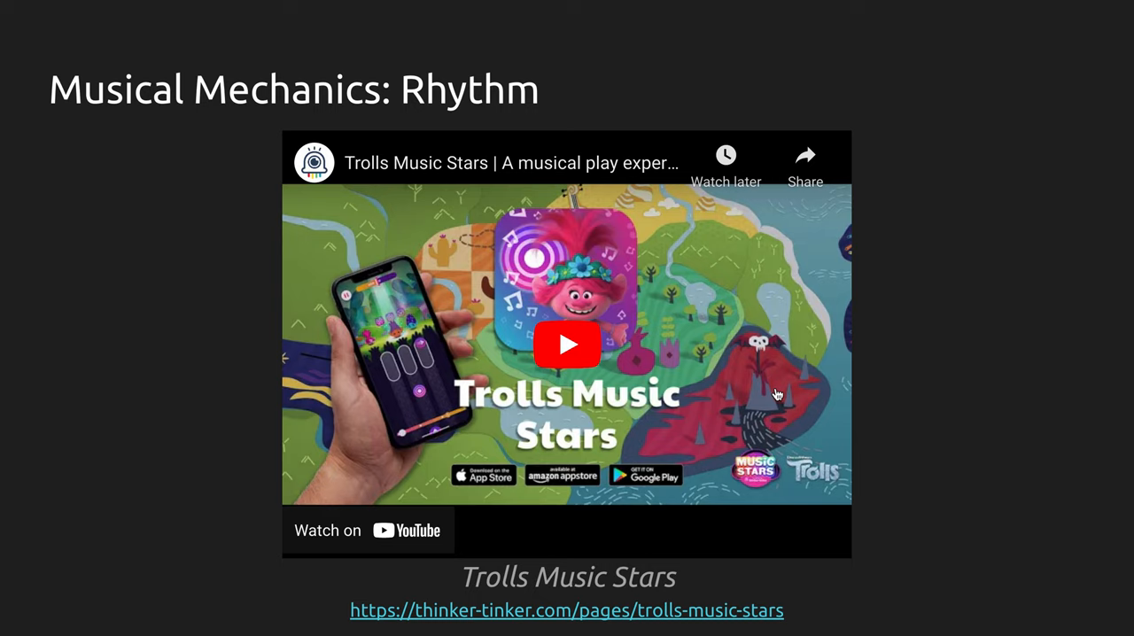
Load the embedded Trolls Music Stars video on the Rhythm slide
{"action": "left_click", "coordinate": [566, 344]}
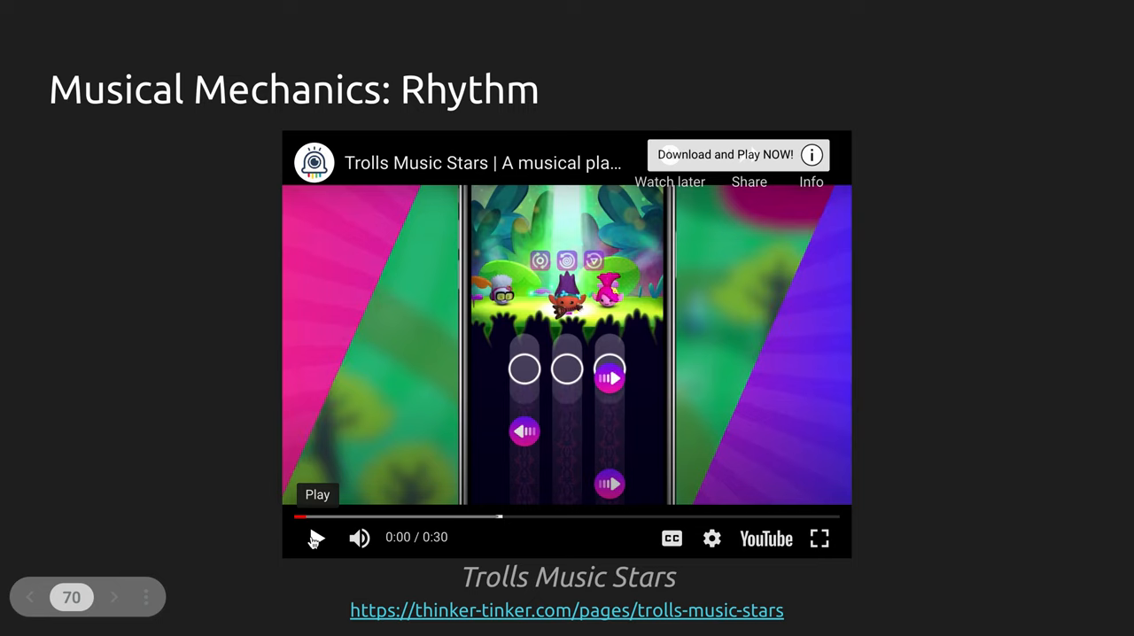
Start playing the Trolls Music Stars gameplay video on the Rhythm slide
{"action": "left_click", "coordinate": [316, 537]}
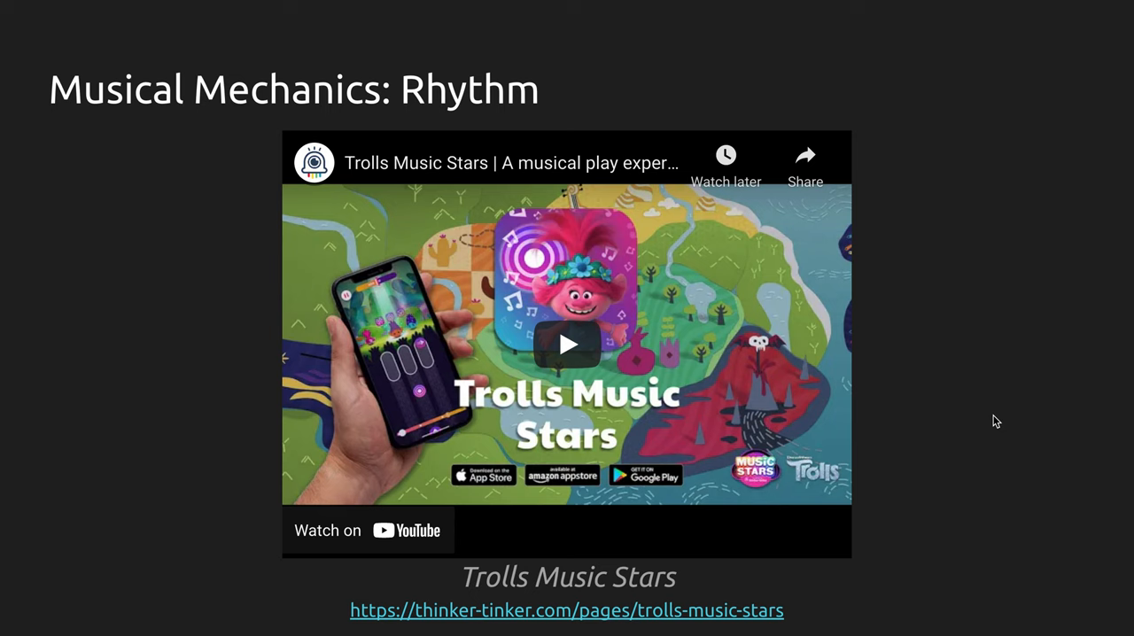
{"action": "left_click", "coordinate": [566, 343]}
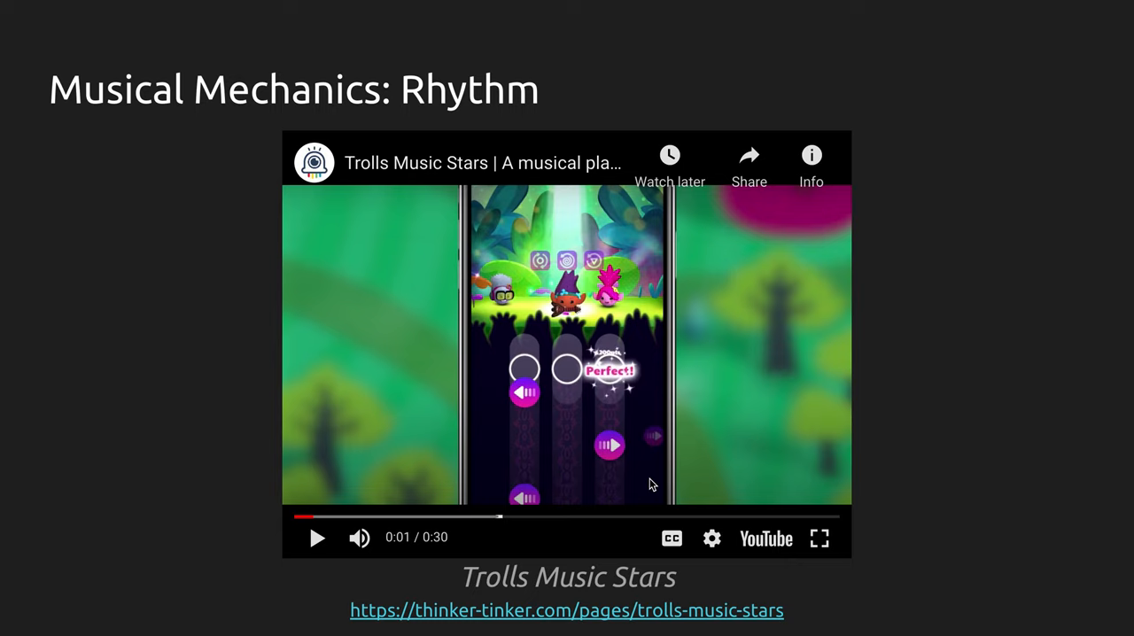
{"action": "mouse_move", "coordinate": [547, 353]}
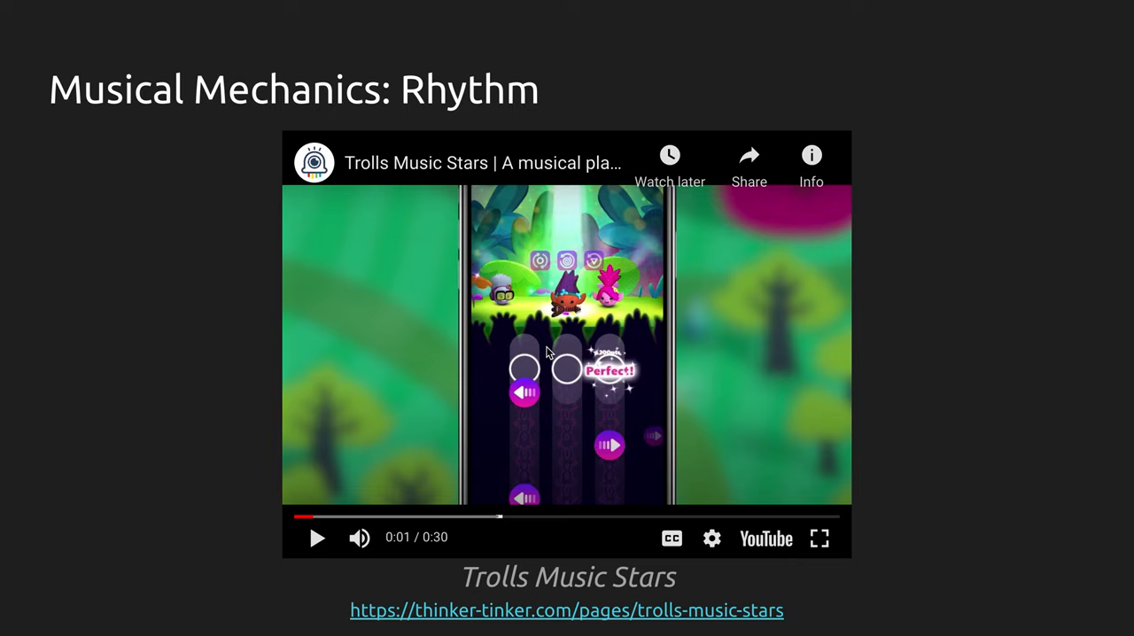
{"action": "mouse_move", "coordinate": [779, 430]}
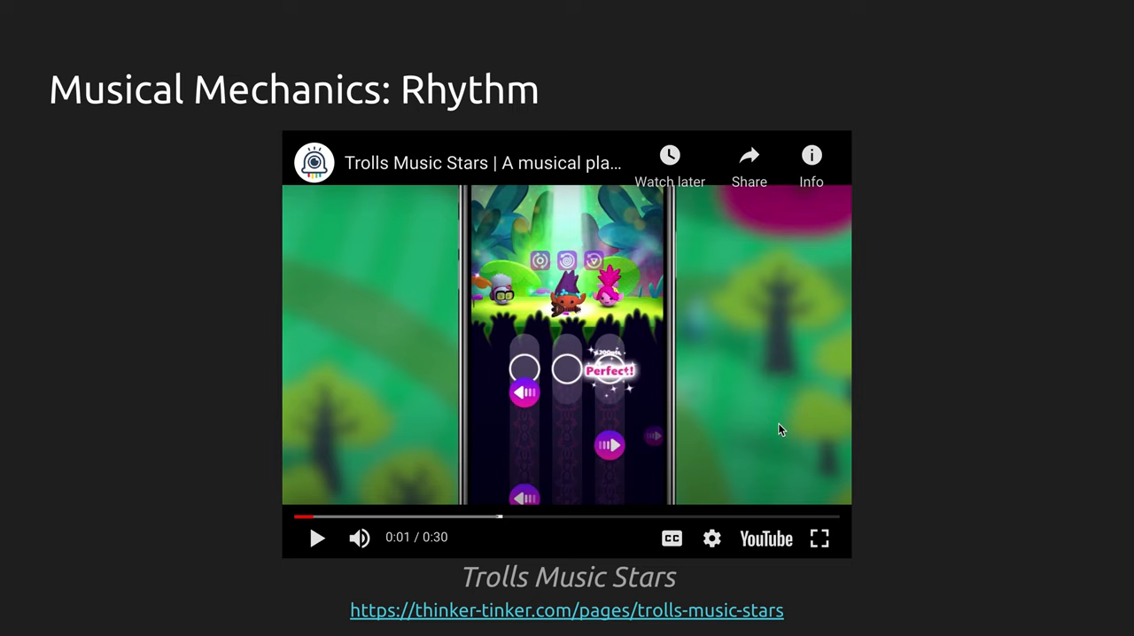
{"action": "mouse_move", "coordinate": [374, 517]}
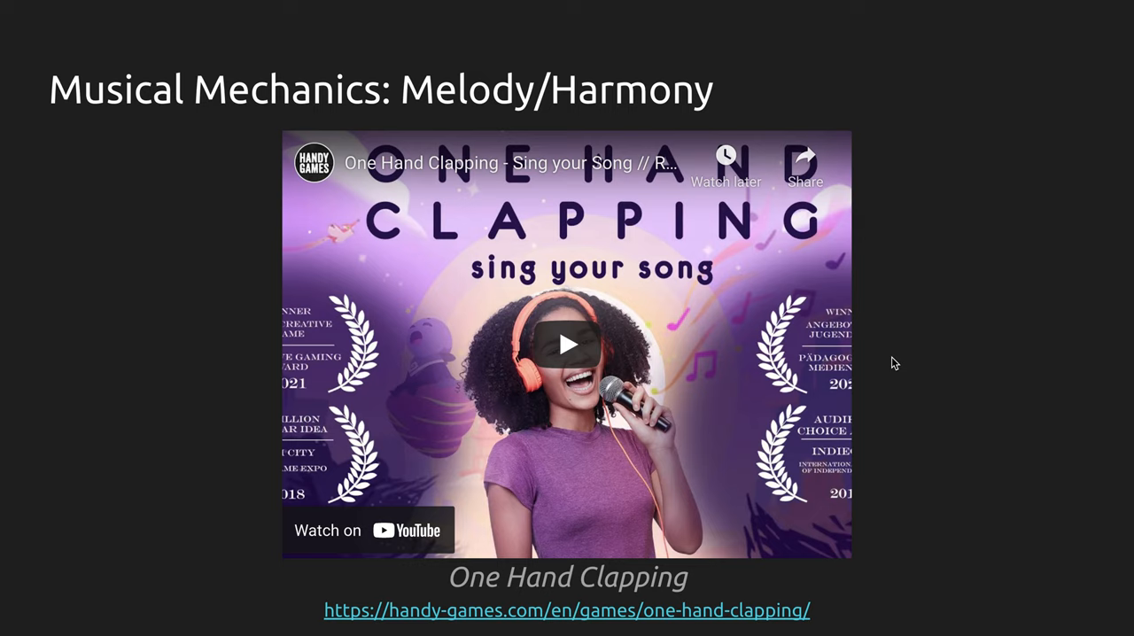
{"action": "mouse_move", "coordinate": [1035, 241]}
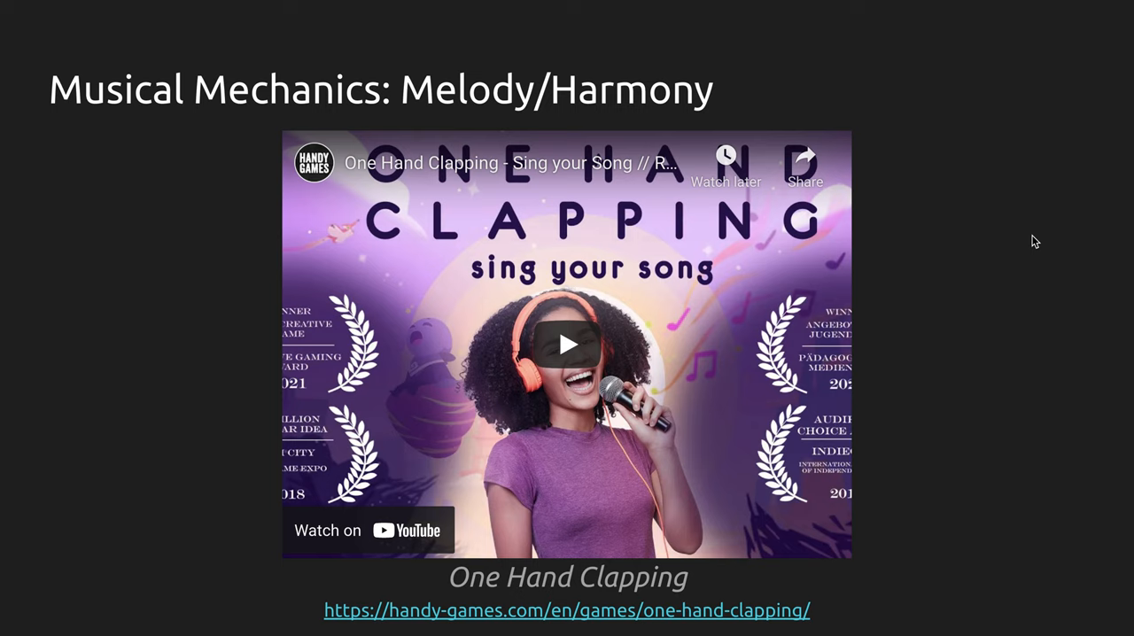
Start the One Hand Clapping video on the Melody/Harmony slide
{"action": "left_click", "coordinate": [566, 344]}
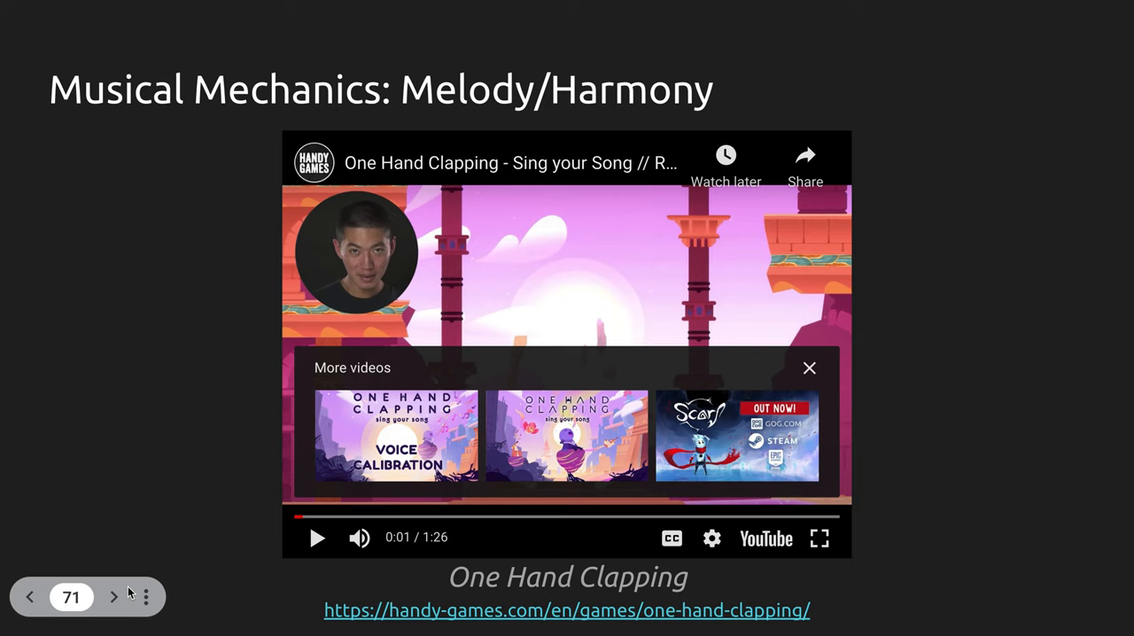
Advance from the finished One Hand Clapping video to the Lyrics slide
{"action": "left_click", "coordinate": [114, 596]}
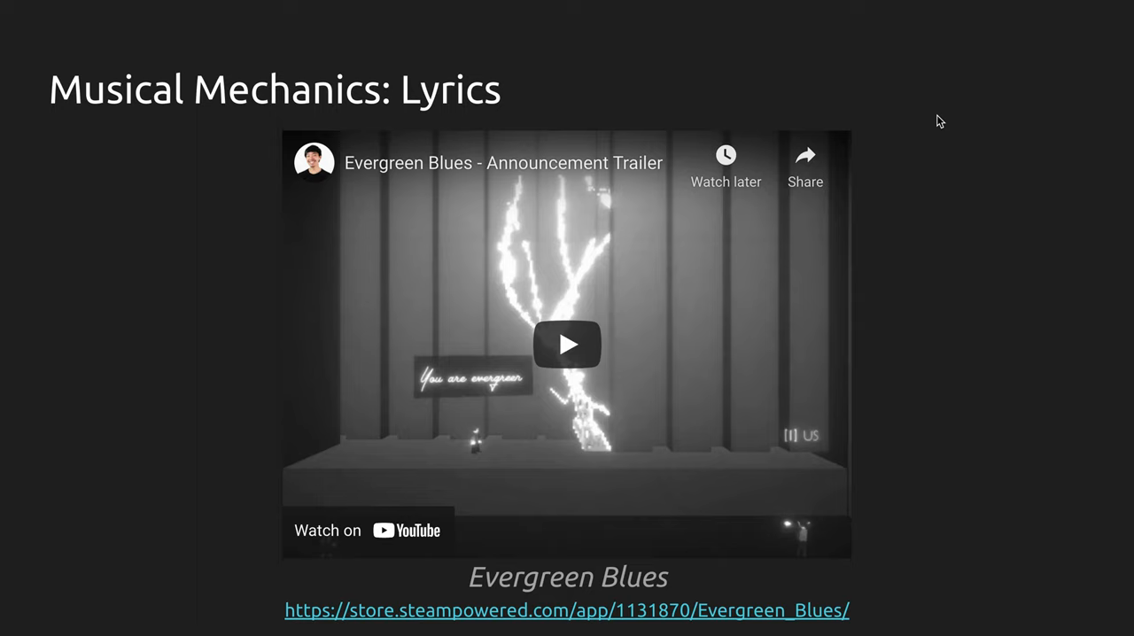
{"action": "mouse_move", "coordinate": [515, 358]}
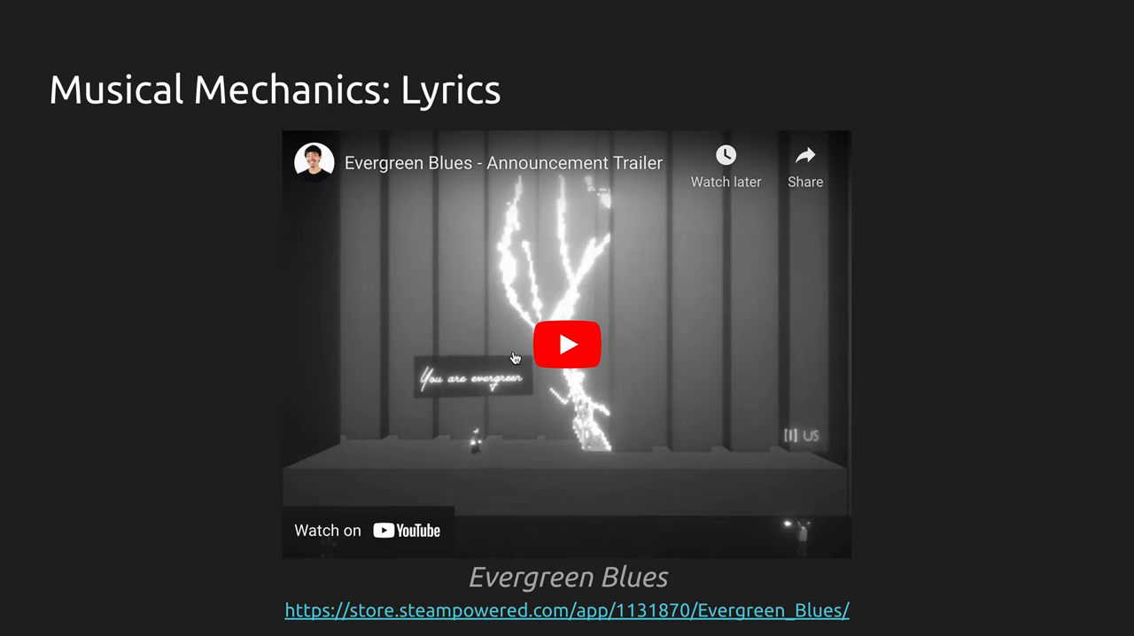
Play the Evergreen Blues announcement trailer on the Lyrics slide
{"action": "left_click", "coordinate": [567, 344]}
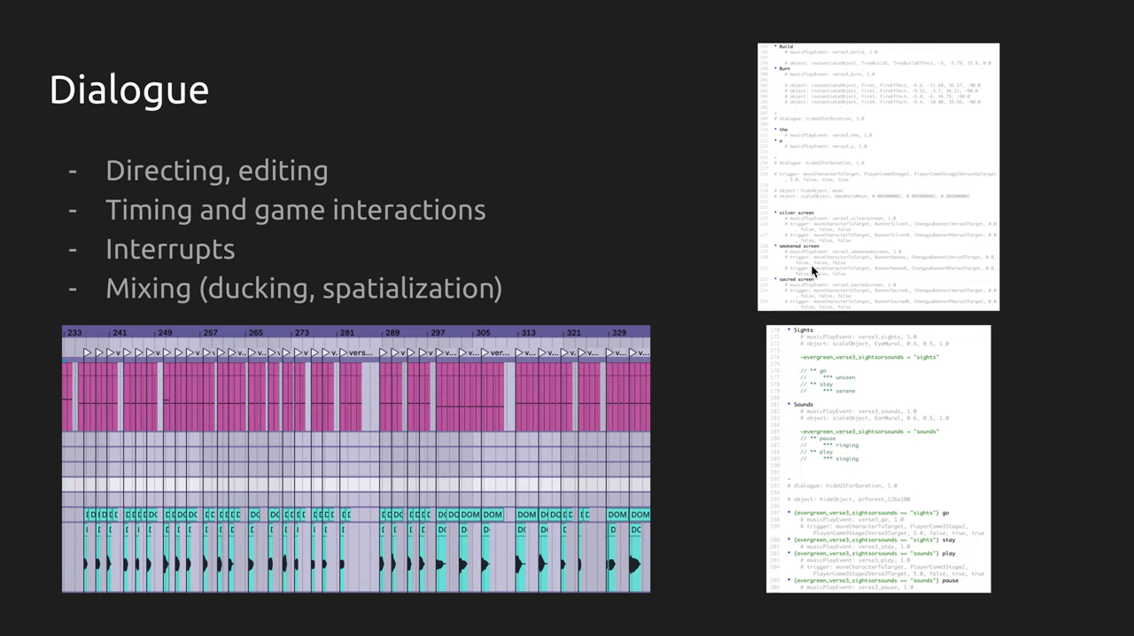
Advance past the Dialogue slide to the procedural dialogue slide
{"action": "key", "text": "Right"}
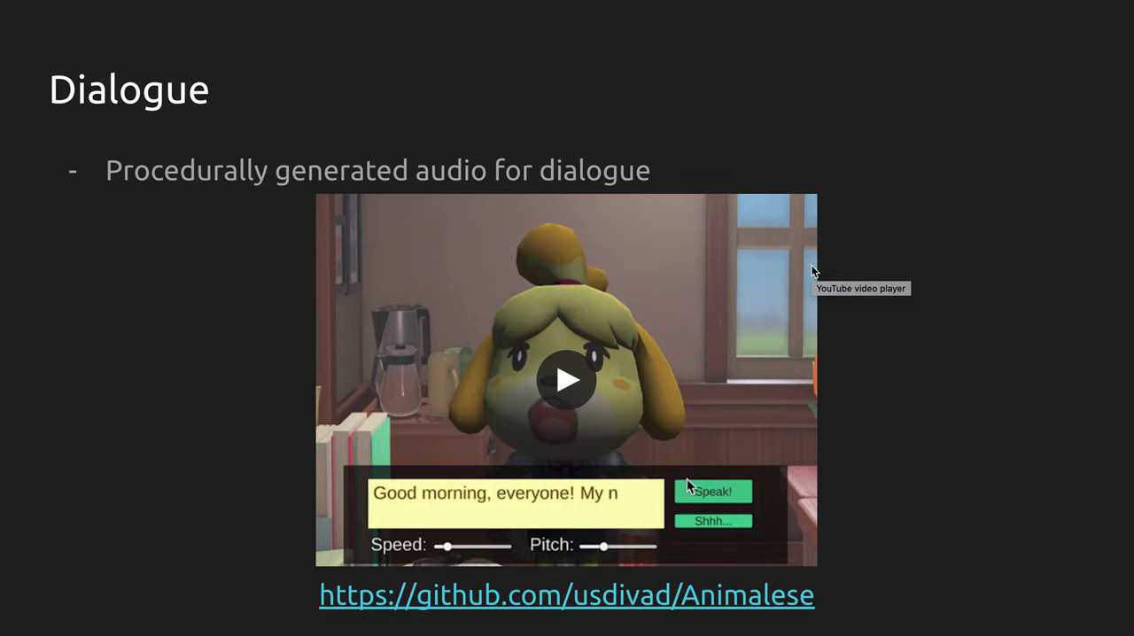
{"action": "mouse_move", "coordinate": [979, 454]}
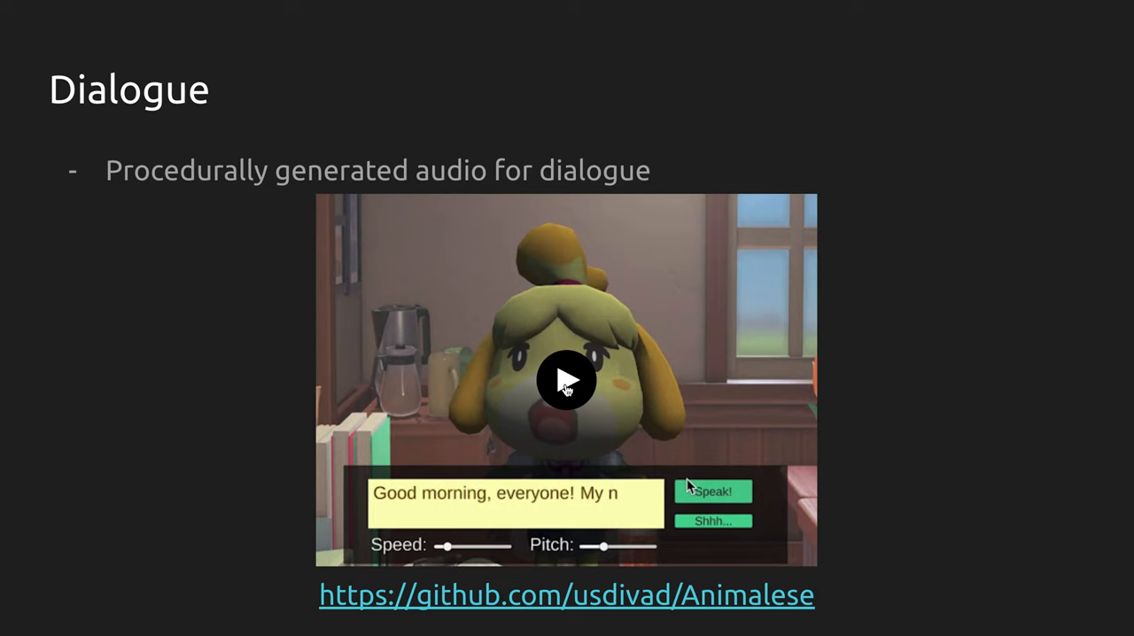
Play the Animalese dialogue demo video on the second Dialogue slide
{"action": "left_click", "coordinate": [566, 380]}
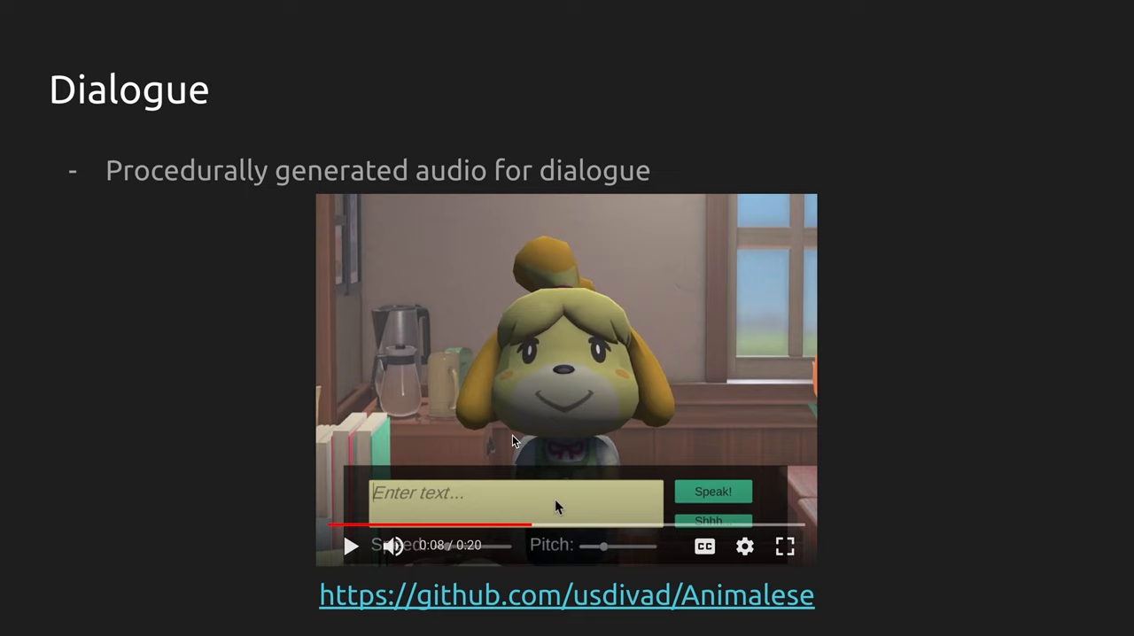
Pause the Animalese demo at 'Good morning, everyone' and advance to the Tools slide
{"action": "type", "text": "Good morning, everyon"}
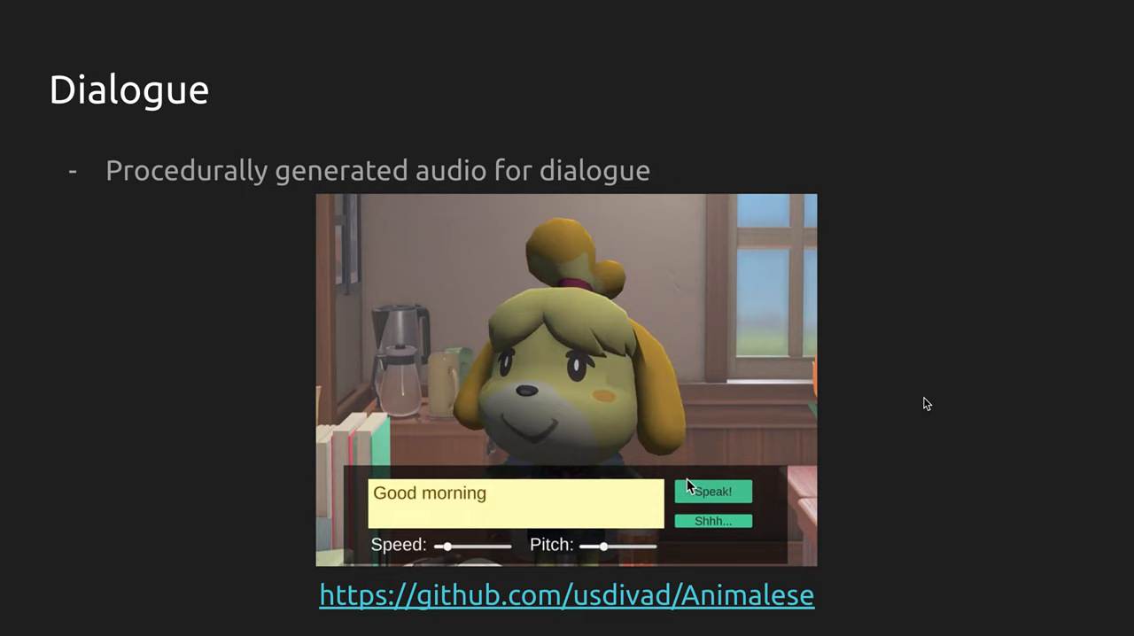
{"action": "left_click", "coordinate": [712, 492]}
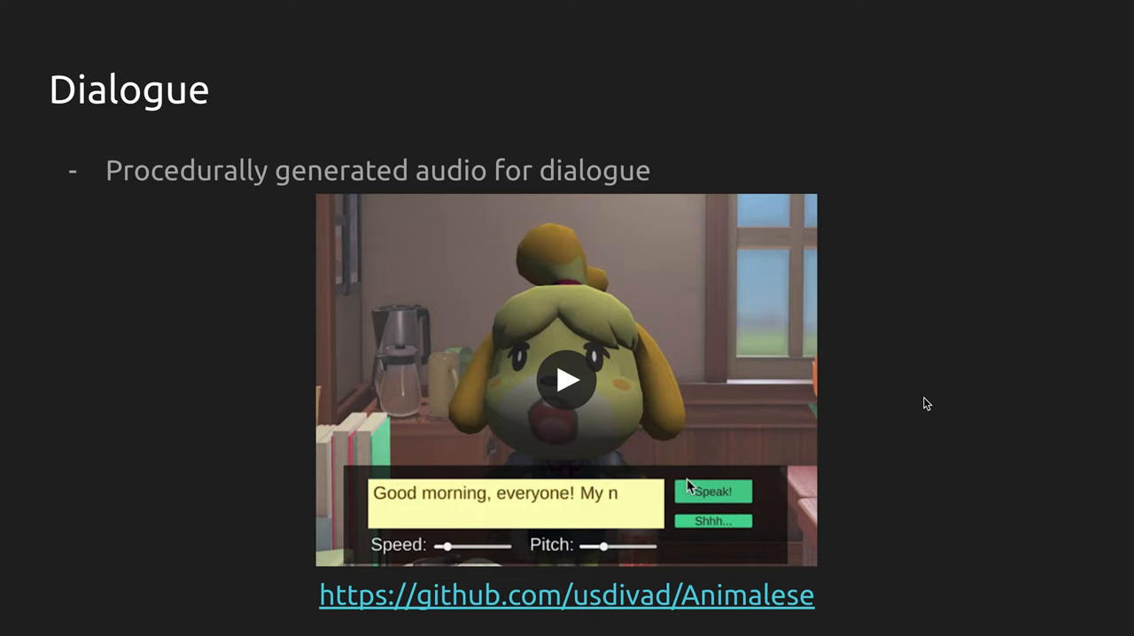
{"action": "mouse_move", "coordinate": [957, 204]}
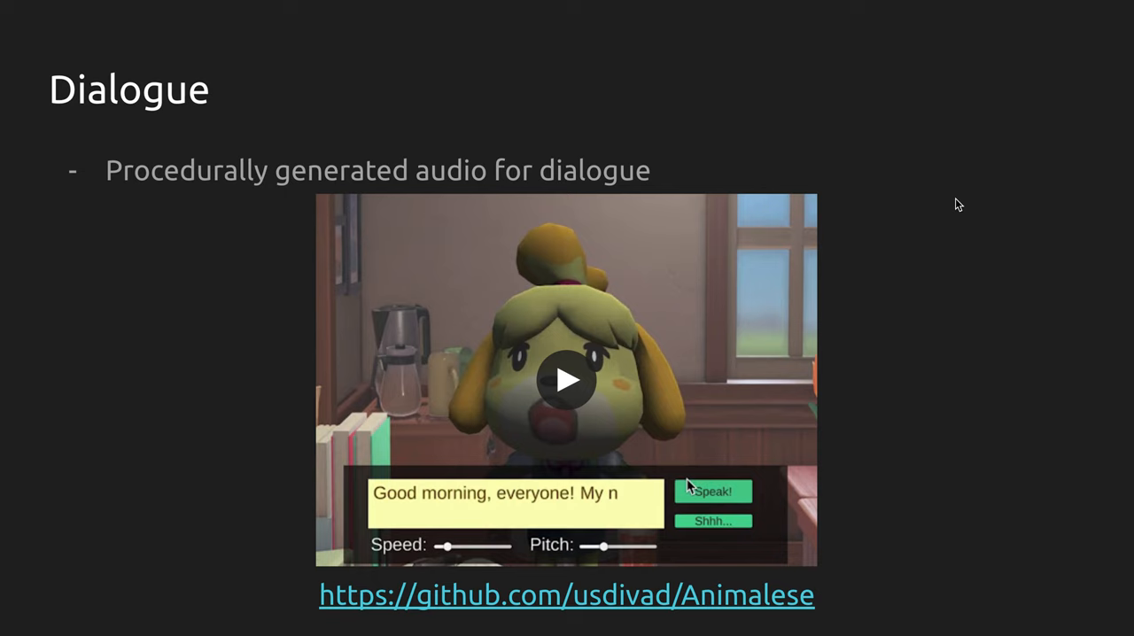
{"action": "key", "text": "Right"}
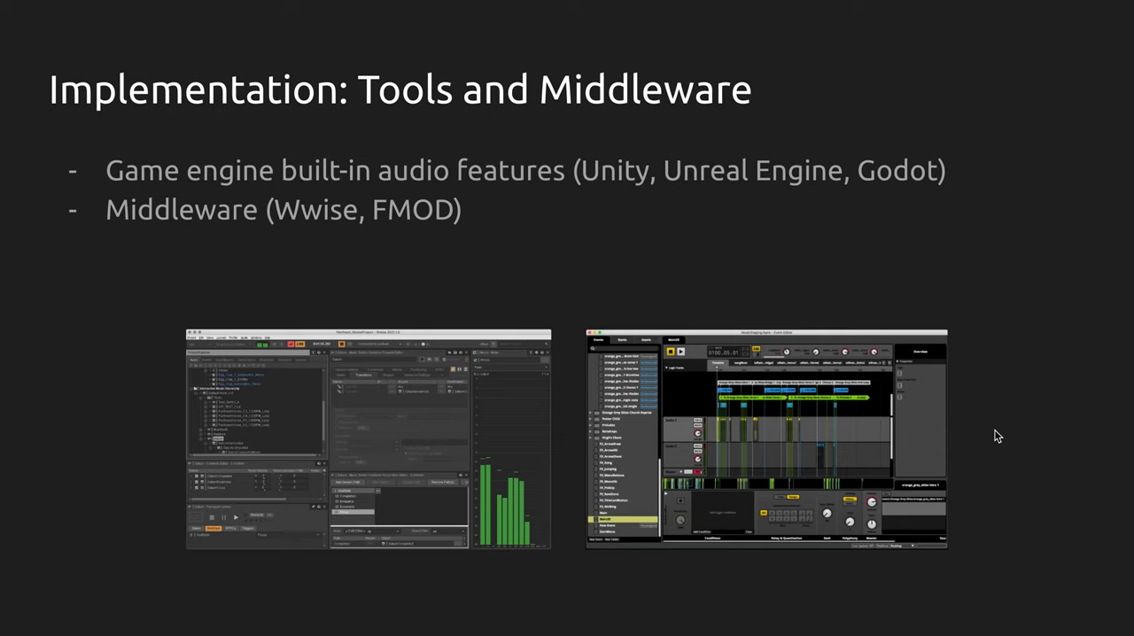
{"action": "mouse_move", "coordinate": [963, 344]}
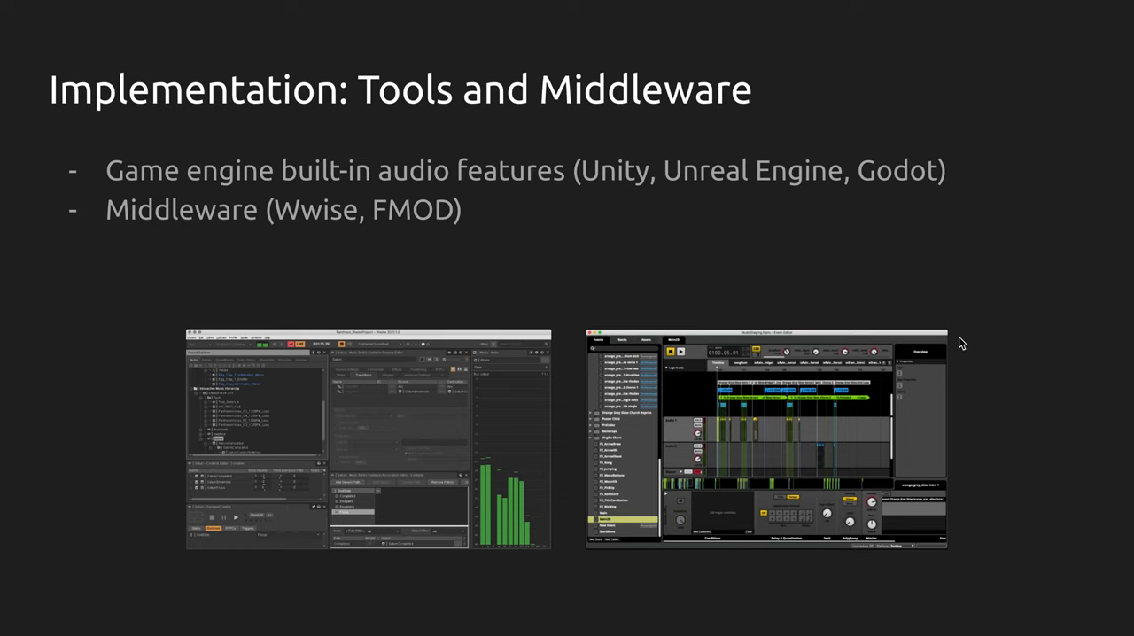
{"action": "mouse_move", "coordinate": [596, 271]}
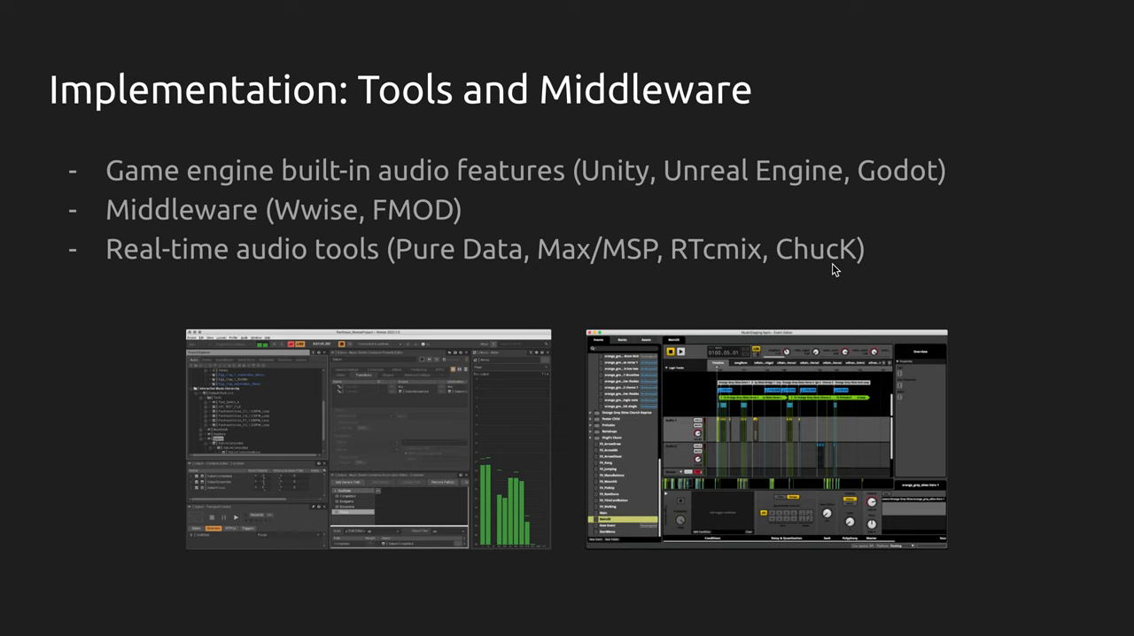
{"action": "mouse_move", "coordinate": [549, 307]}
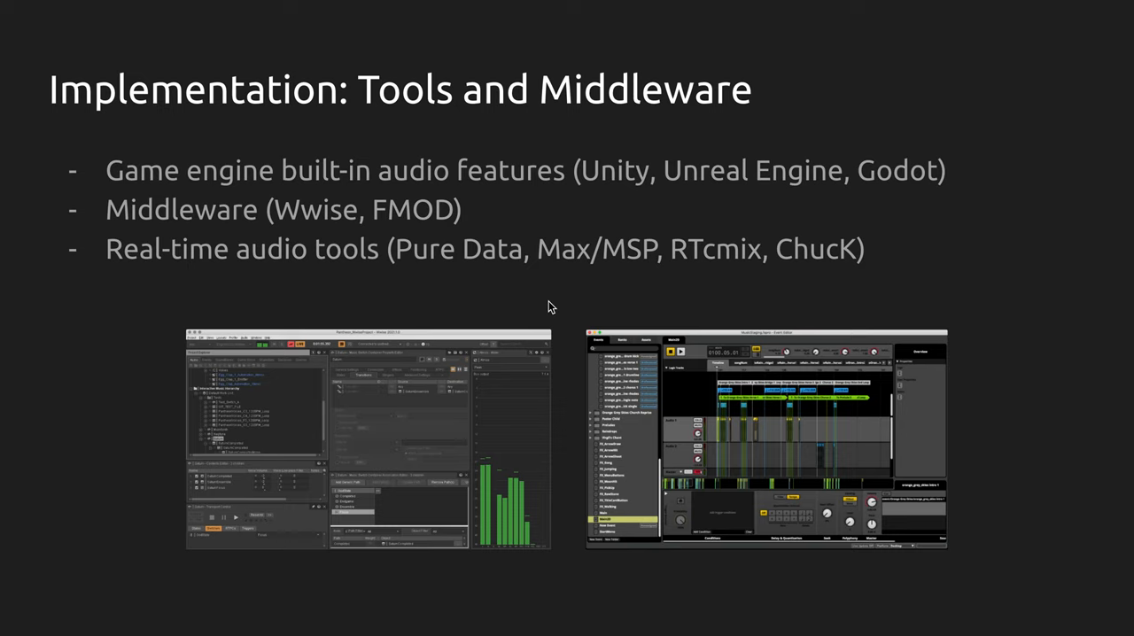
{"action": "mouse_move", "coordinate": [1011, 260]}
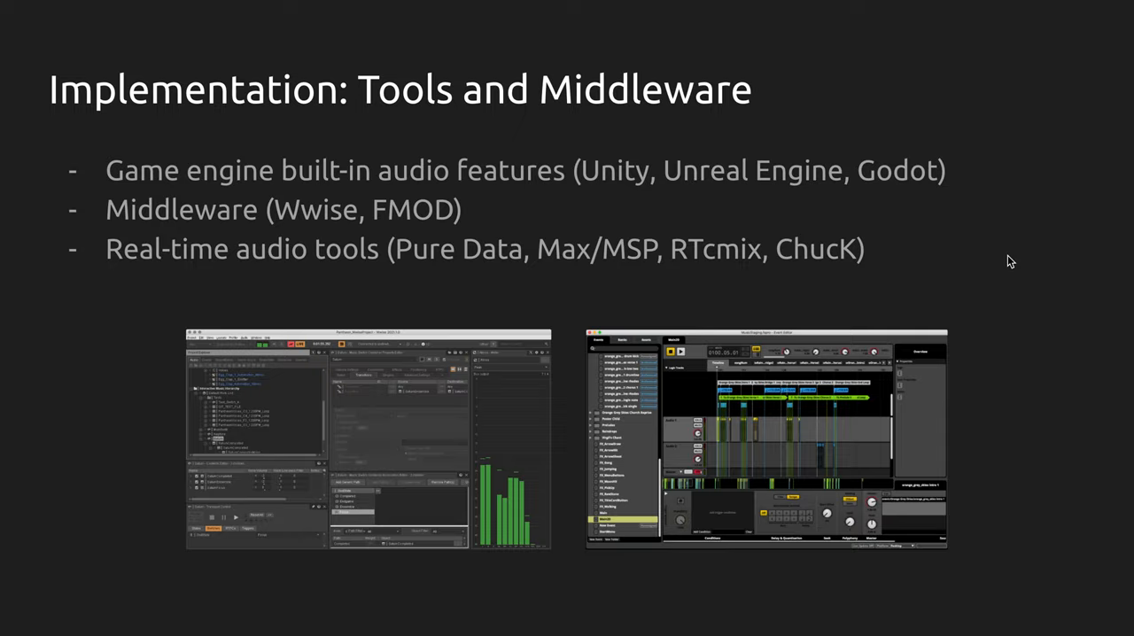
Advance past the Tools and Middleware slide to the Spatialization demo slide
{"action": "key", "text": "right"}
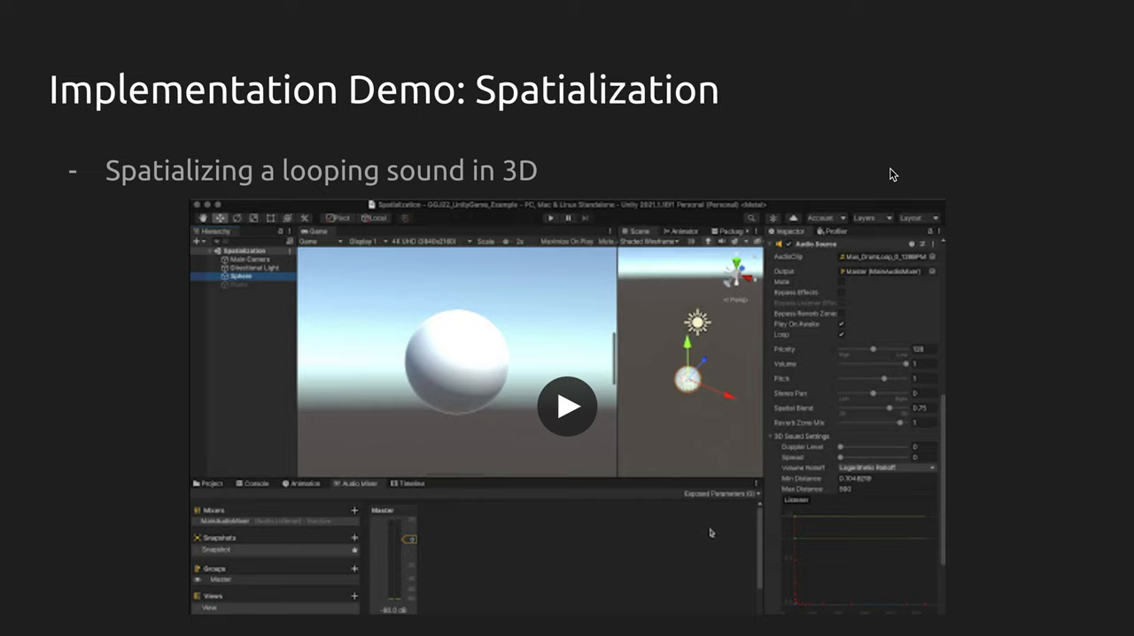
Play and pause the embedded spatialization demo video of a looping 3D sound
{"action": "left_click", "coordinate": [566, 406]}
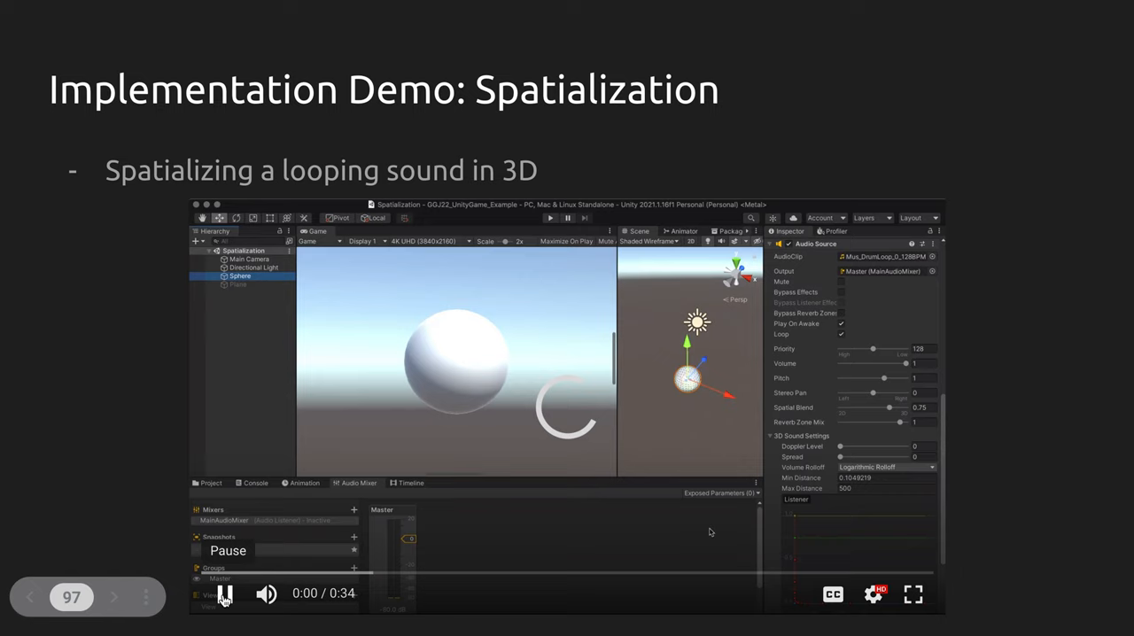
{"action": "left_click", "coordinate": [225, 593]}
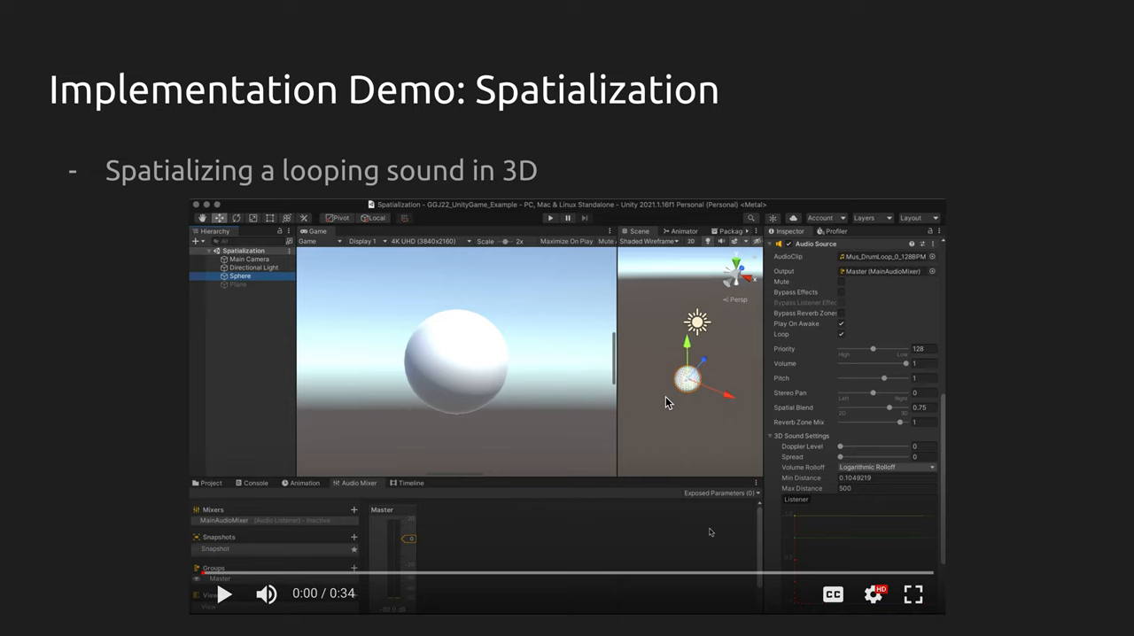
{"action": "left_click", "coordinate": [224, 593]}
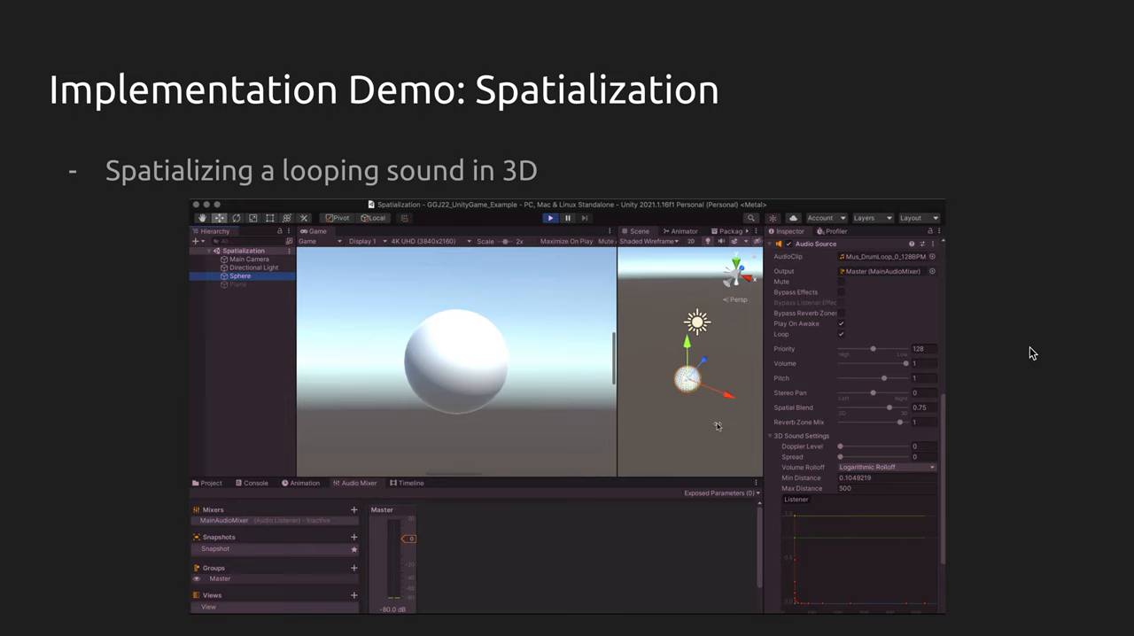
{"action": "left_click", "coordinate": [549, 218]}
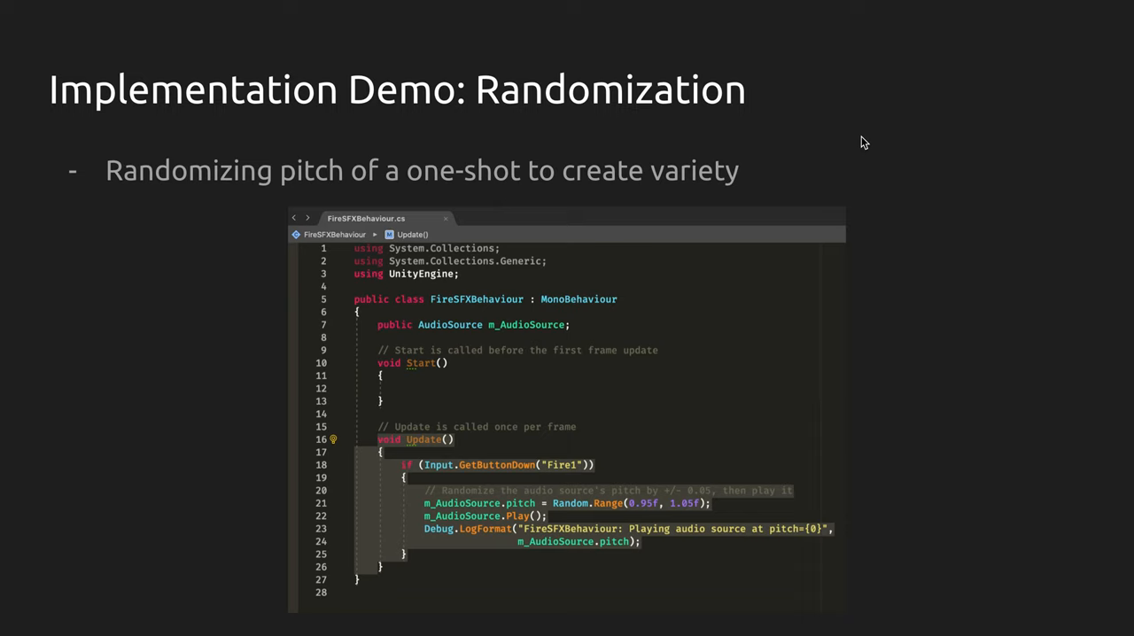
{"action": "mouse_move", "coordinate": [794, 368]}
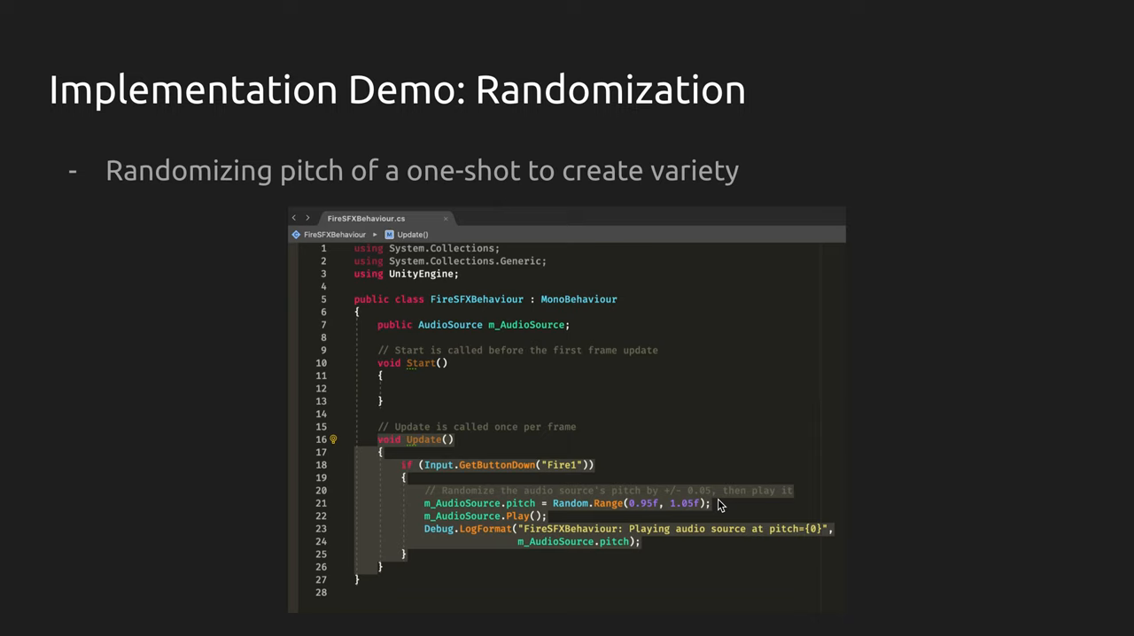
{"action": "mouse_move", "coordinate": [575, 514]}
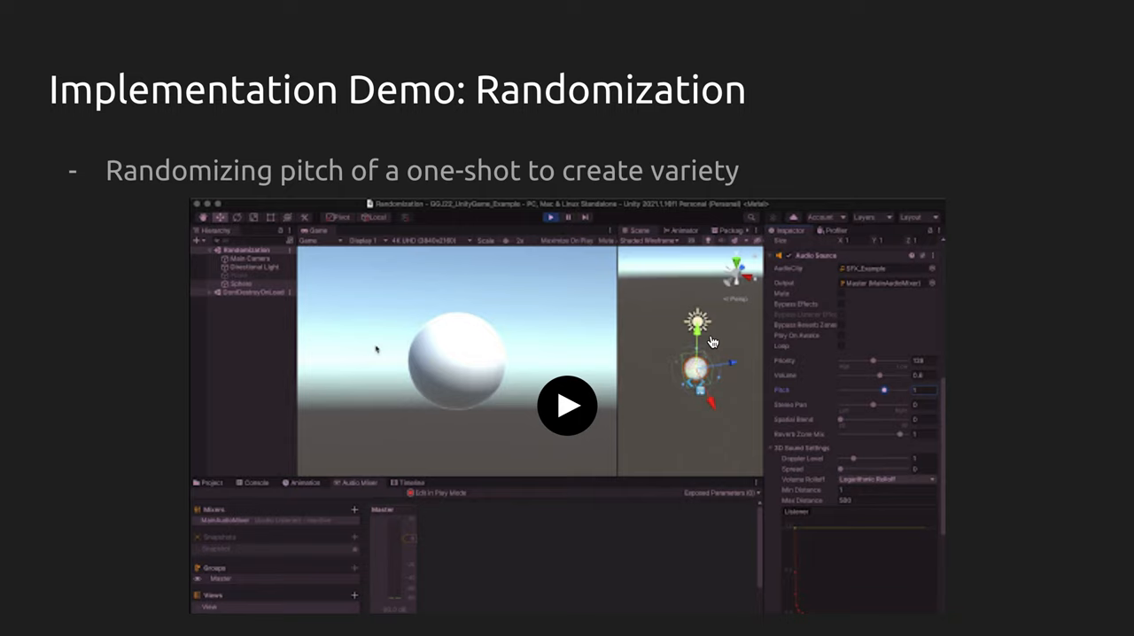
{"action": "mouse_move", "coordinate": [679, 366]}
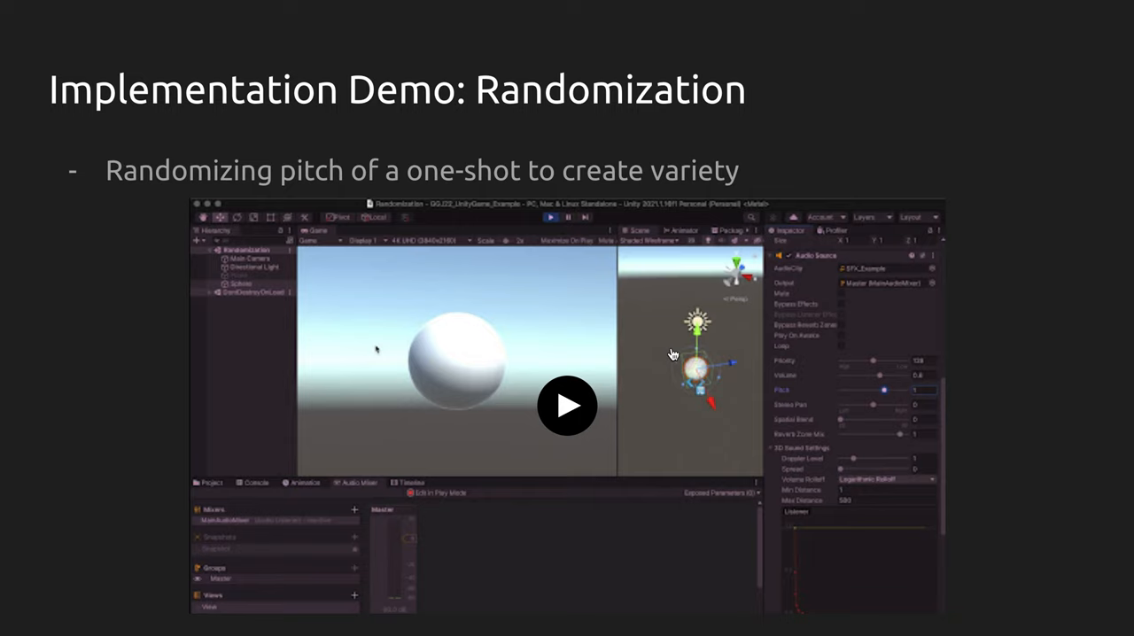
{"action": "mouse_move", "coordinate": [583, 374]}
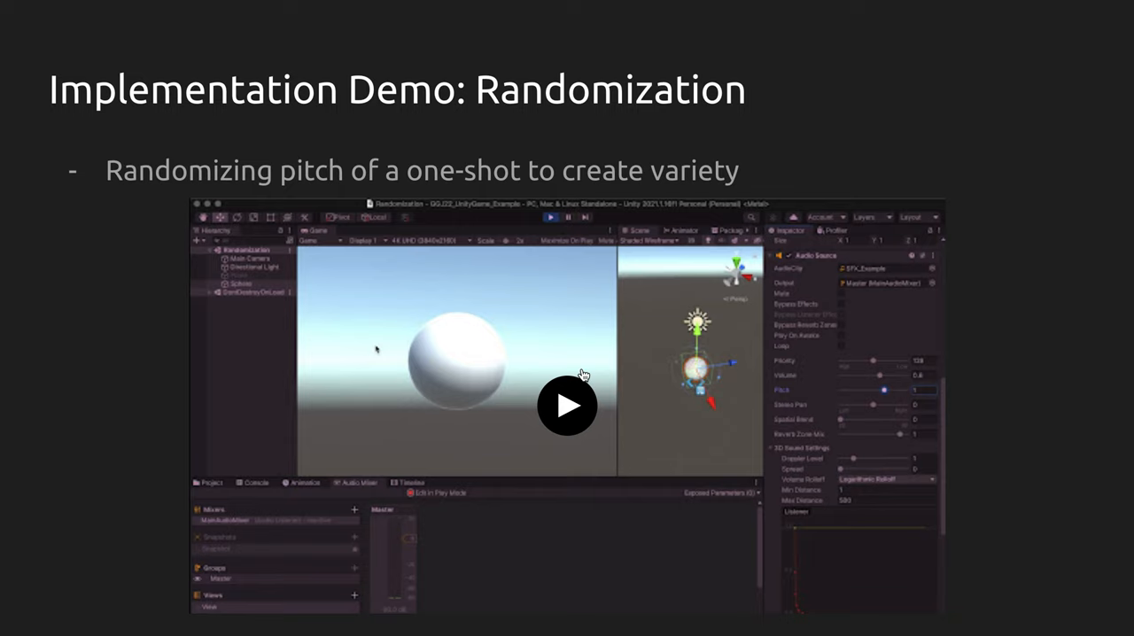
Play the embedded Unity video demonstrating the pitch-randomized sound
{"action": "left_click", "coordinate": [566, 406]}
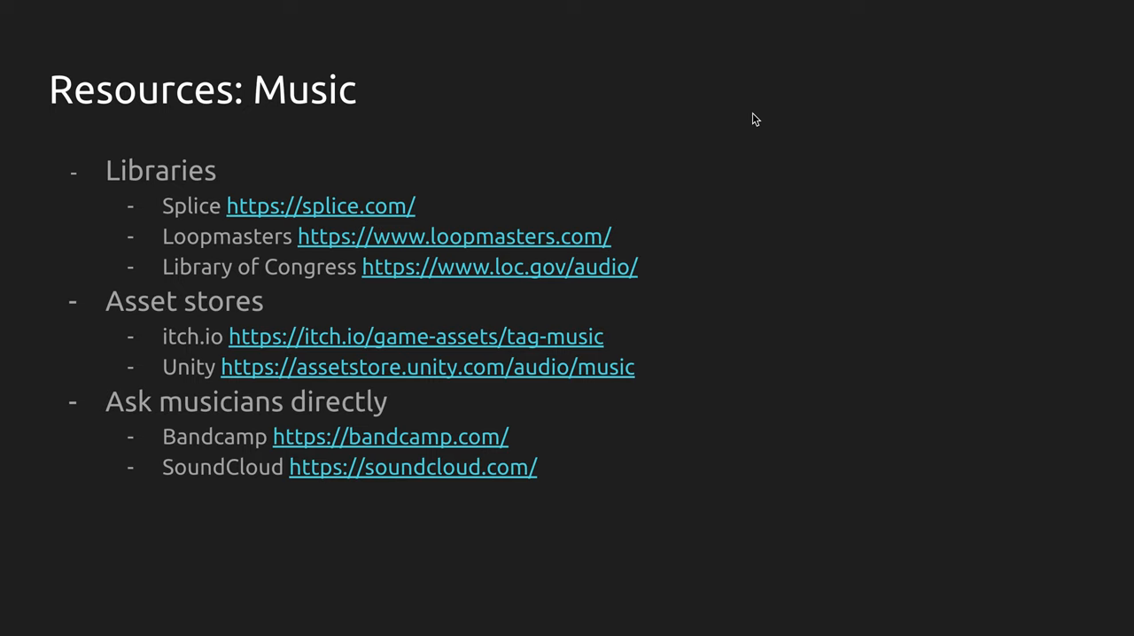
{"action": "mouse_move", "coordinate": [794, 267]}
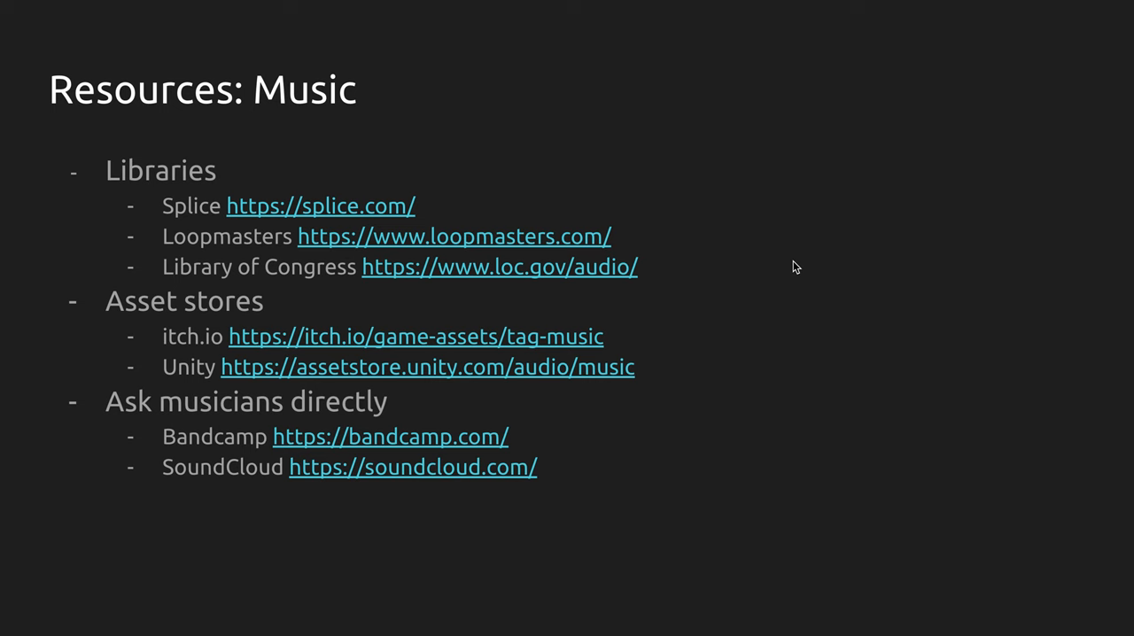
Advance from Resources: Music to the next slide with the right arrow
{"action": "key", "text": "Right"}
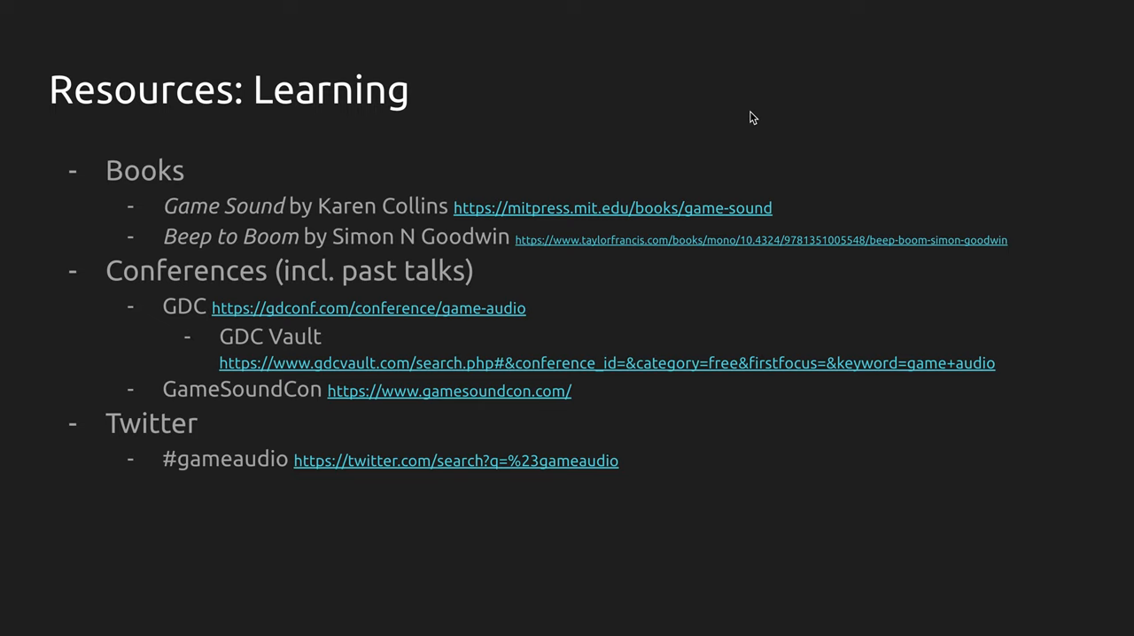
{"action": "mouse_move", "coordinate": [162, 370]}
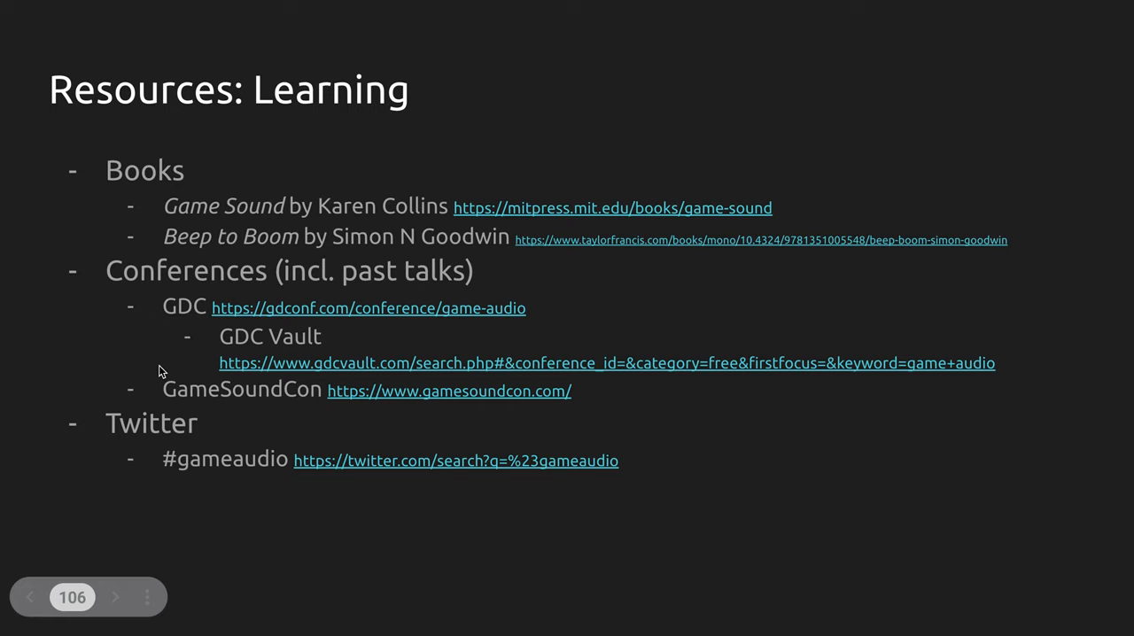
{"action": "mouse_move", "coordinate": [299, 344]}
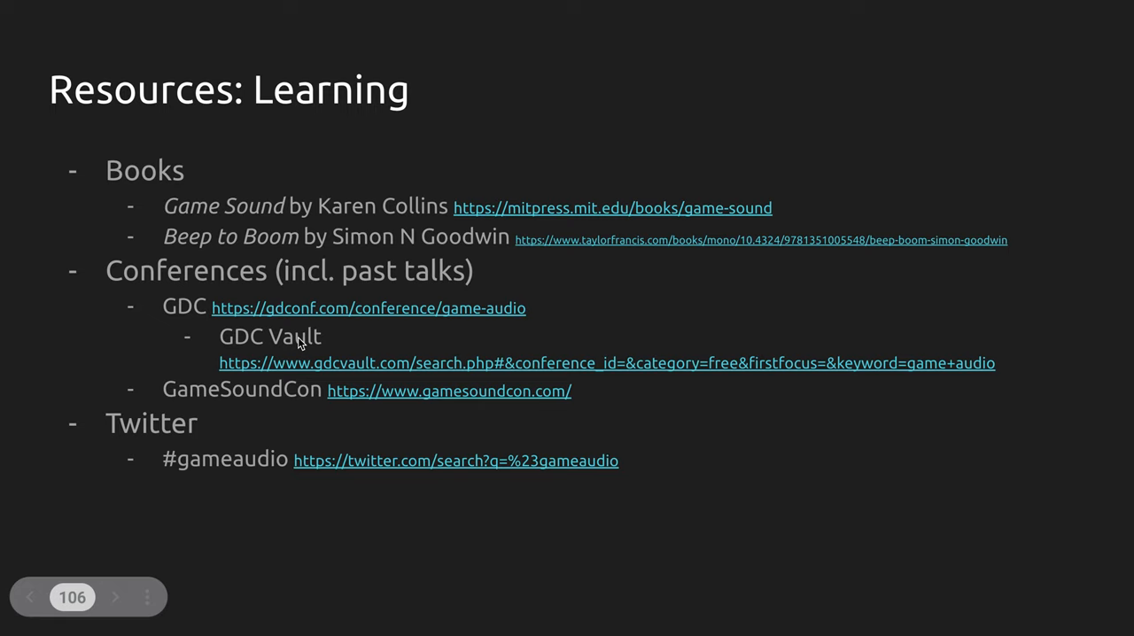